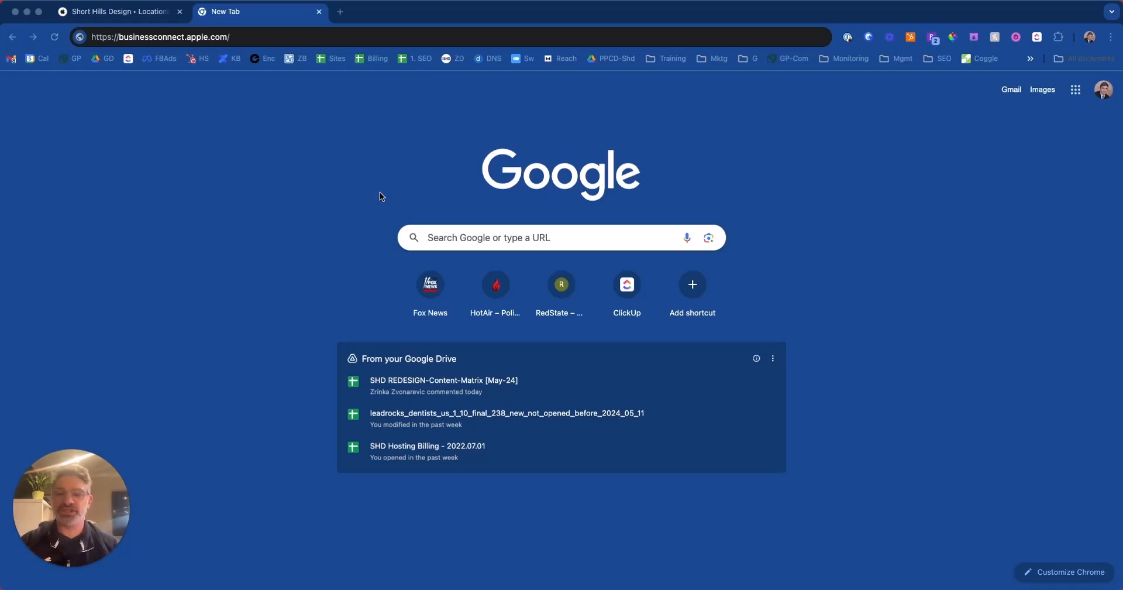
Load businessconnect.apple.com and show the Locations list for Short Hills Design
{"action": "left_click", "coordinate": [254, 36]}
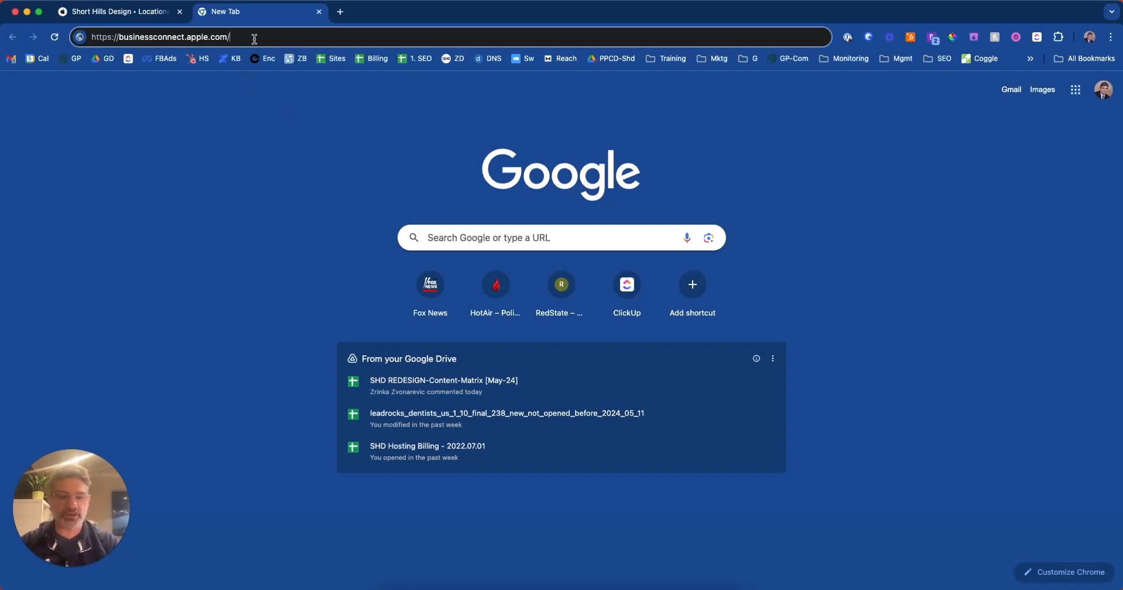
{"action": "key", "text": "Return"}
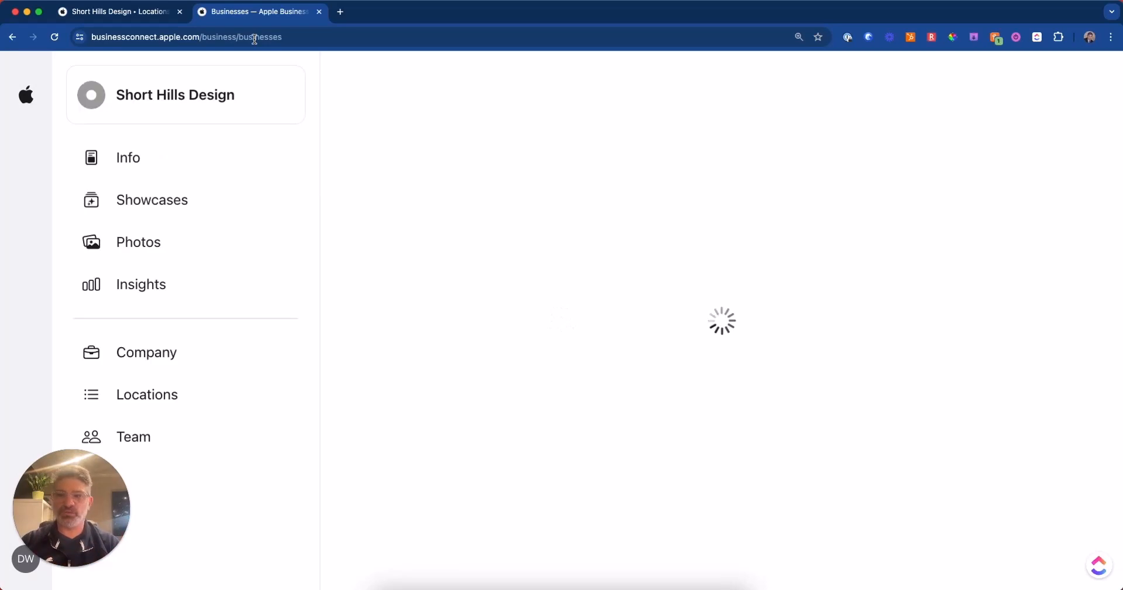
{"action": "left_click", "coordinate": [147, 394]}
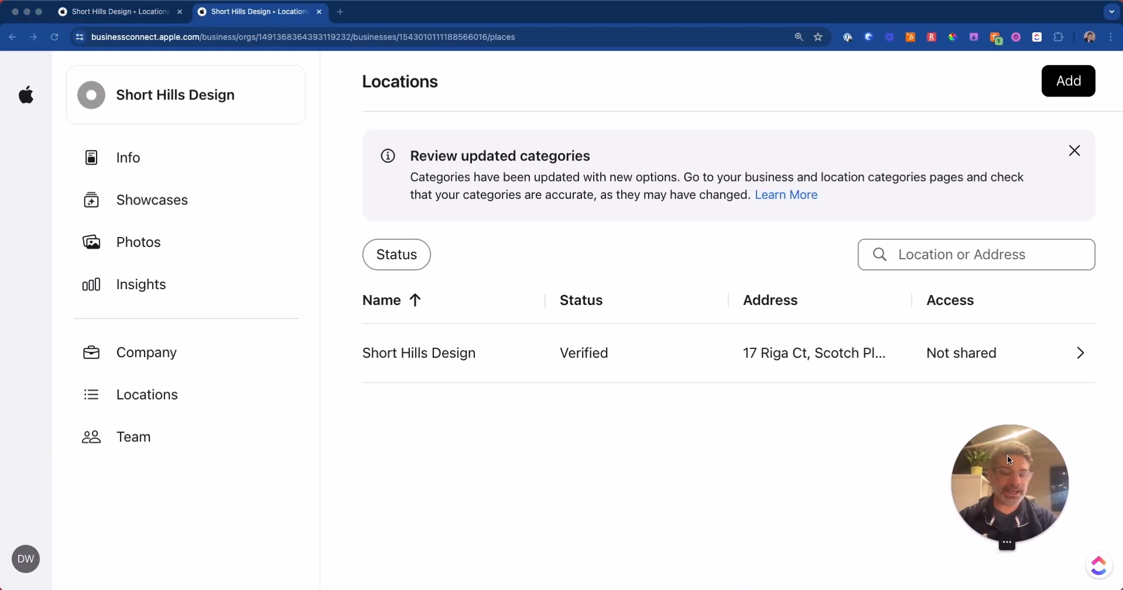
{"action": "mouse_move", "coordinate": [827, 492]}
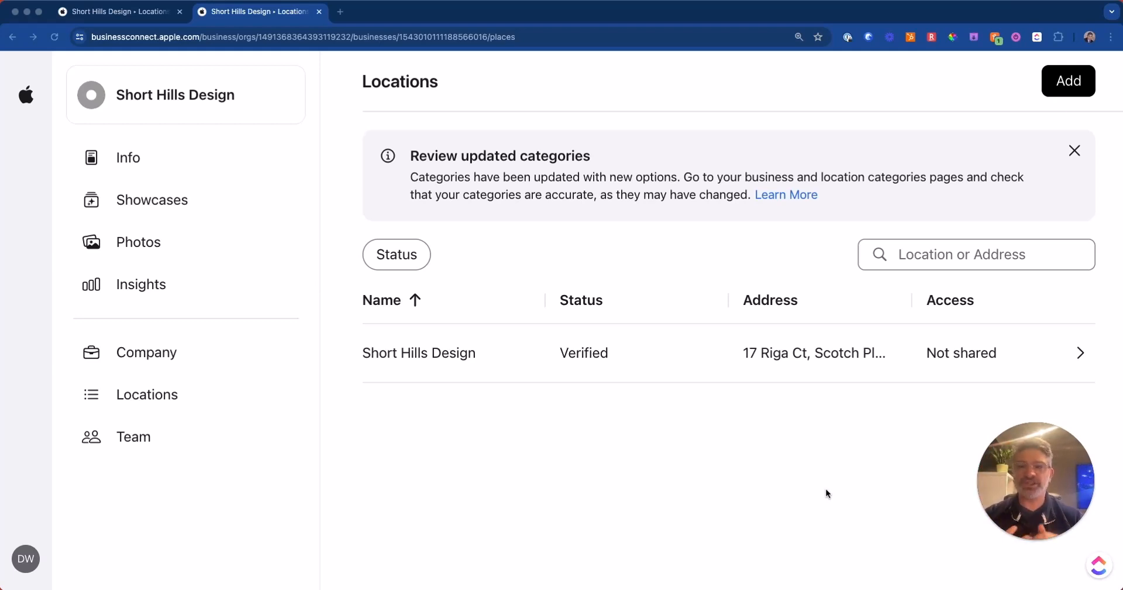
{"action": "mouse_move", "coordinate": [809, 481]}
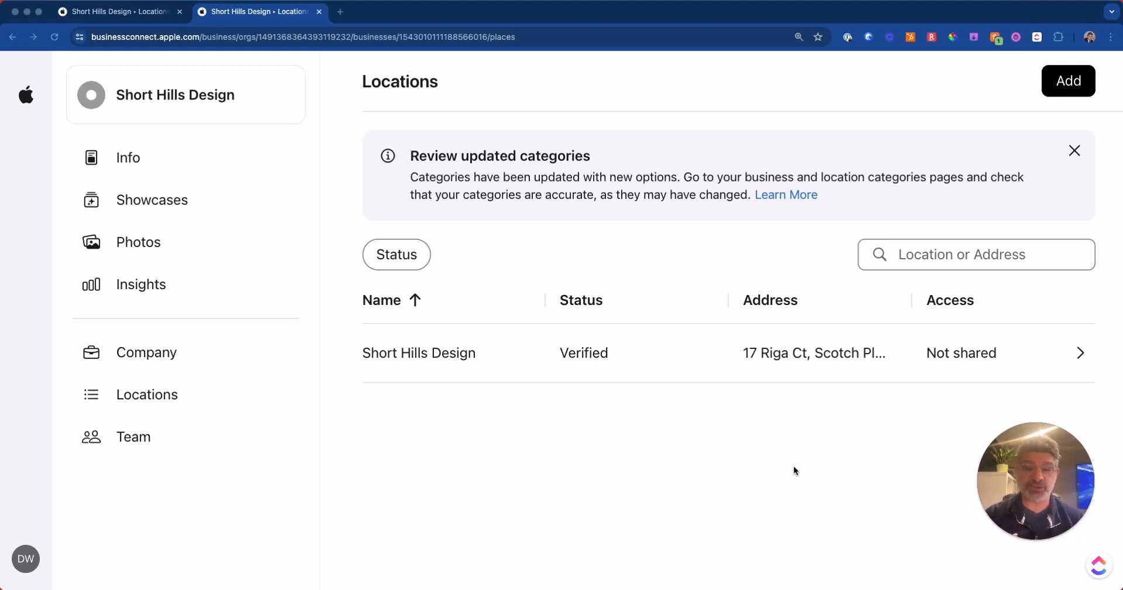
{"action": "mouse_move", "coordinate": [273, 201]}
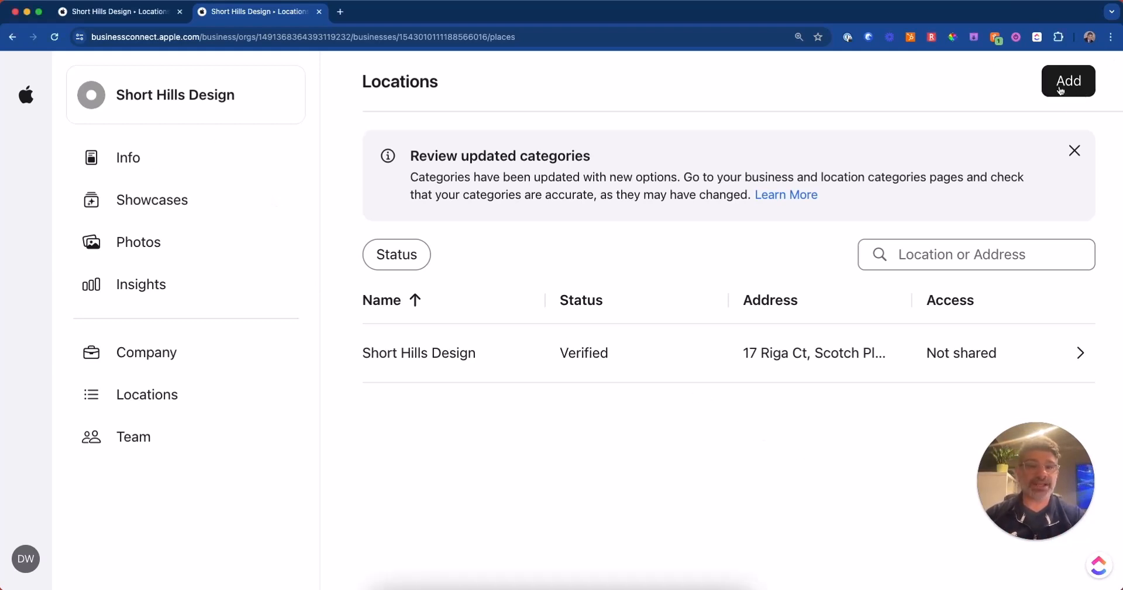
{"action": "mouse_move", "coordinate": [1093, 79]}
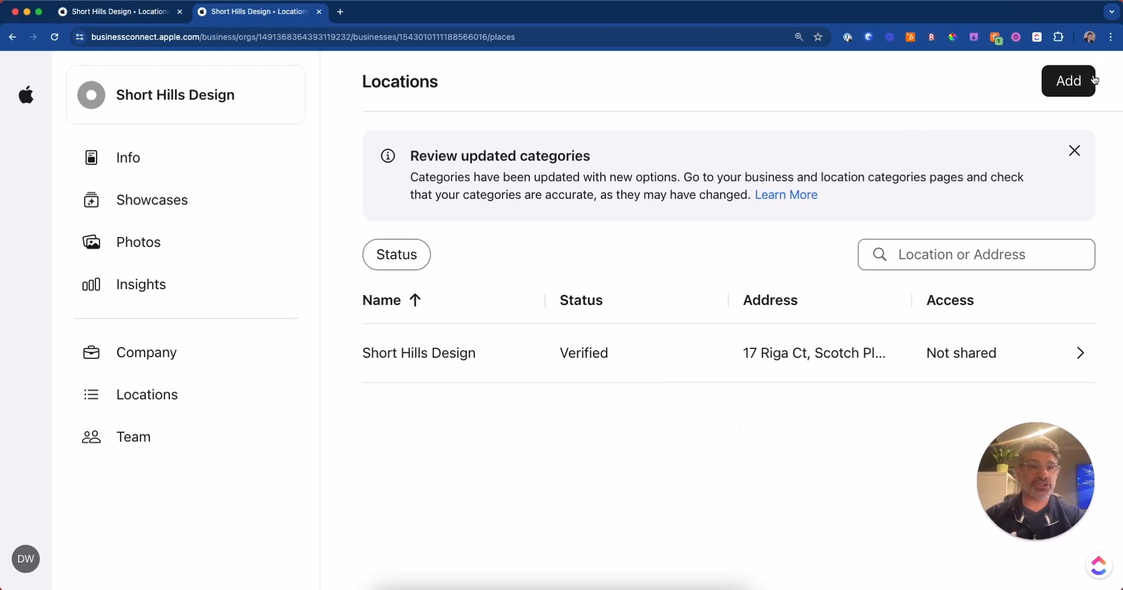
Start adding a location, allow location access, and search 'short hills design'
{"action": "left_click", "coordinate": [1068, 80]}
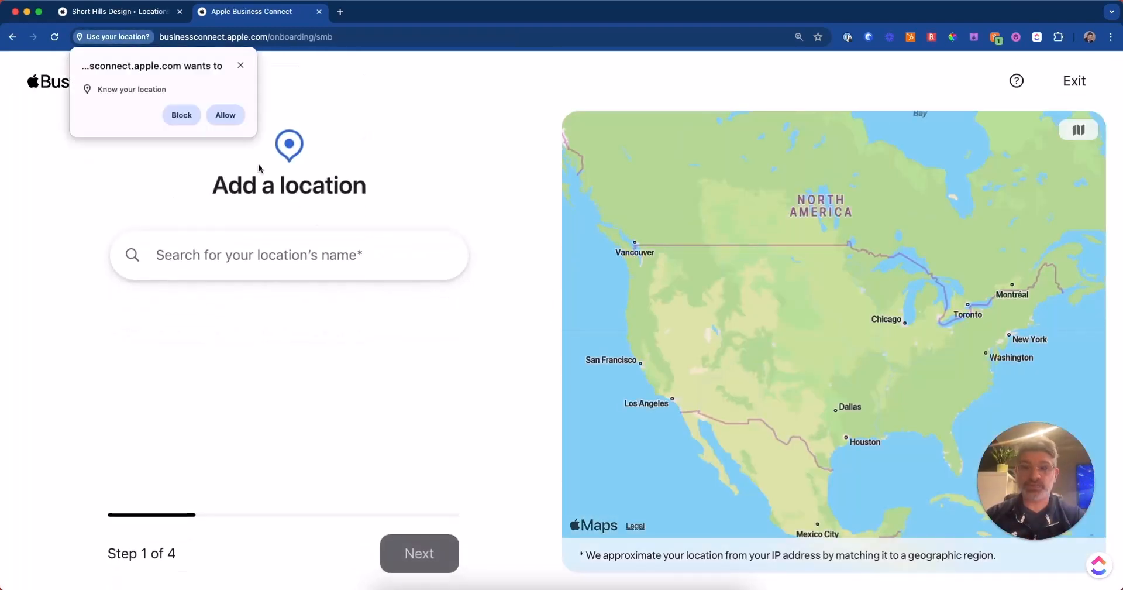
{"action": "mouse_move", "coordinate": [330, 417]}
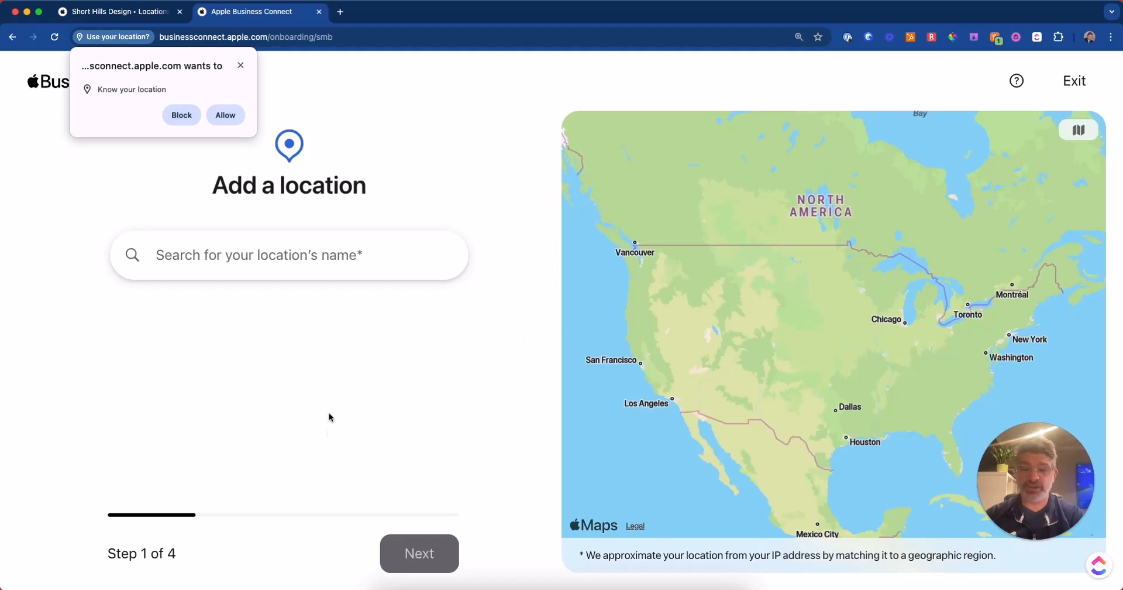
{"action": "left_click", "coordinate": [224, 114]}
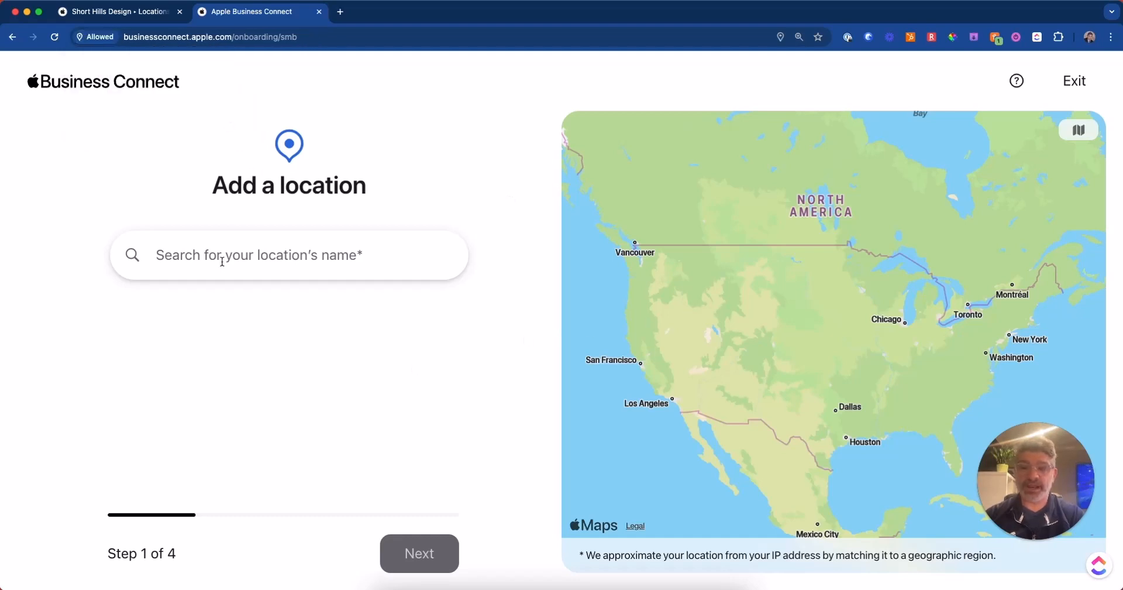
{"action": "type", "text": "short hillsd d"}
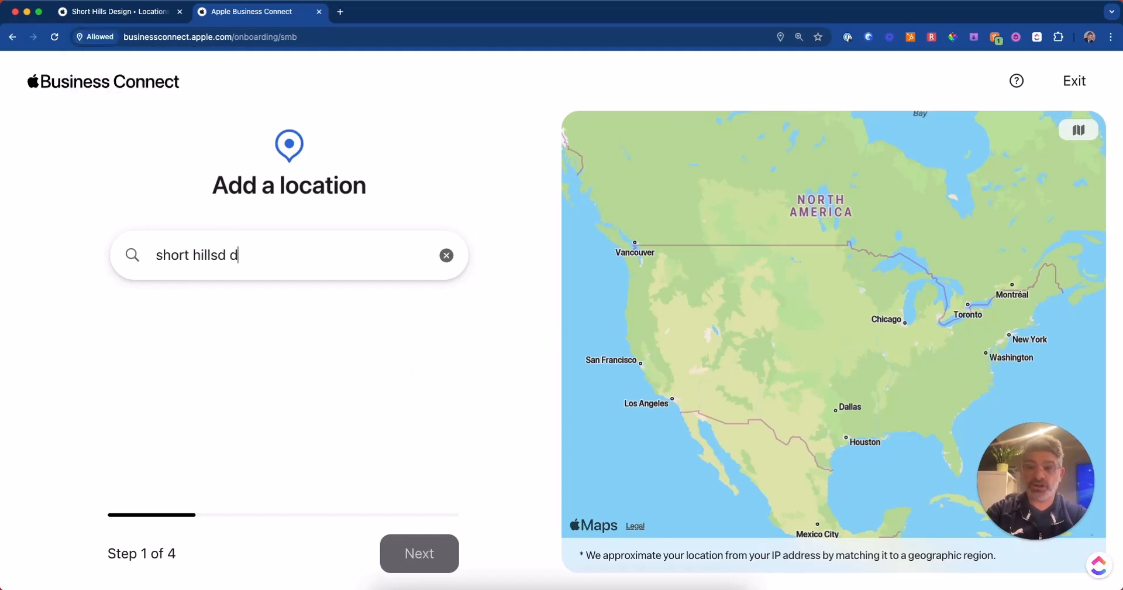
{"action": "type", "text": "esign"}
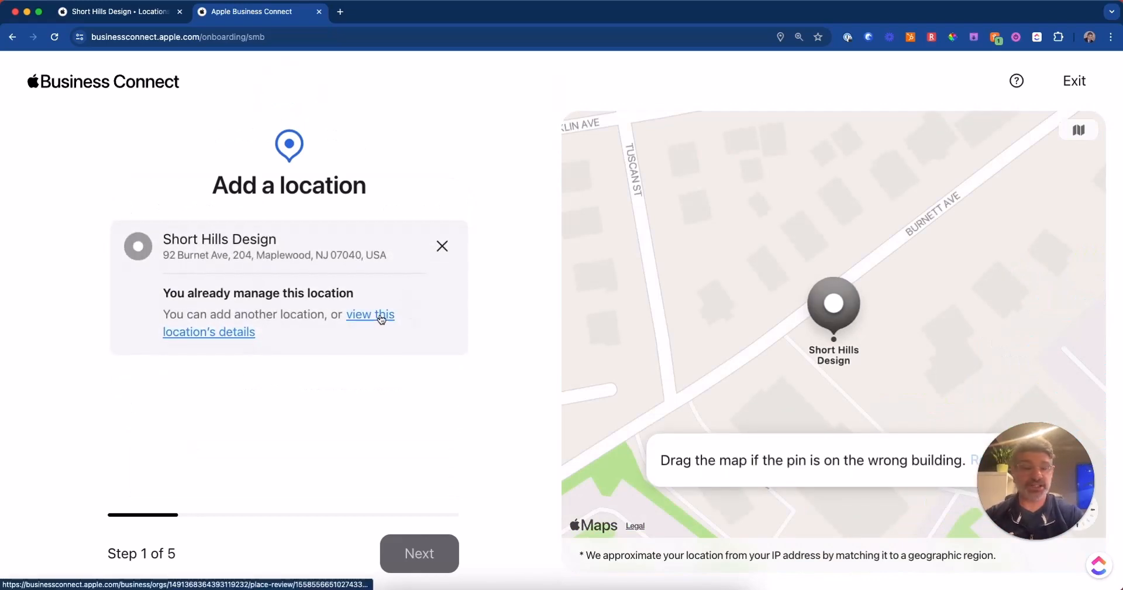
View the already-managed location's place card details and scan through them
{"action": "left_click", "coordinate": [370, 313]}
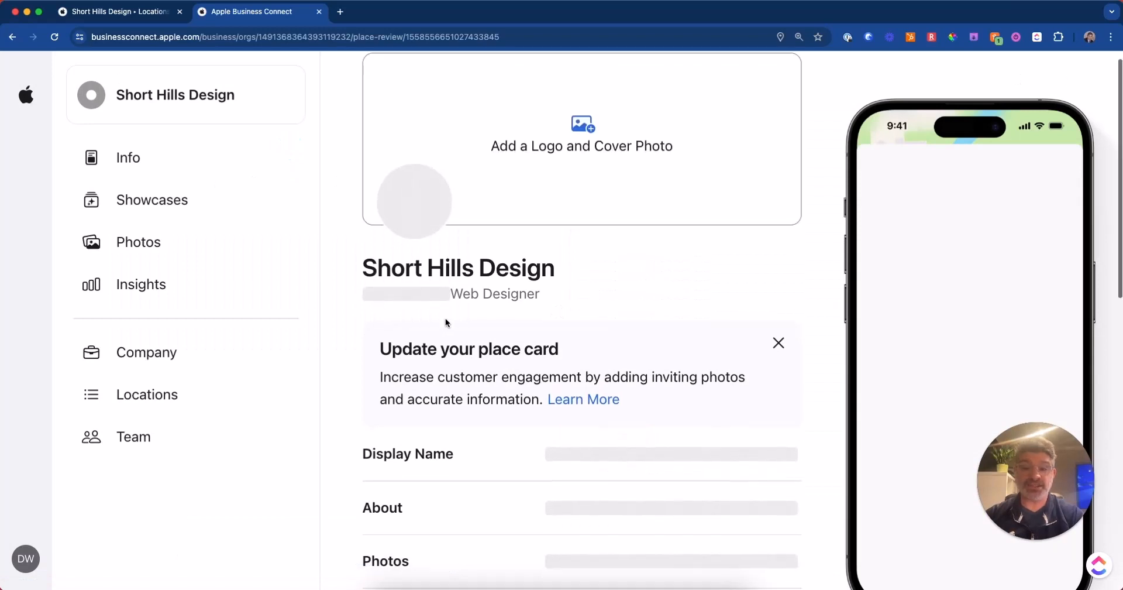
{"action": "scroll", "scroll_direction": "down", "scroll_amount": 3}
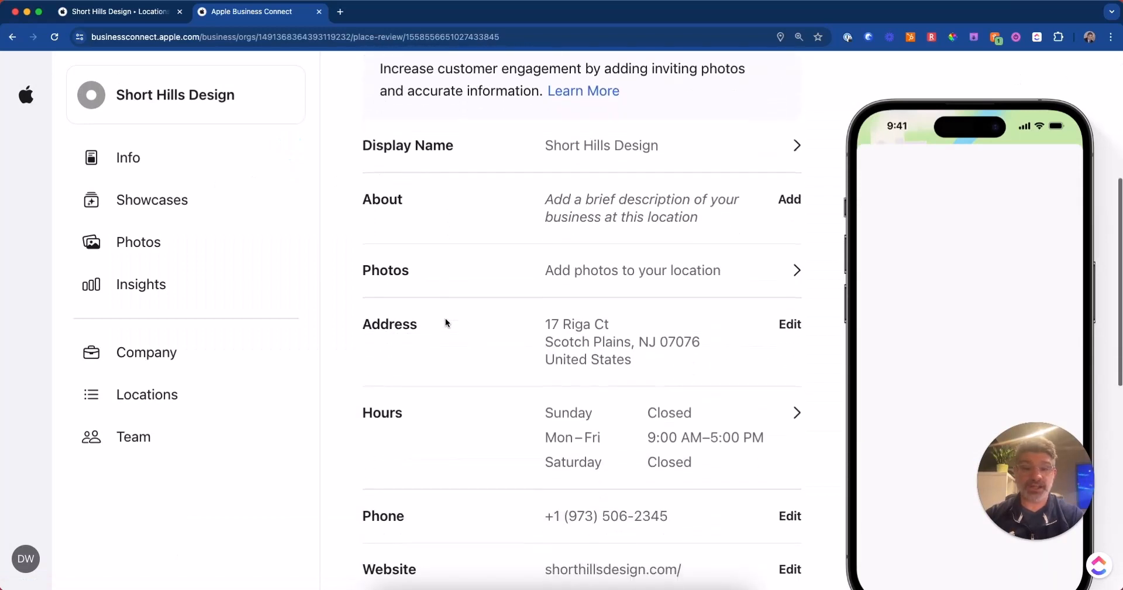
{"action": "scroll", "scroll_direction": "up", "scroll_amount": 3}
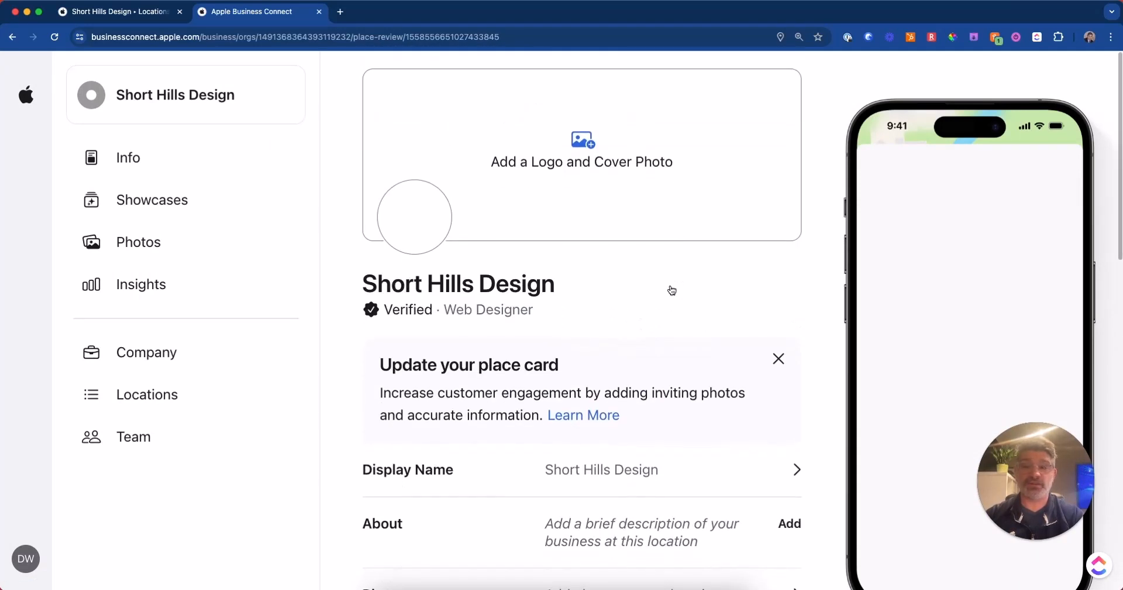
Review the Company details for Short Hills Design, LLC, including headquarters
{"action": "left_click", "coordinate": [147, 352]}
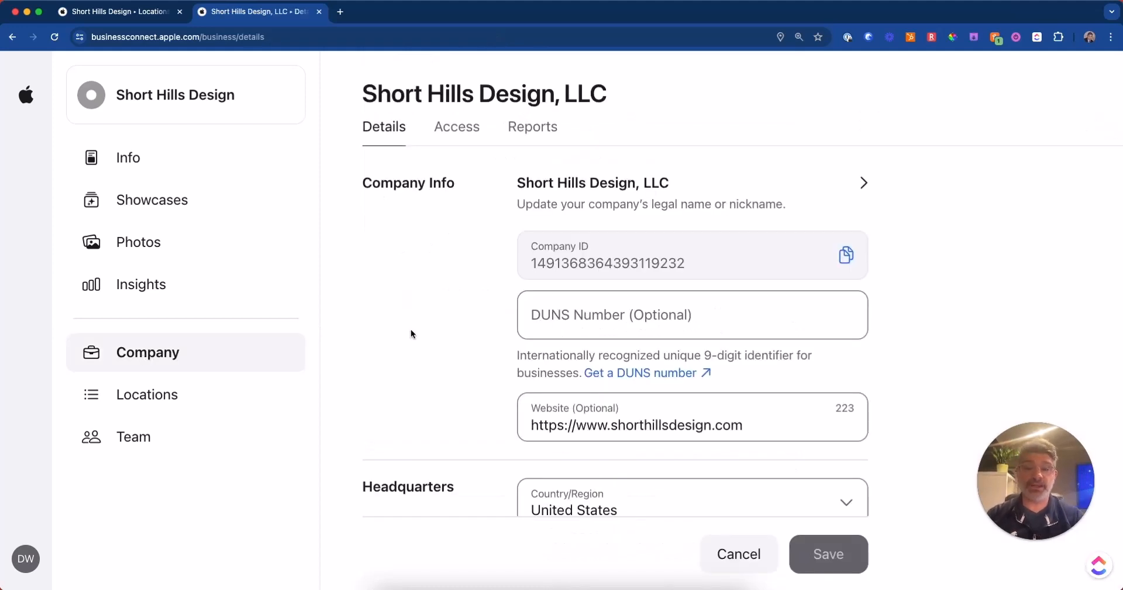
{"action": "scroll", "scroll_direction": "down", "scroll_amount": 3}
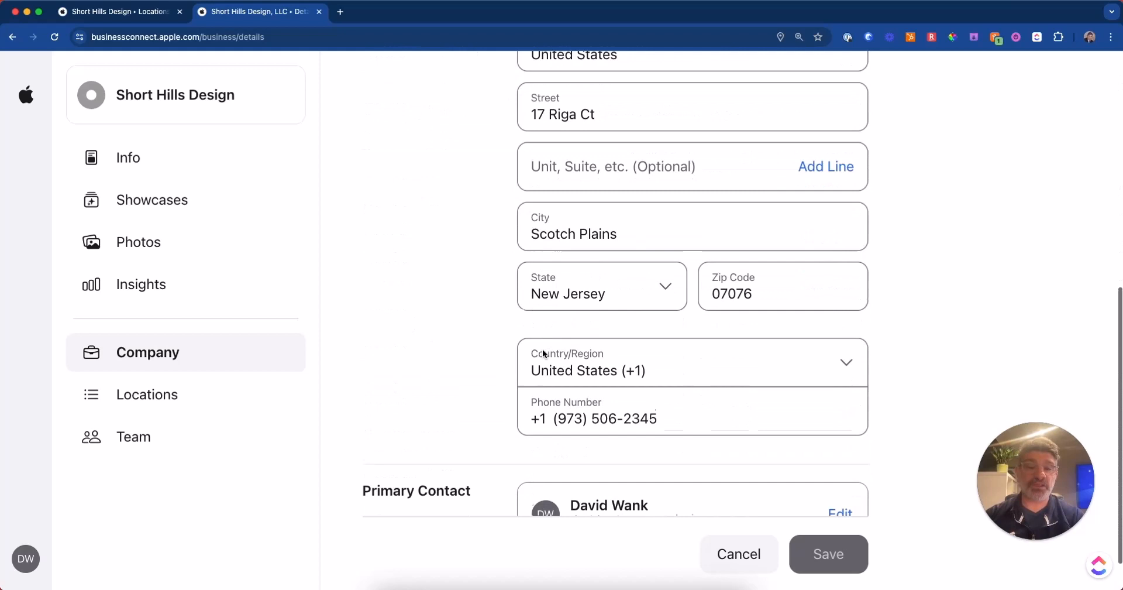
{"action": "scroll", "scroll_direction": "up", "scroll_amount": 3}
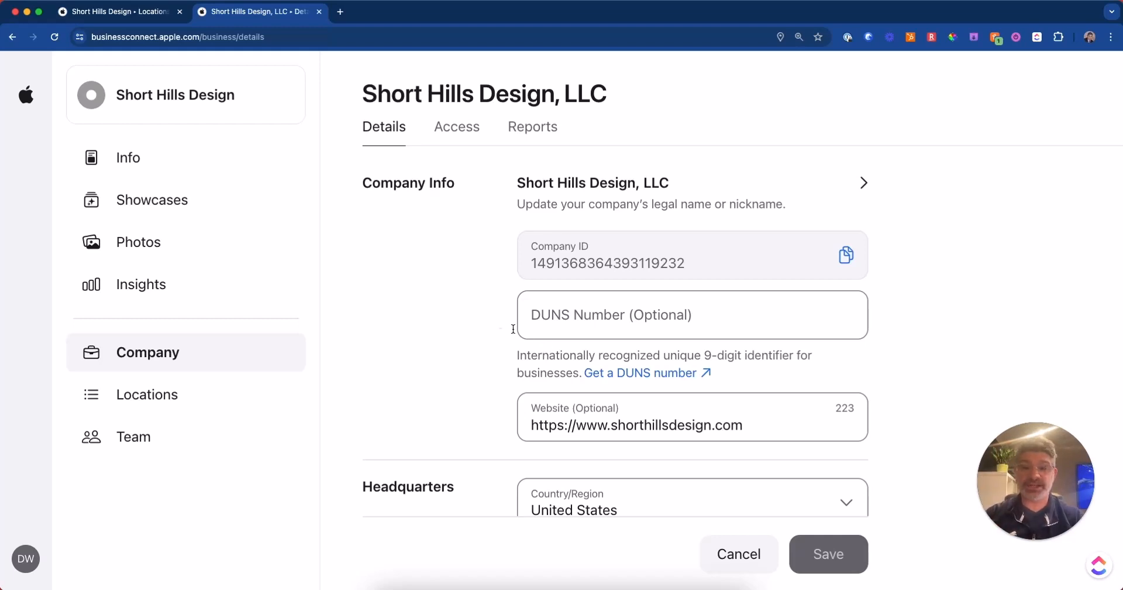
Return to the place card Info page and look at the logo upload dialog twice without adding one
{"action": "left_click", "coordinate": [128, 158]}
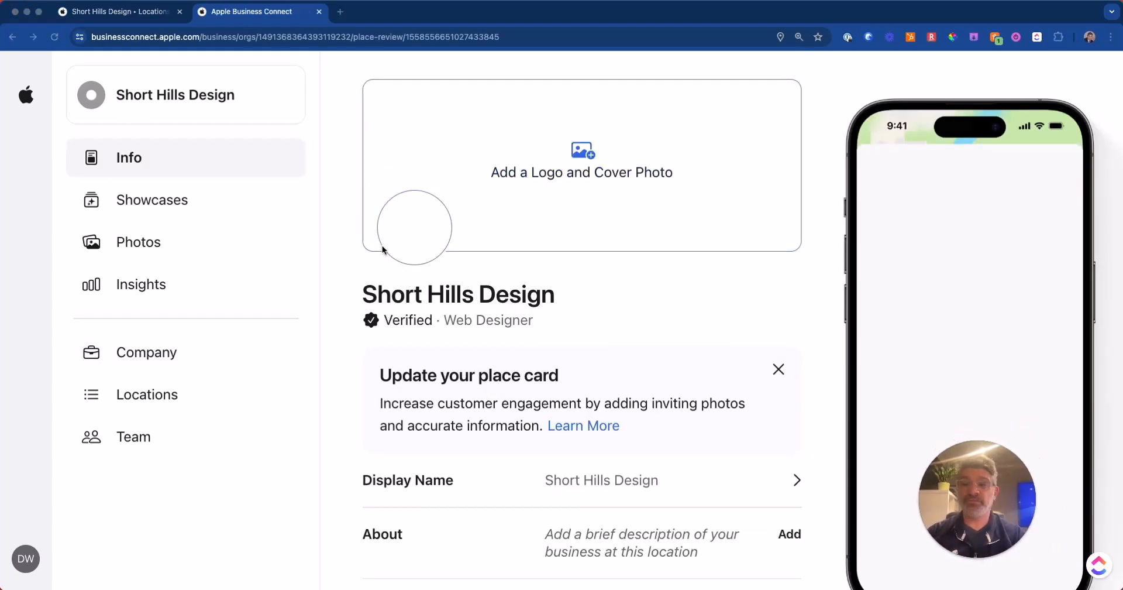
{"action": "left_click", "coordinate": [414, 228]}
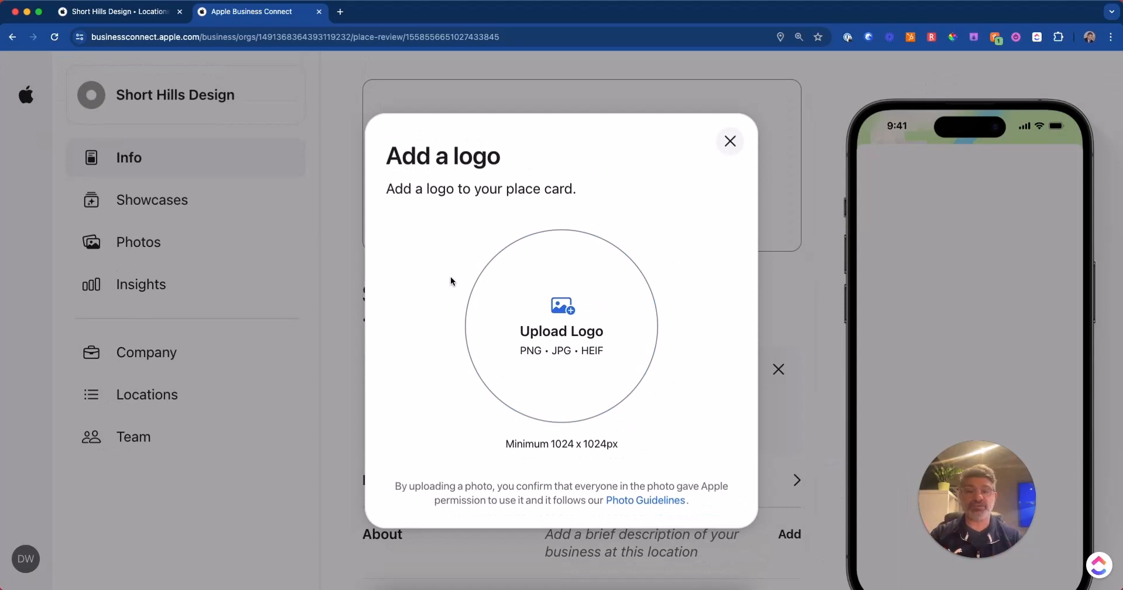
{"action": "mouse_move", "coordinate": [573, 287]}
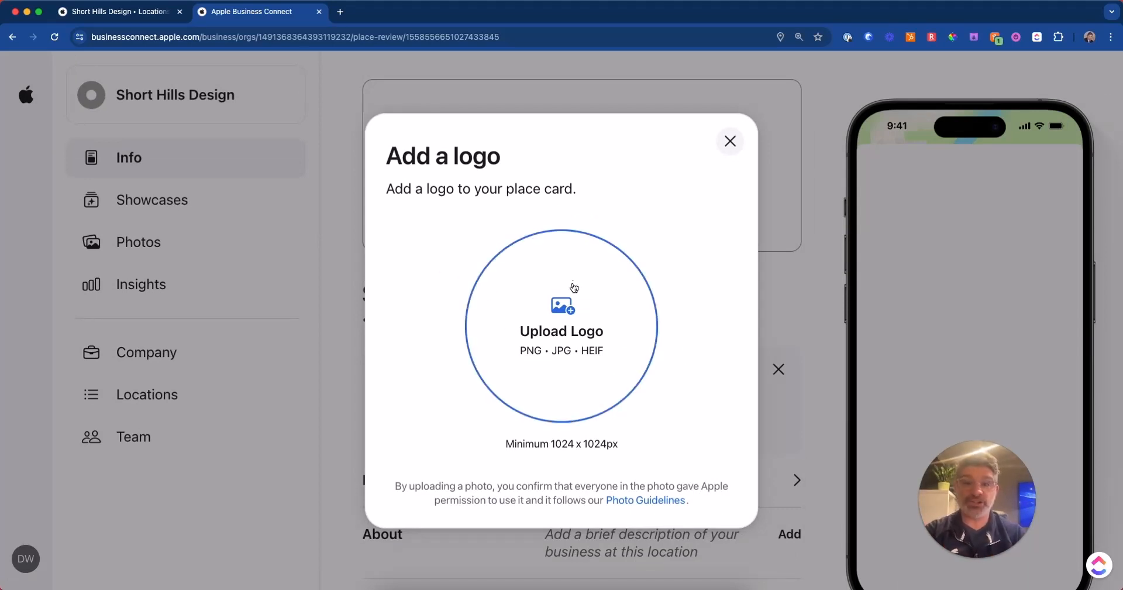
{"action": "mouse_move", "coordinate": [493, 447]}
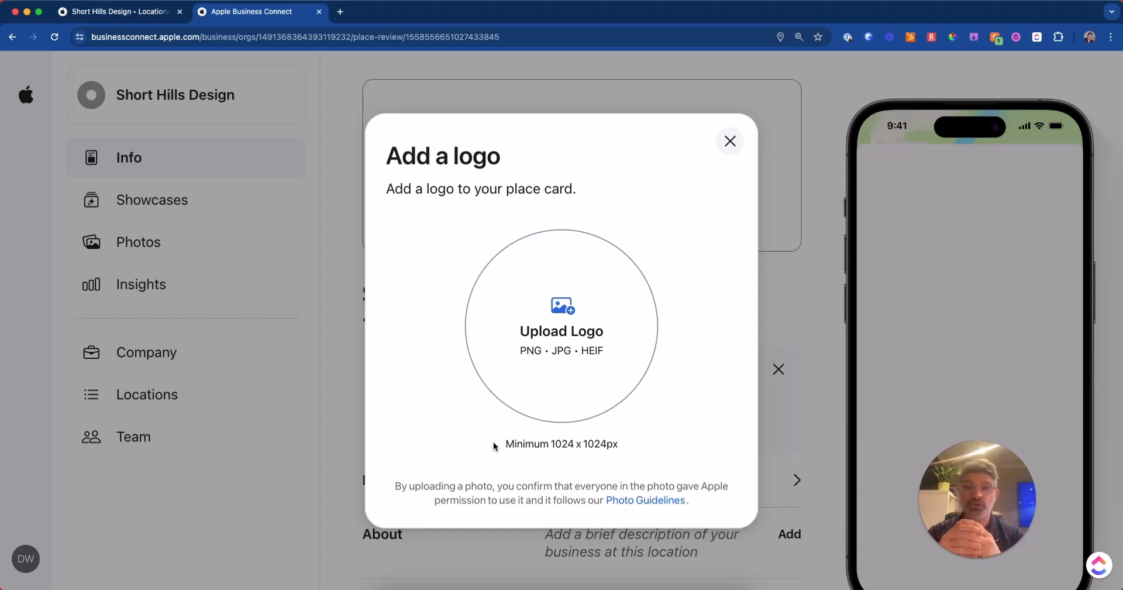
{"action": "mouse_move", "coordinate": [713, 161]}
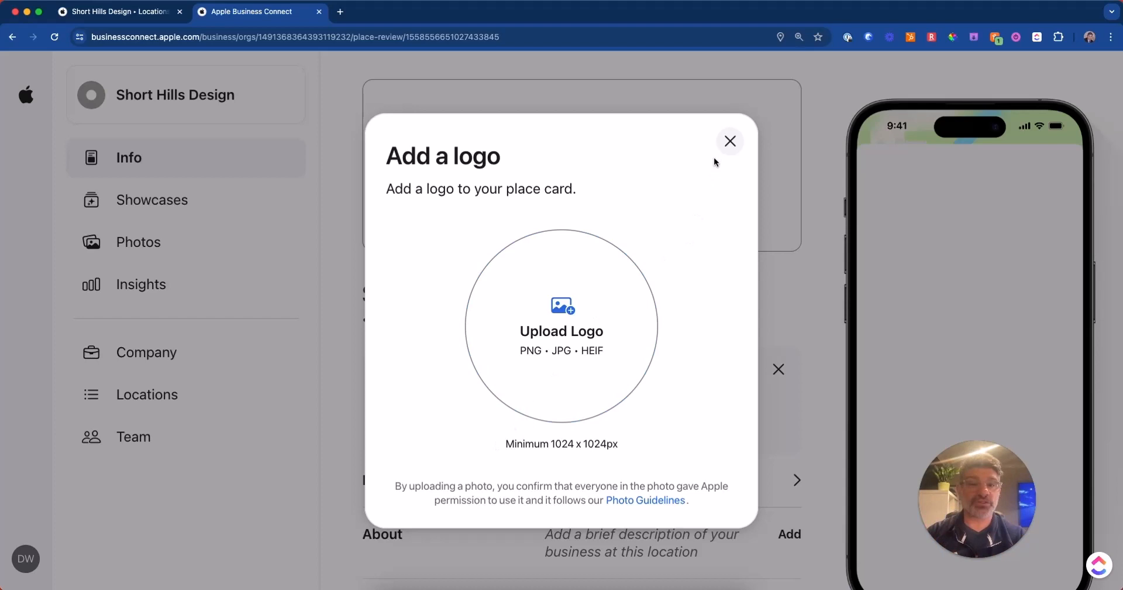
{"action": "left_click", "coordinate": [730, 141]}
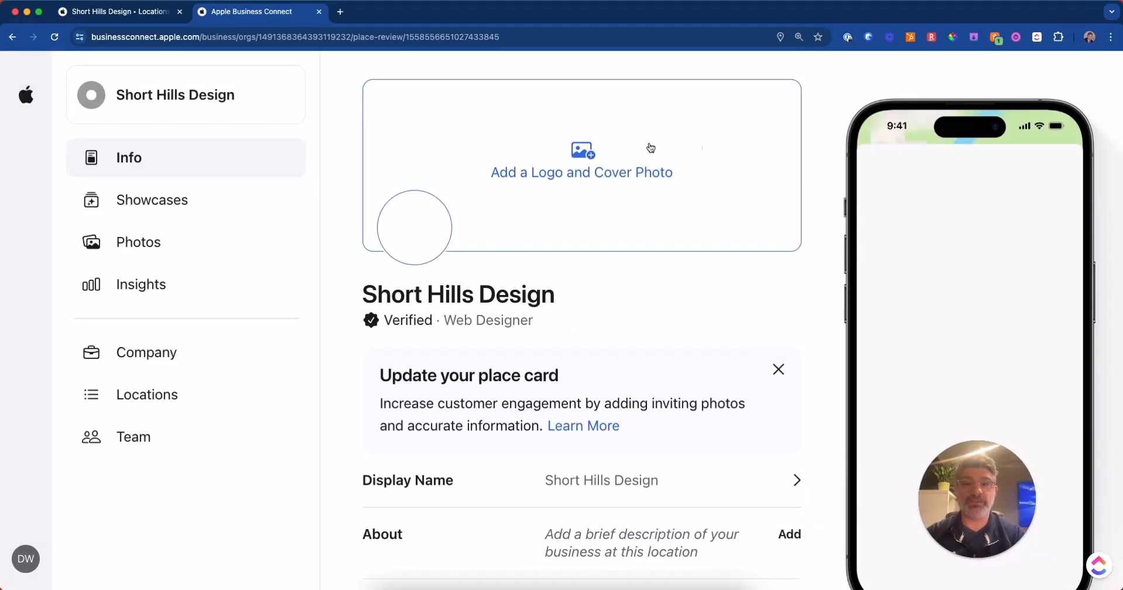
{"action": "left_click", "coordinate": [413, 228]}
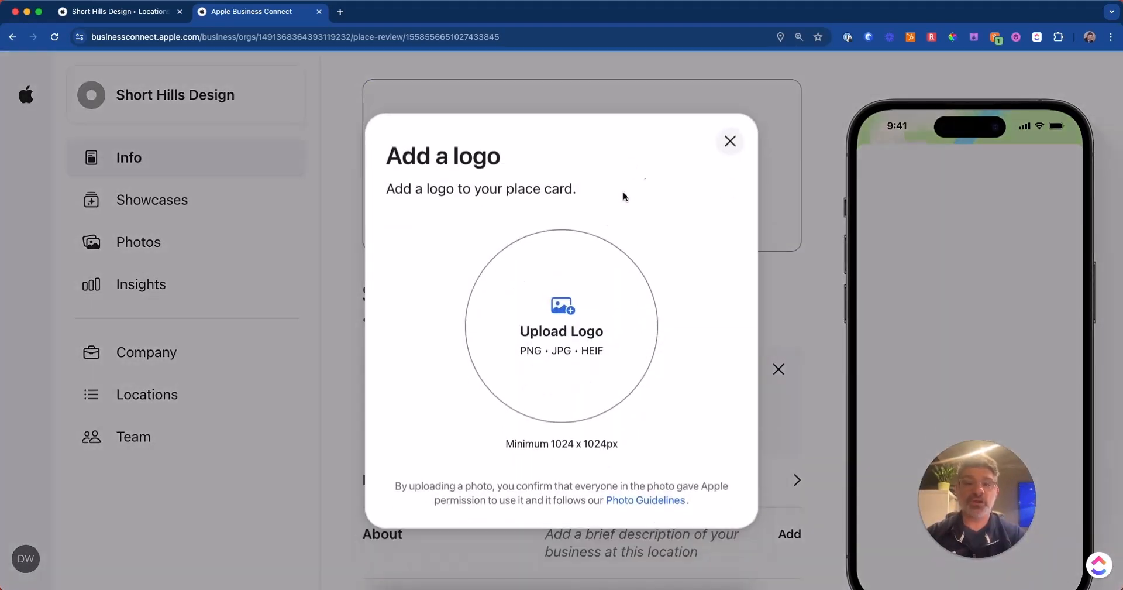
{"action": "left_click", "coordinate": [730, 141]}
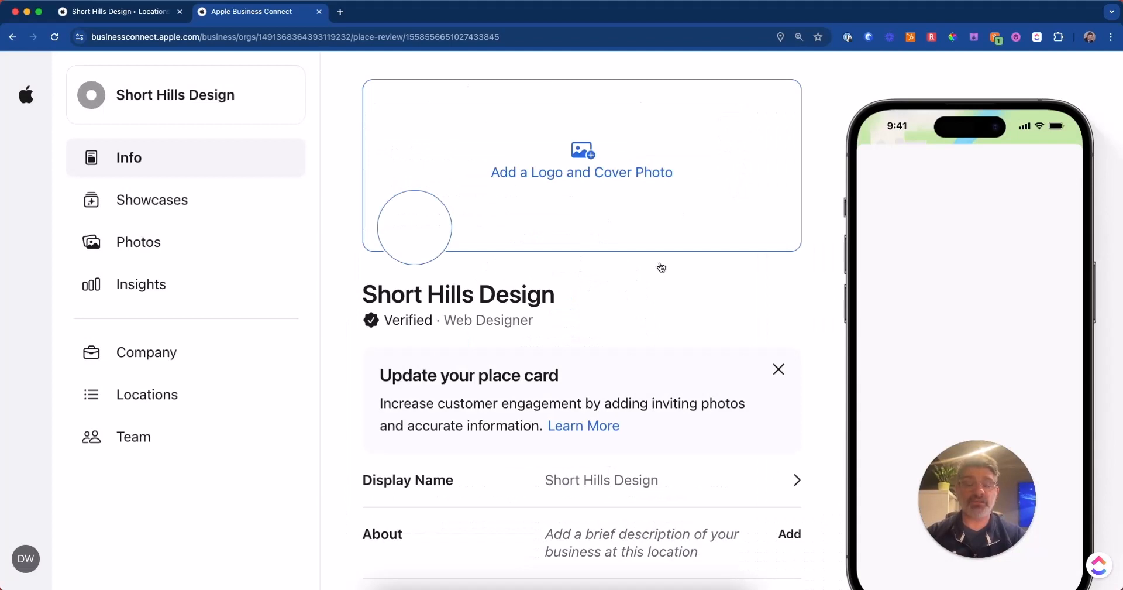
{"action": "mouse_move", "coordinate": [528, 151]}
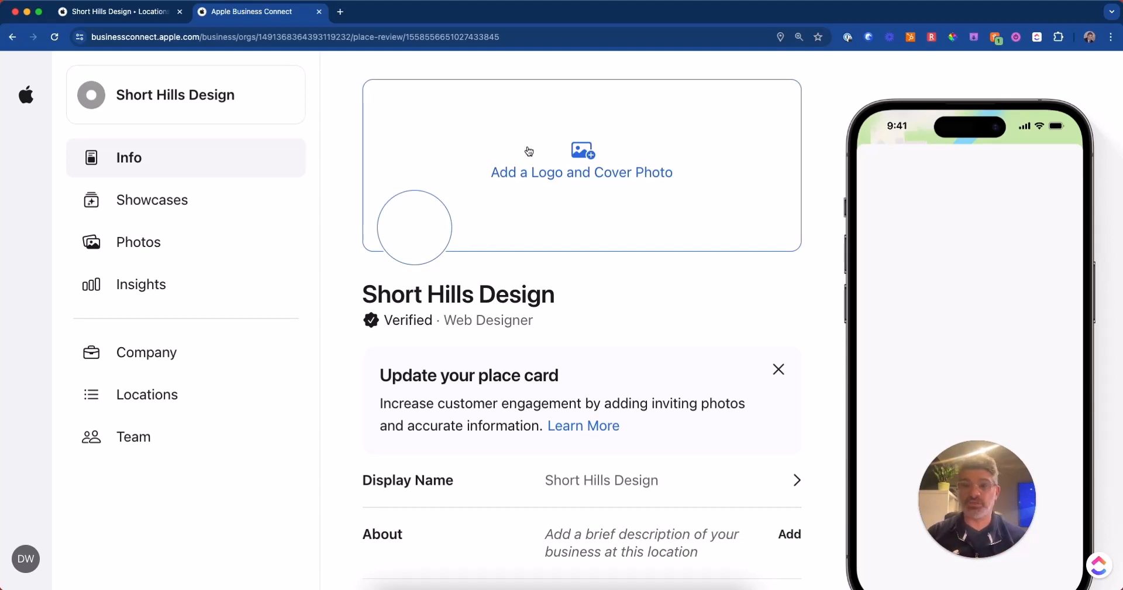
Scroll down the Info page past Phone and Website to reach the Actions row
{"action": "scroll", "scroll_direction": "down", "scroll_amount": 3}
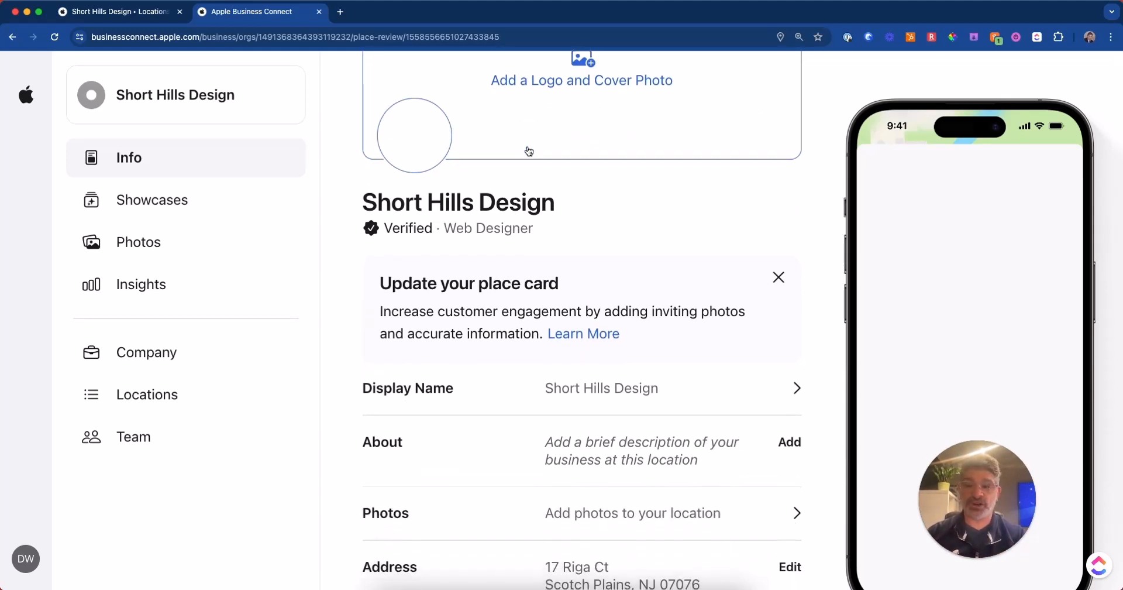
{"action": "scroll", "scroll_direction": "down", "scroll_amount": 3}
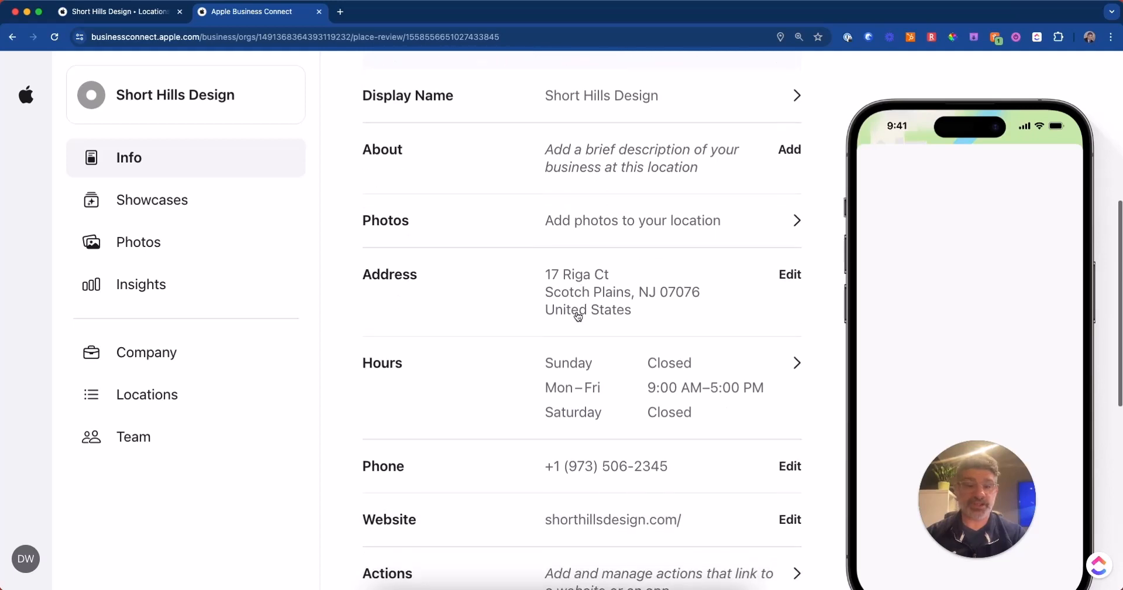
{"action": "scroll", "scroll_direction": "down", "scroll_amount": 3}
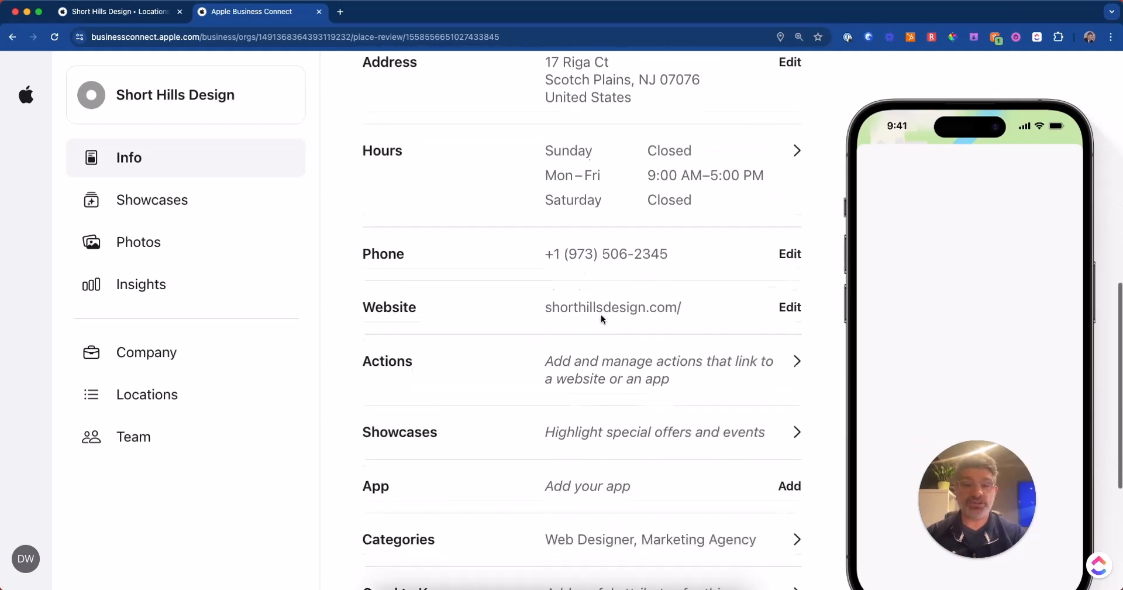
{"action": "scroll", "scroll_direction": "down", "scroll_amount": 3}
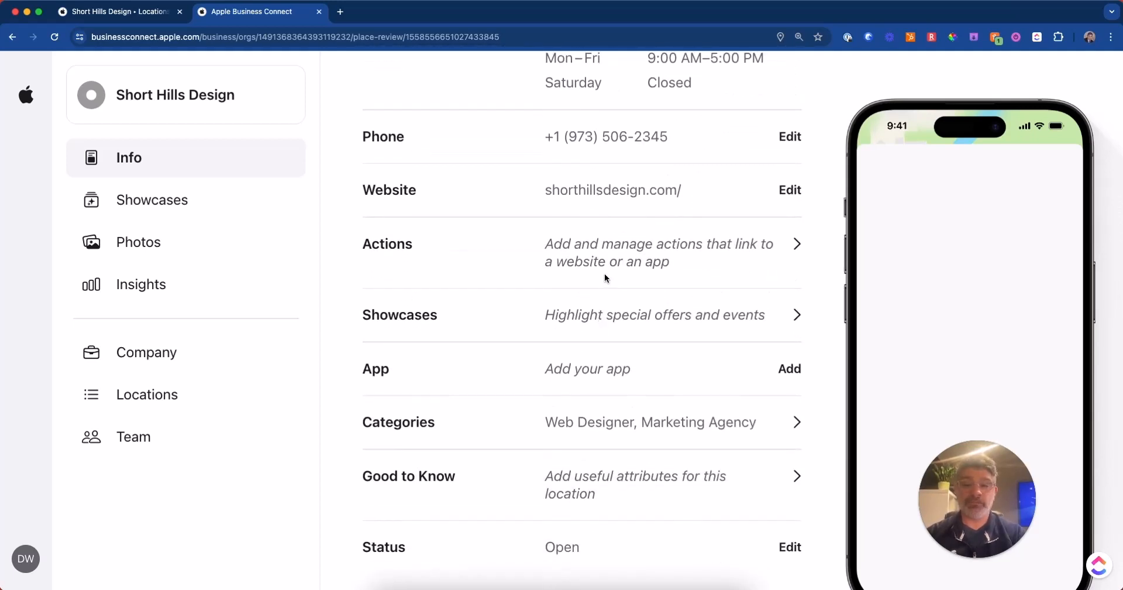
{"action": "scroll", "scroll_direction": "down", "scroll_amount": 3}
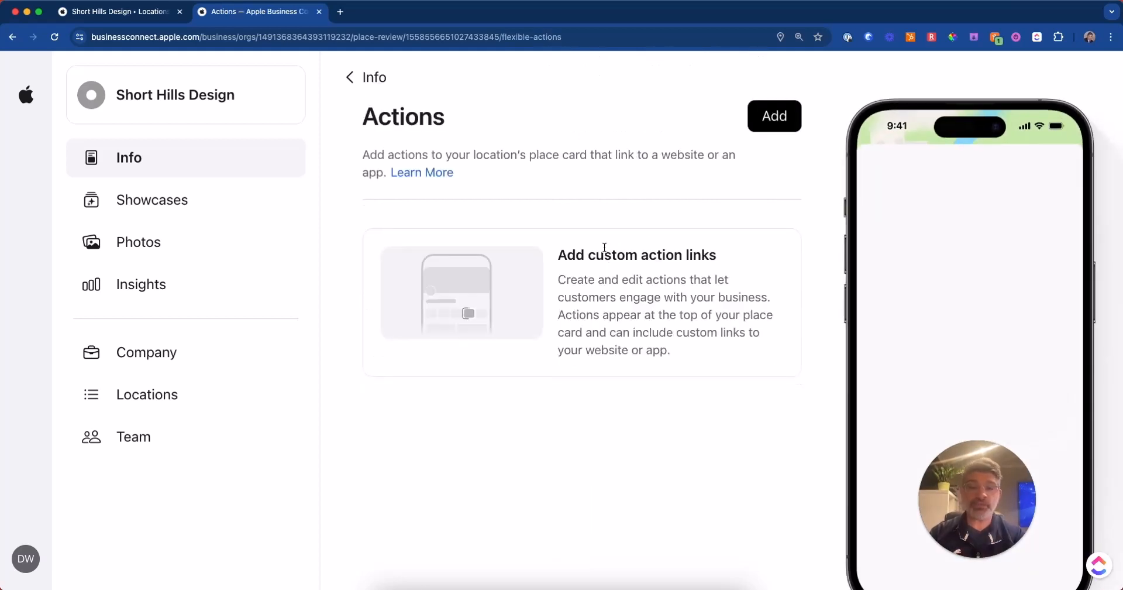
{"action": "left_click", "coordinate": [773, 115]}
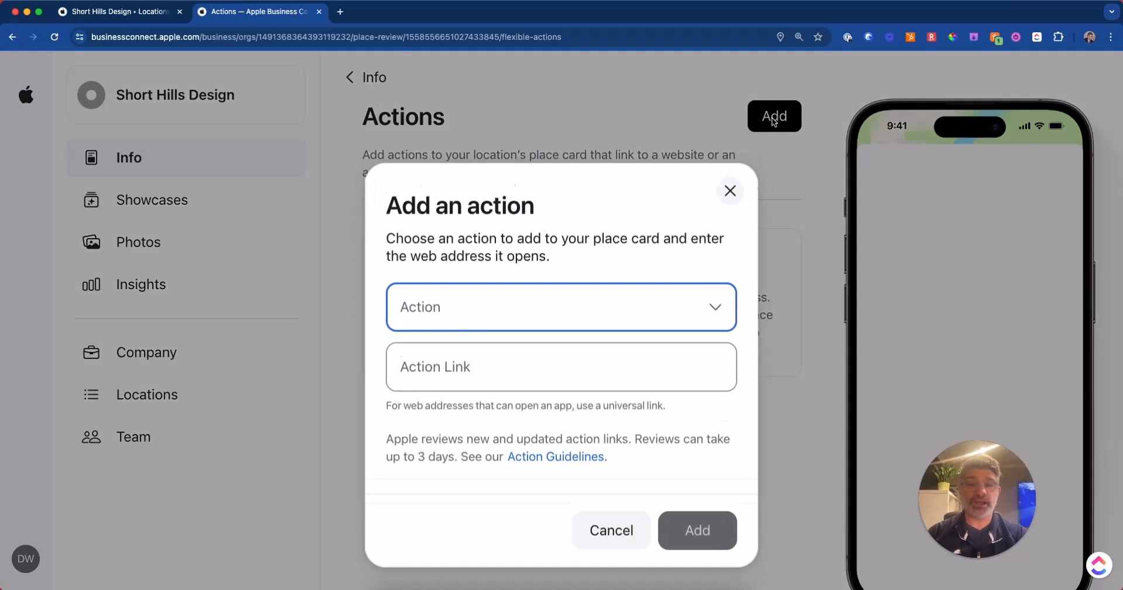
{"action": "left_click", "coordinate": [560, 306]}
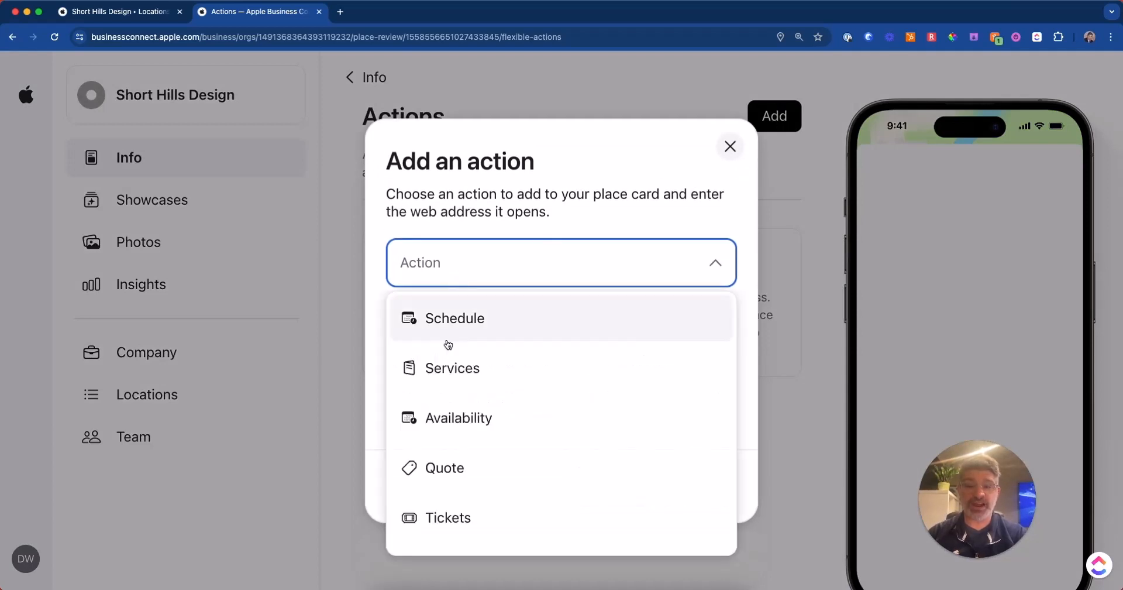
{"action": "left_click", "coordinate": [454, 318]}
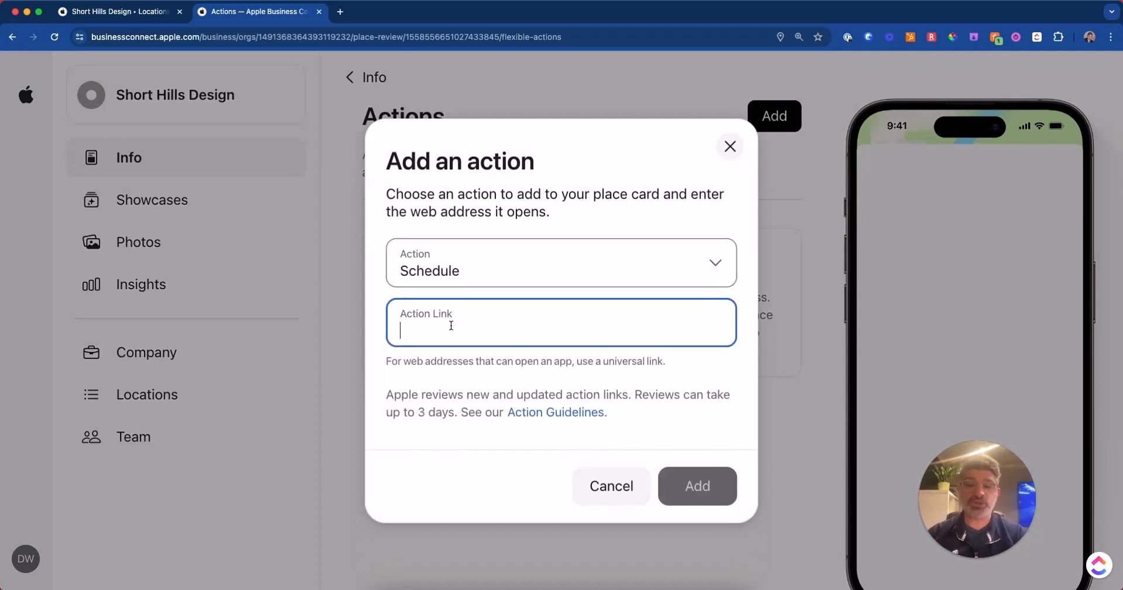
{"action": "type", "text": "a"}
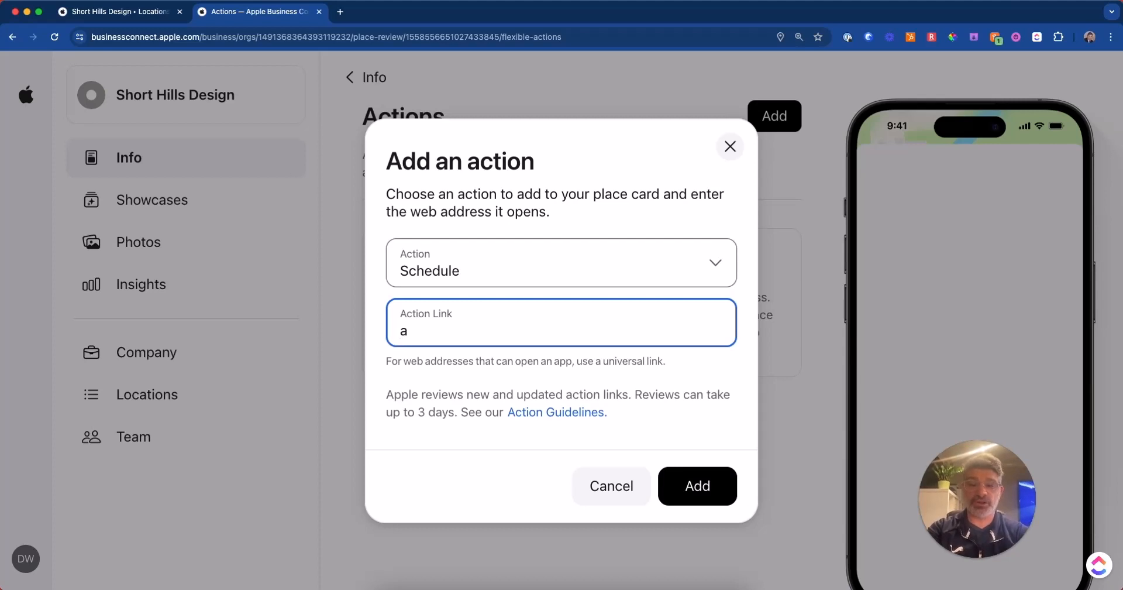
{"action": "type", "text": "ppoint"}
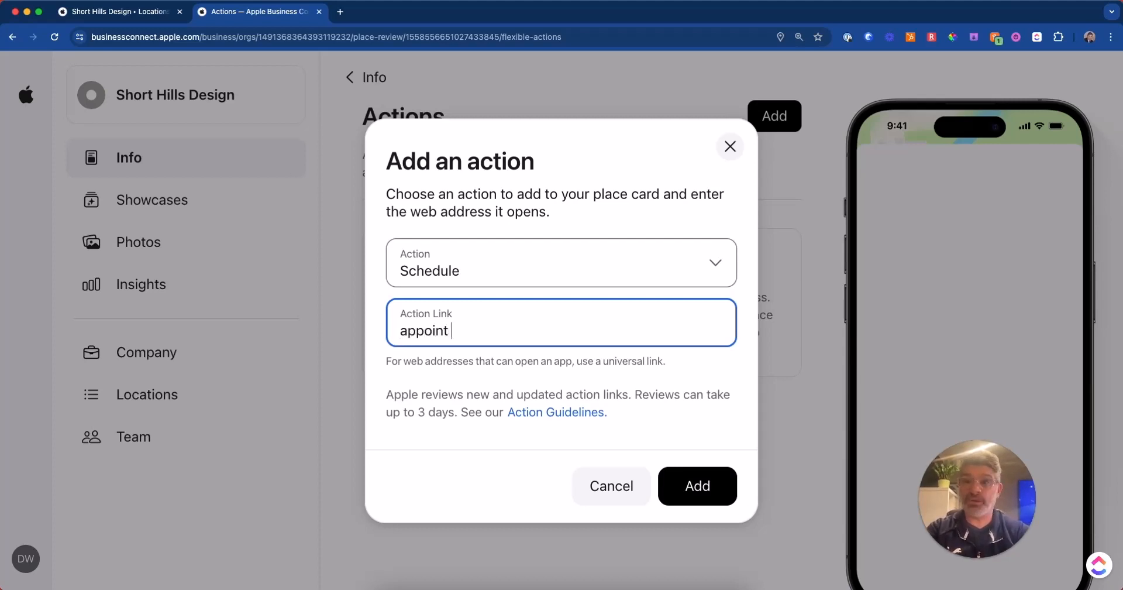
{"action": "key", "text": "Backspace"}
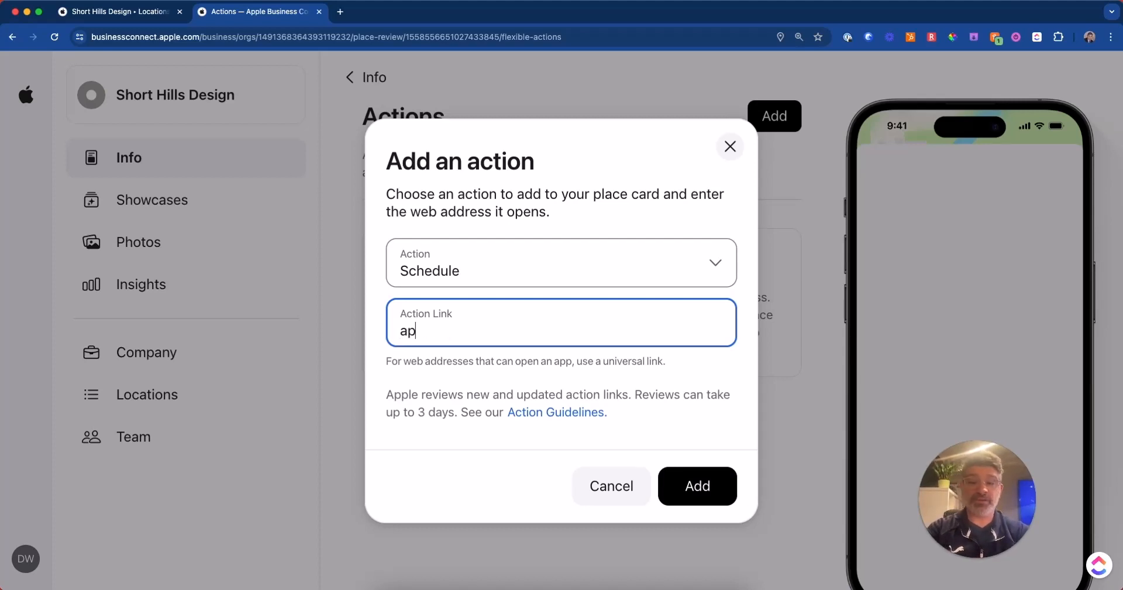
{"action": "type", "text": "con"}
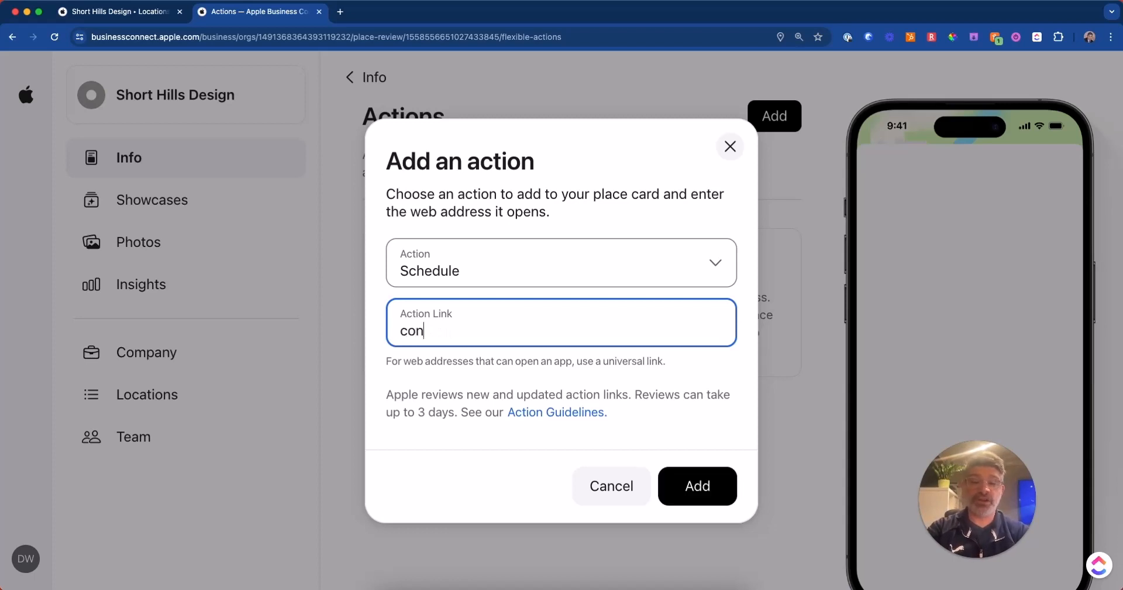
{"action": "key", "text": "Backspace"}
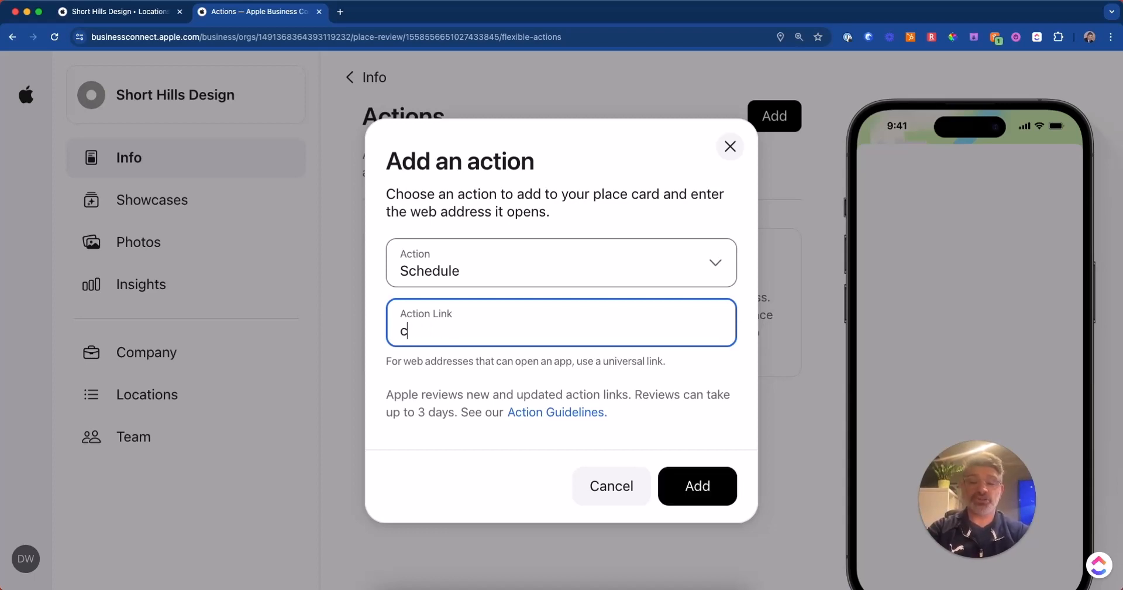
{"action": "type", "text": "https:"}
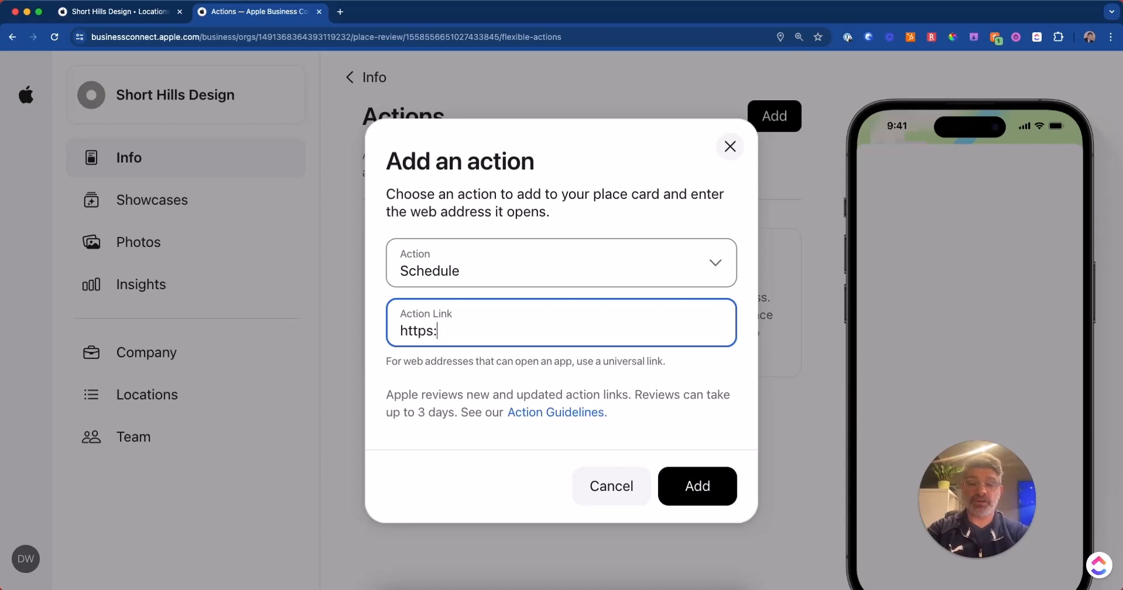
{"action": "type", "text": "//sh"}
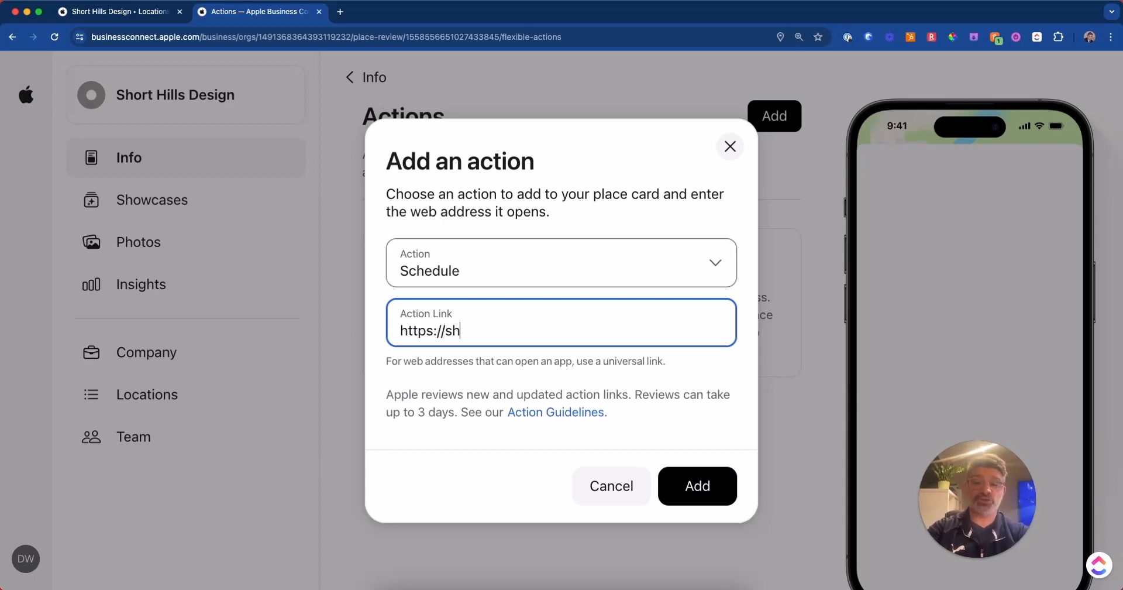
{"action": "type", "text": "orthillsdesign"}
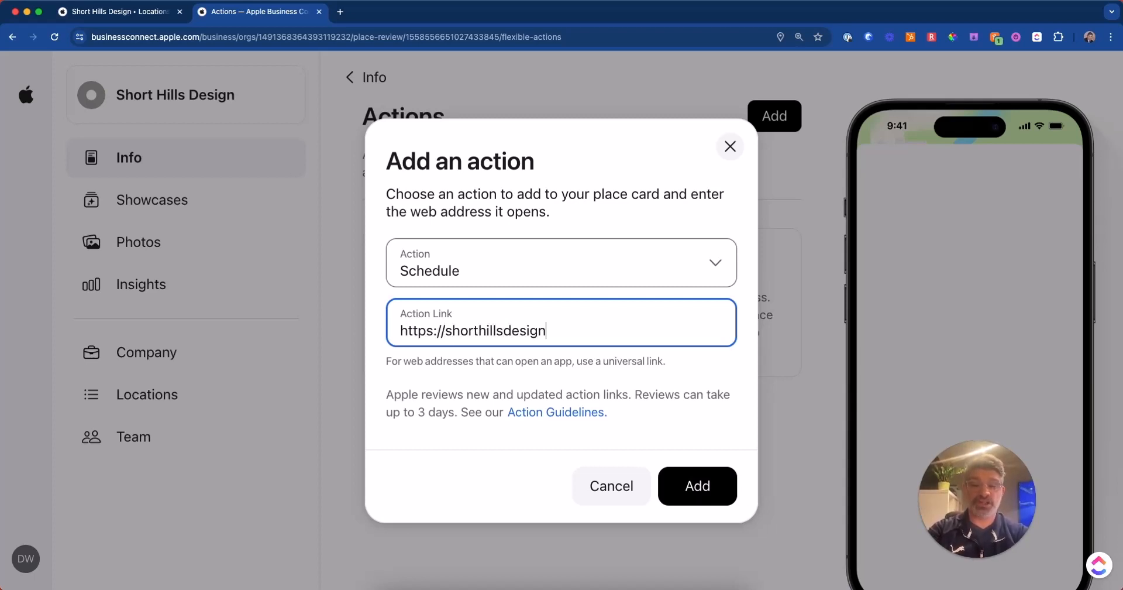
{"action": "type", "text": ".com/cot"}
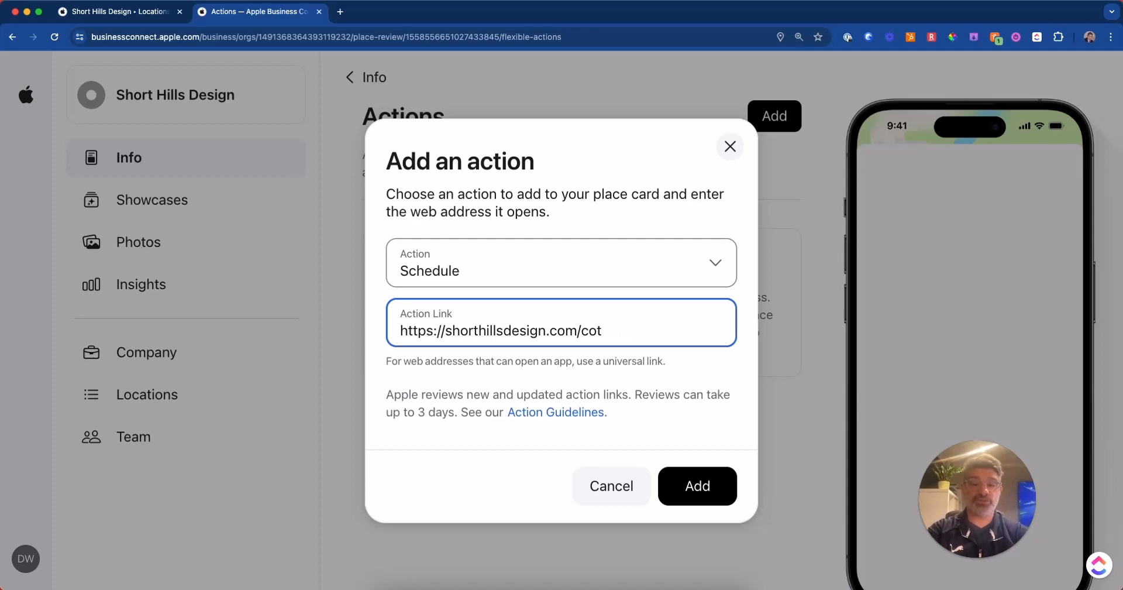
{"action": "left_click", "coordinate": [611, 486]}
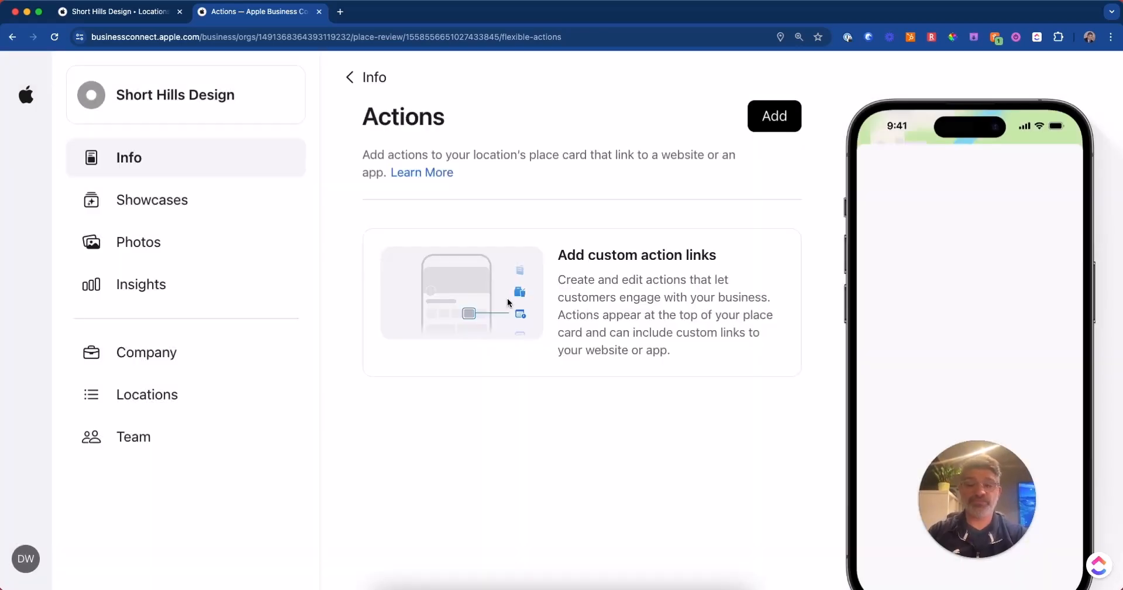
Start a Services action and enter 'services' as its text
{"action": "left_click", "coordinate": [773, 115]}
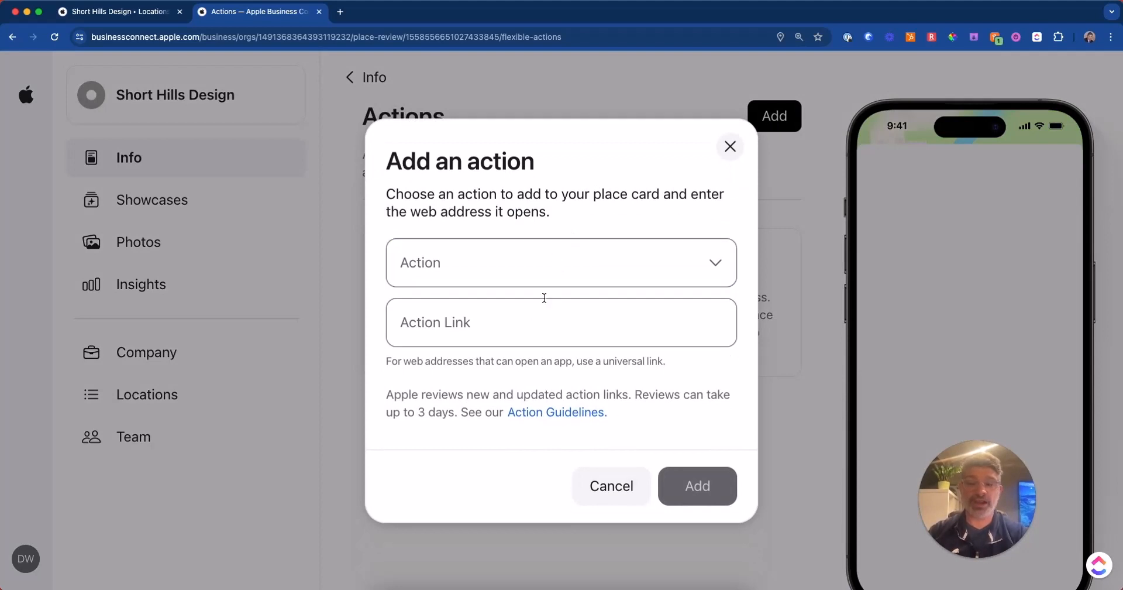
{"action": "left_click", "coordinate": [560, 262]}
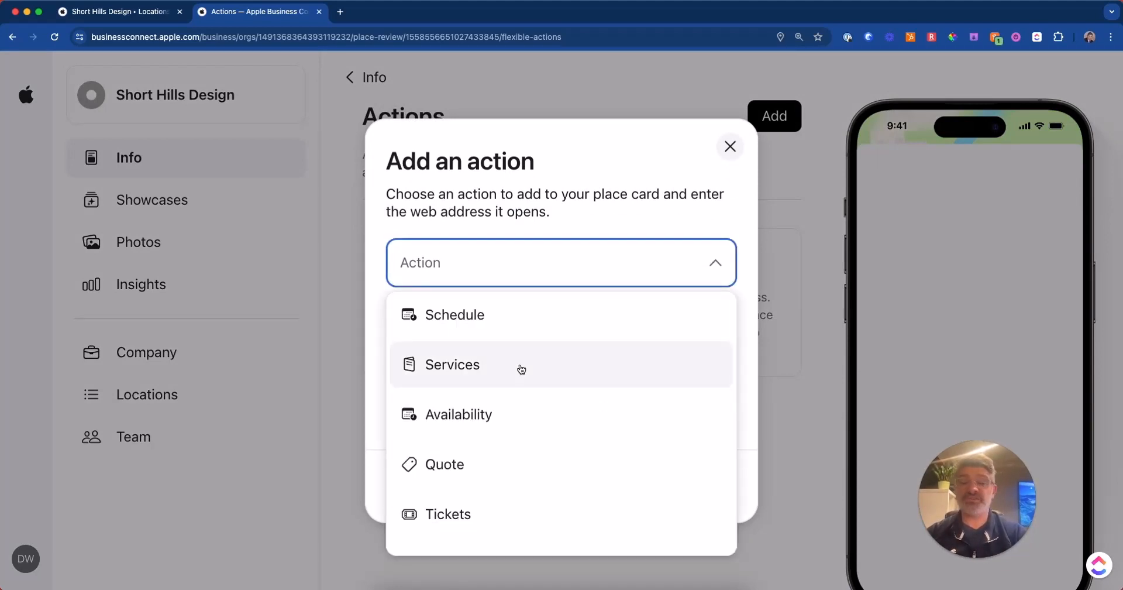
{"action": "left_click", "coordinate": [452, 363]}
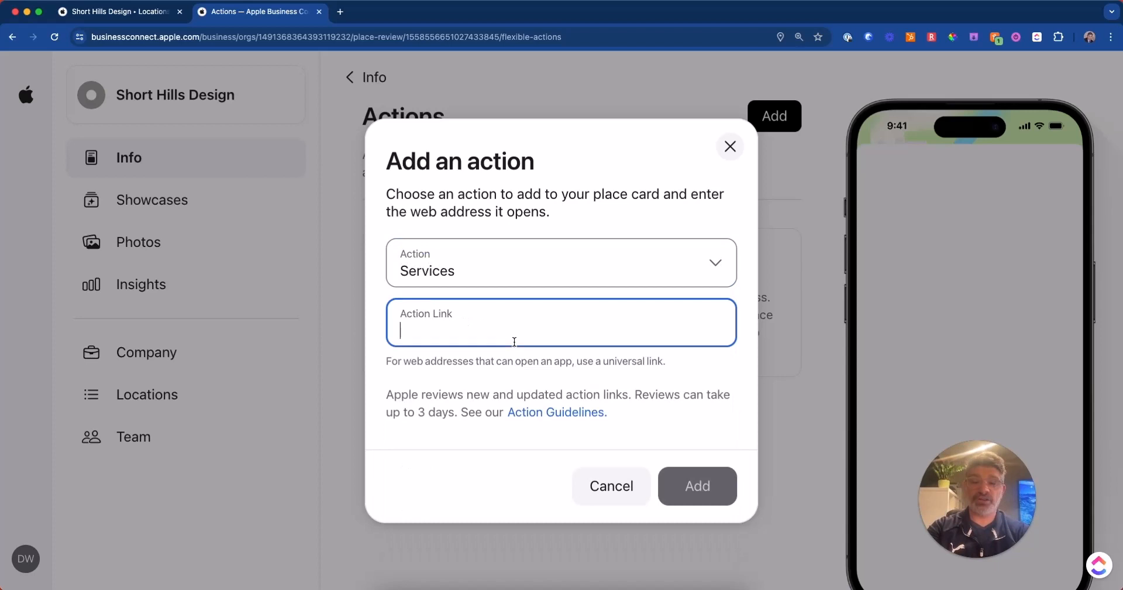
{"action": "type", "text": "services"}
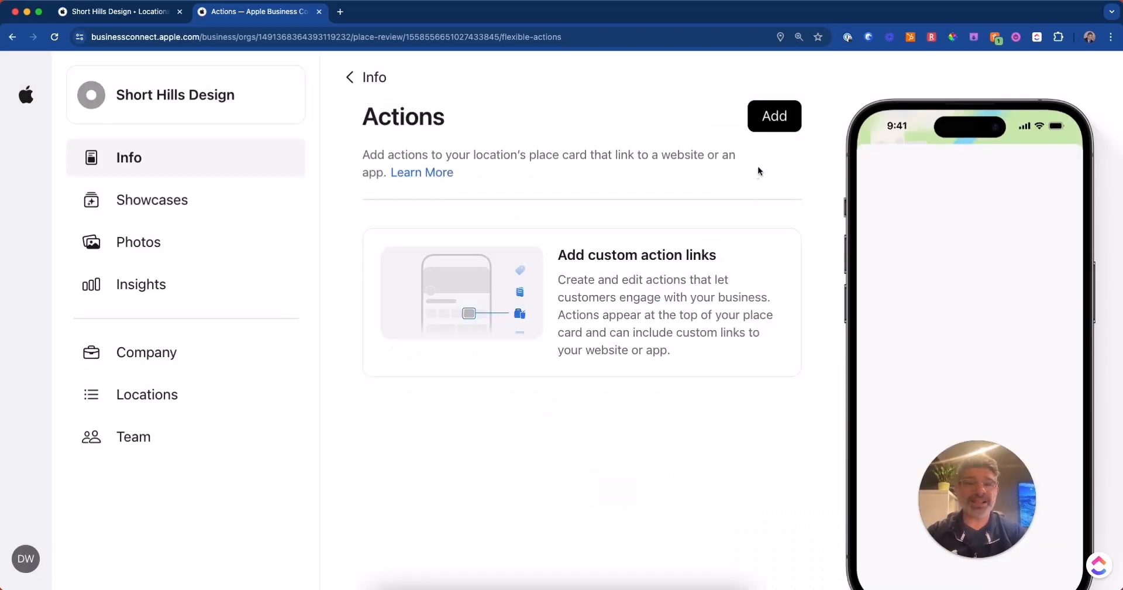
Browse the remaining action types without choosing one and dismiss the add-action dialog
{"action": "left_click", "coordinate": [773, 115]}
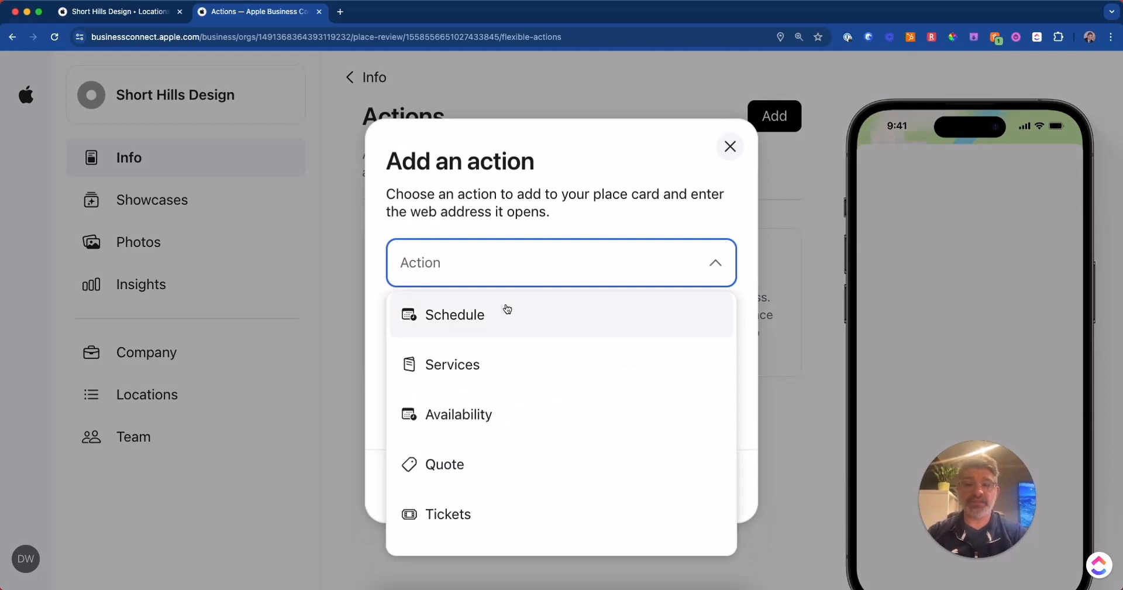
{"action": "scroll", "scroll_direction": "down", "scroll_amount": 3}
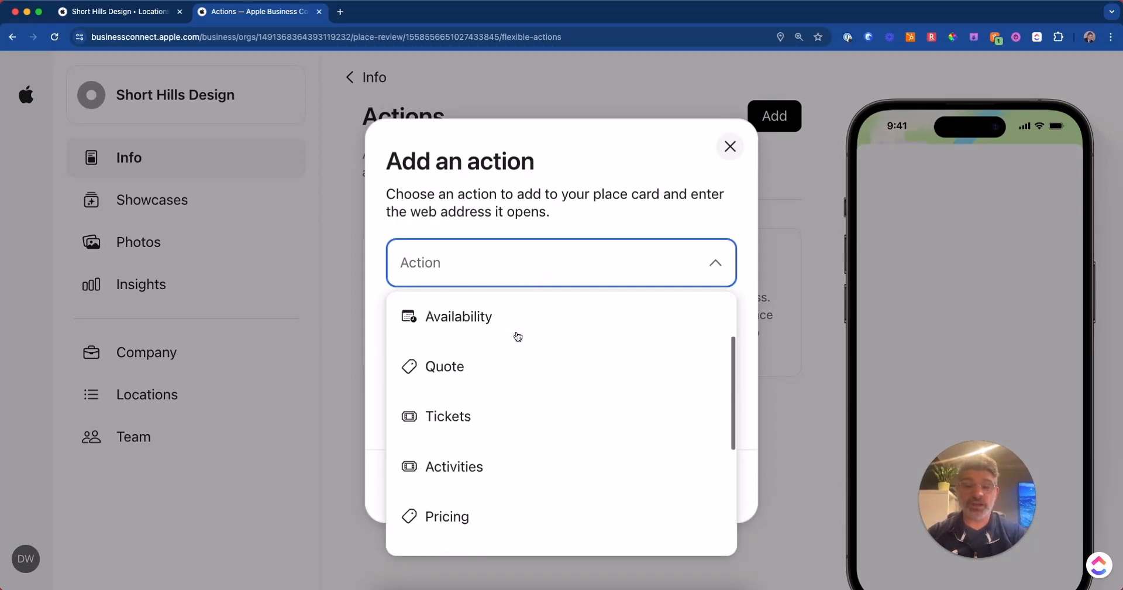
{"action": "scroll", "scroll_direction": "down", "scroll_amount": 3}
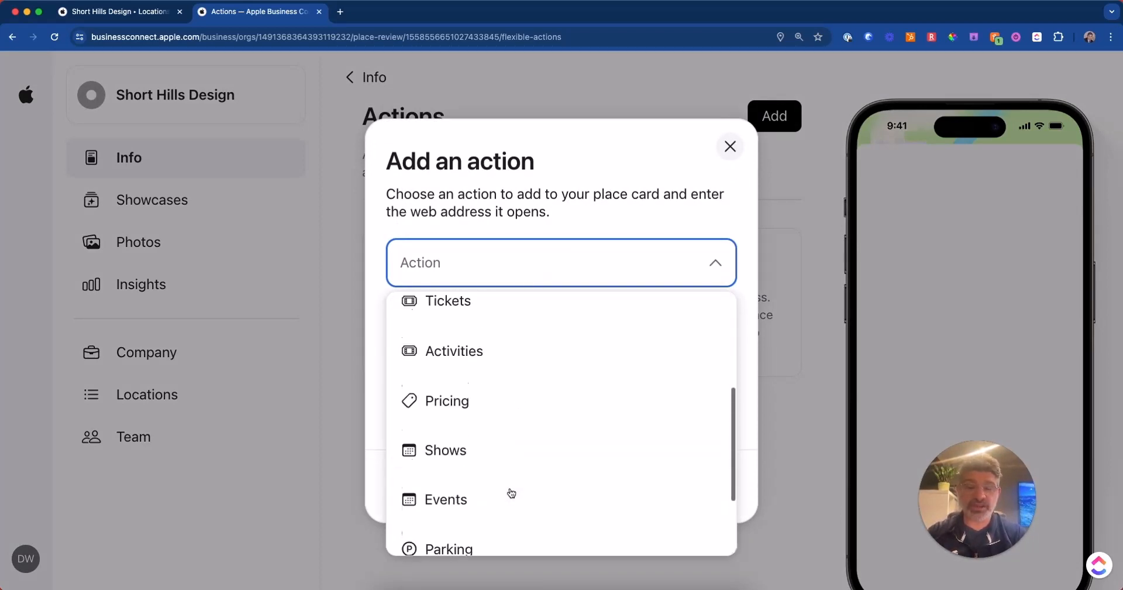
{"action": "left_click", "coordinate": [625, 180]}
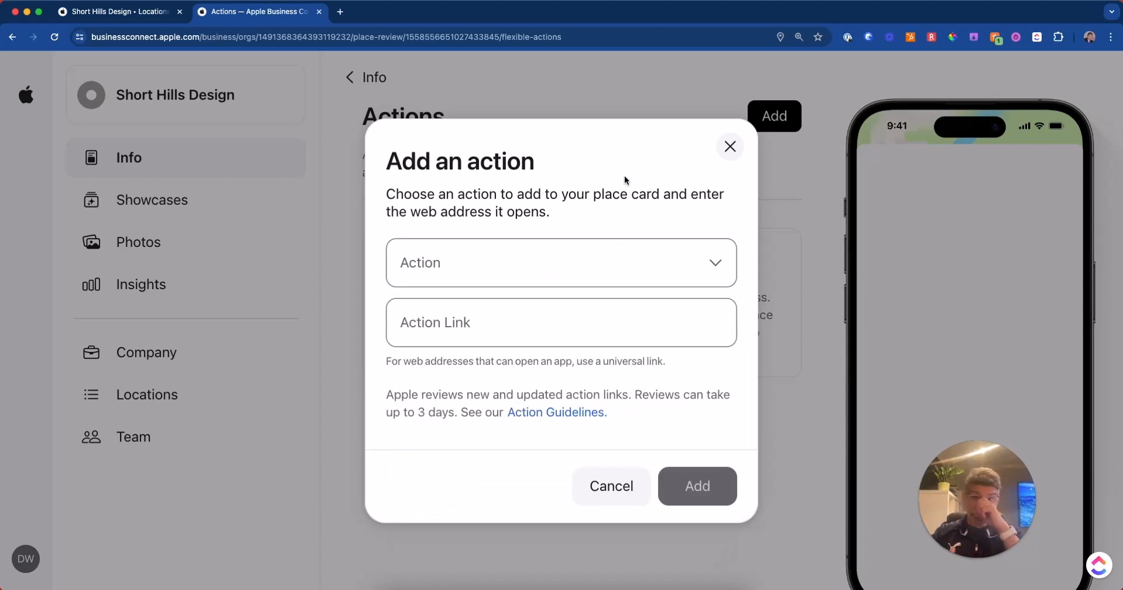
{"action": "left_click", "coordinate": [561, 262]}
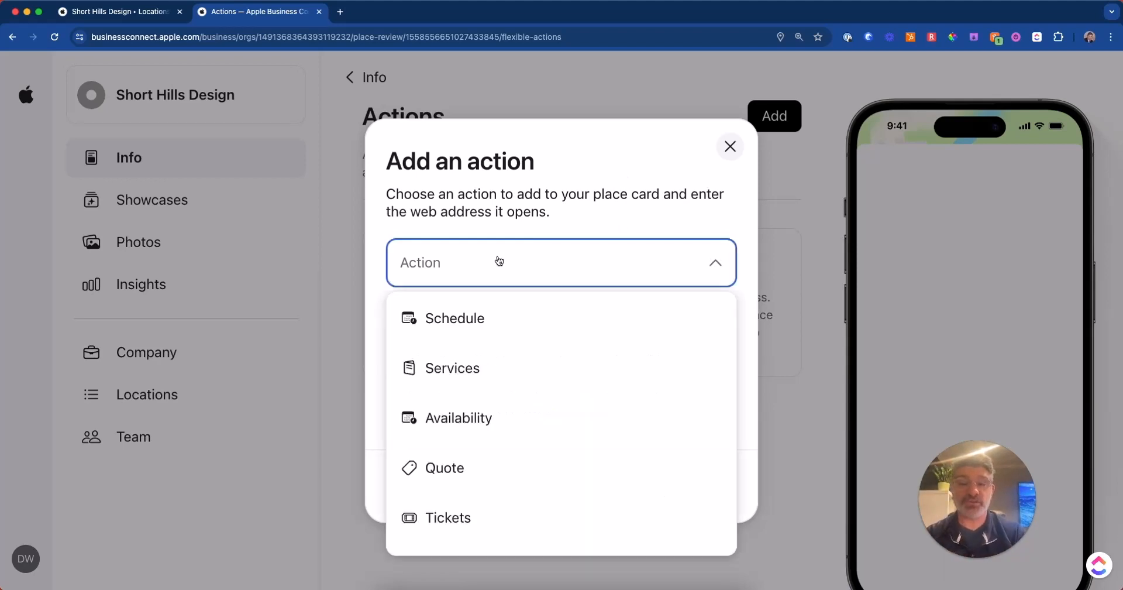
{"action": "mouse_move", "coordinate": [494, 367]}
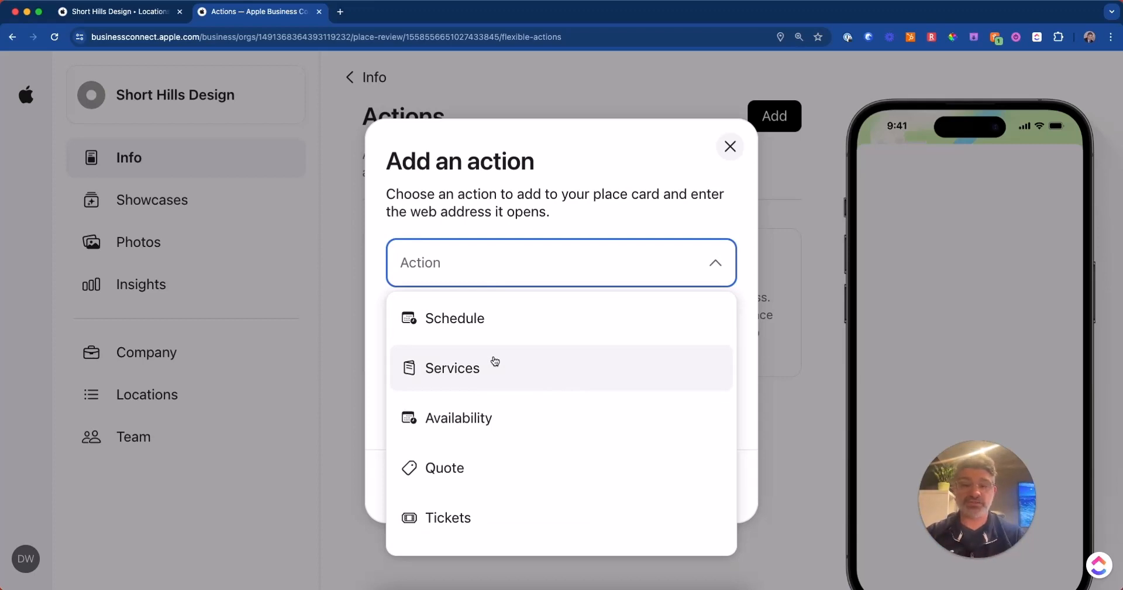
{"action": "scroll", "scroll_direction": "down", "scroll_amount": 3}
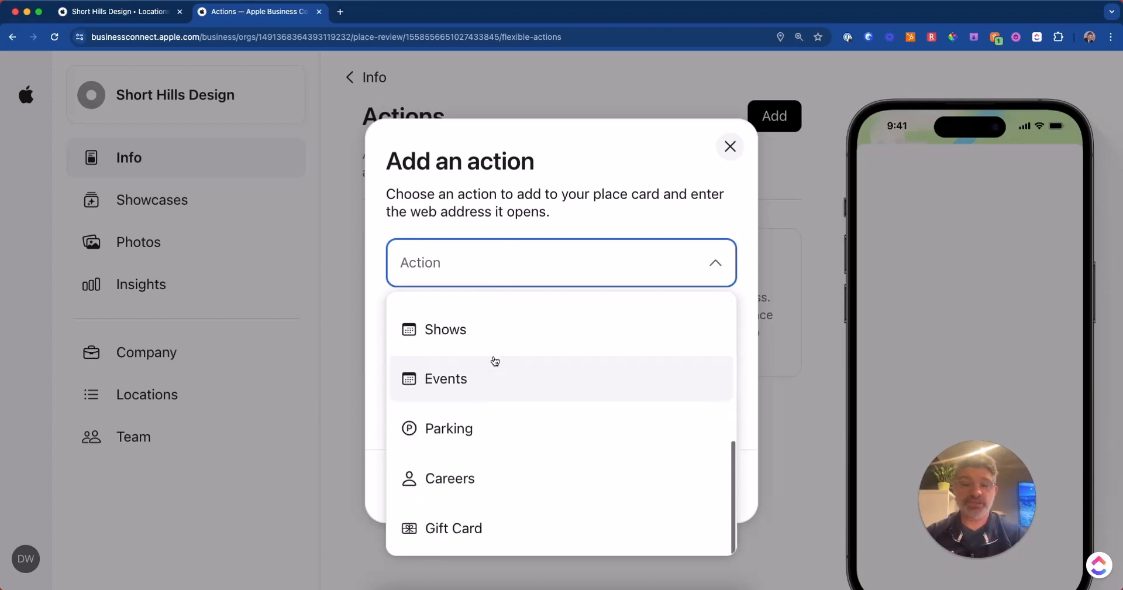
{"action": "left_click", "coordinate": [560, 262]}
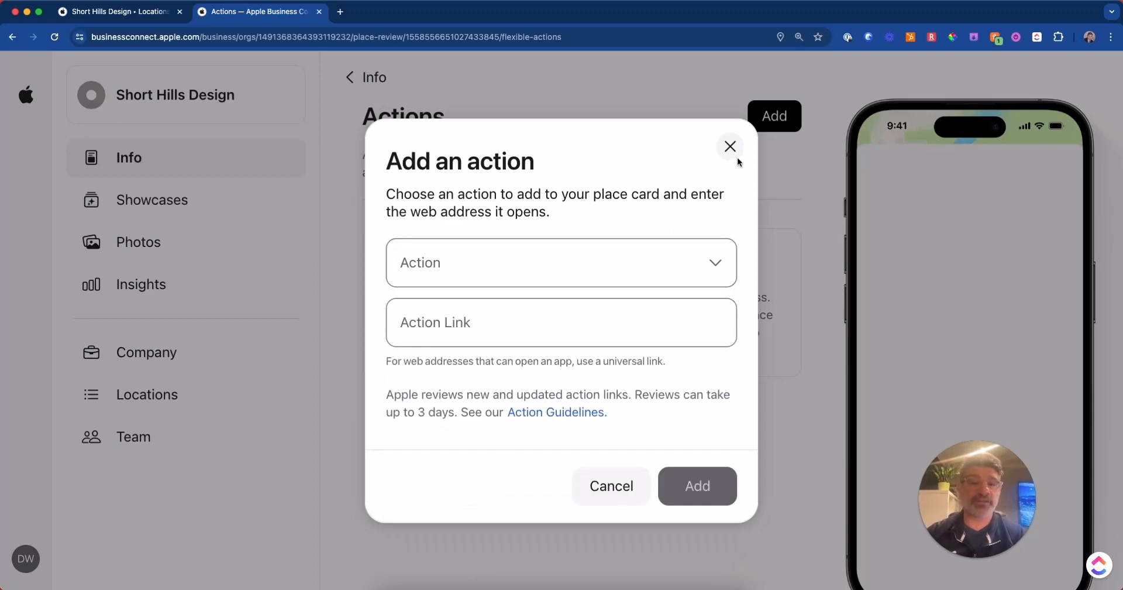
{"action": "left_click", "coordinate": [730, 146]}
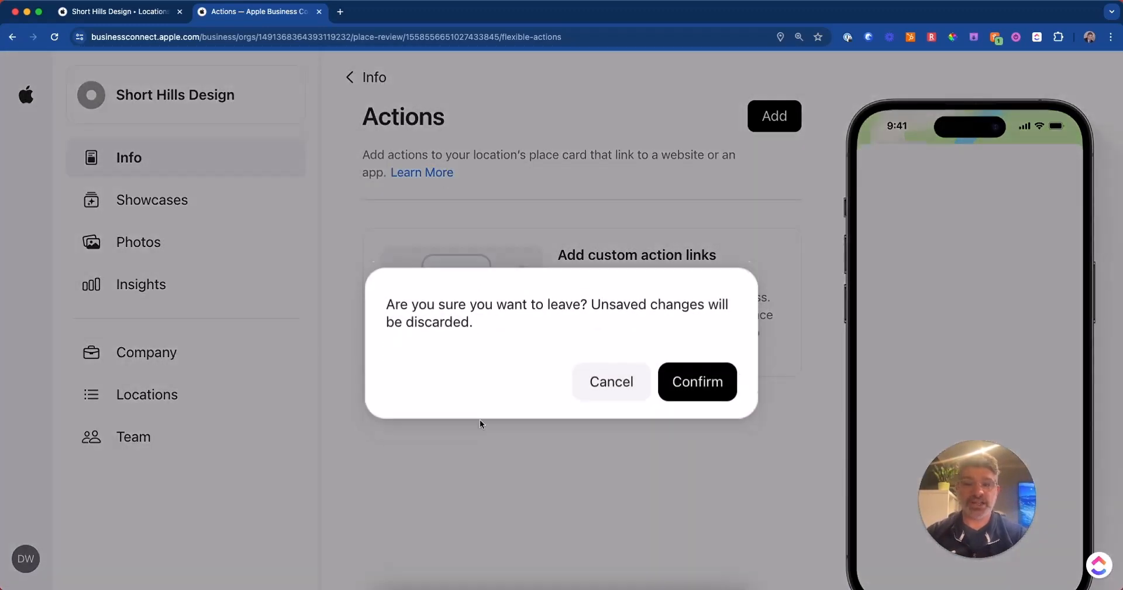
Confirm discarding the unsaved action and scroll the Info page toward Showcases
{"action": "left_click", "coordinate": [696, 381]}
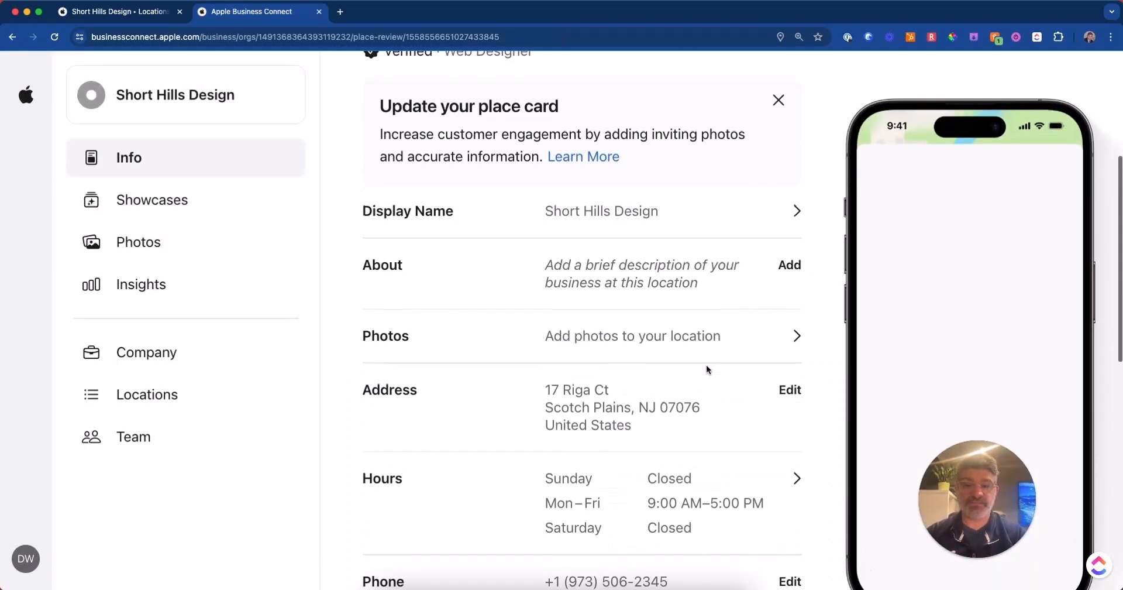
{"action": "scroll", "scroll_direction": "down", "scroll_amount": 3}
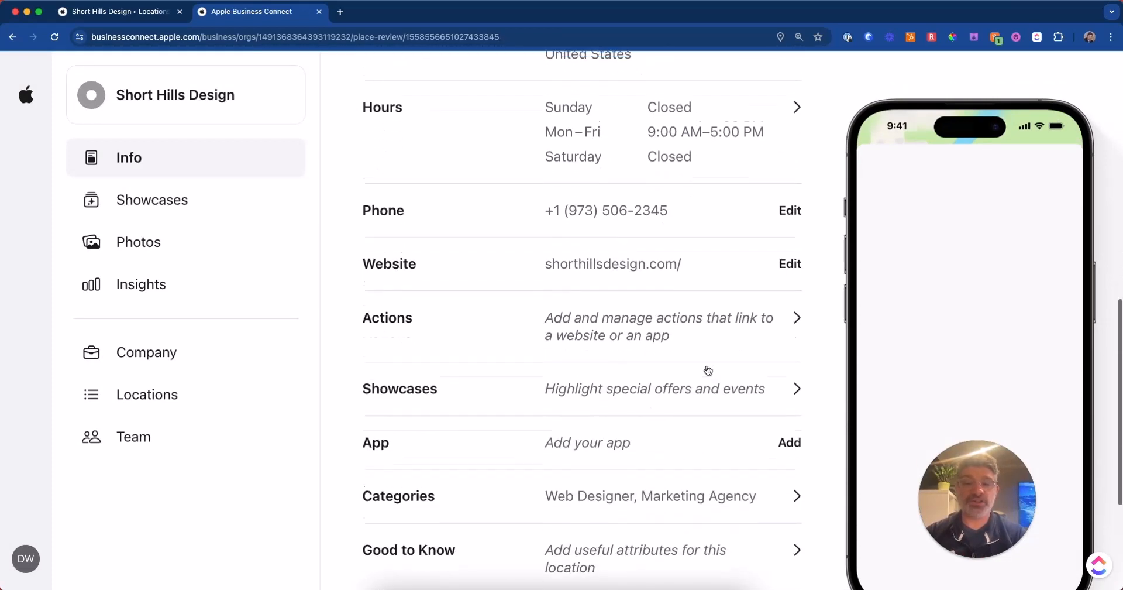
{"action": "scroll", "scroll_direction": "down", "scroll_amount": 3}
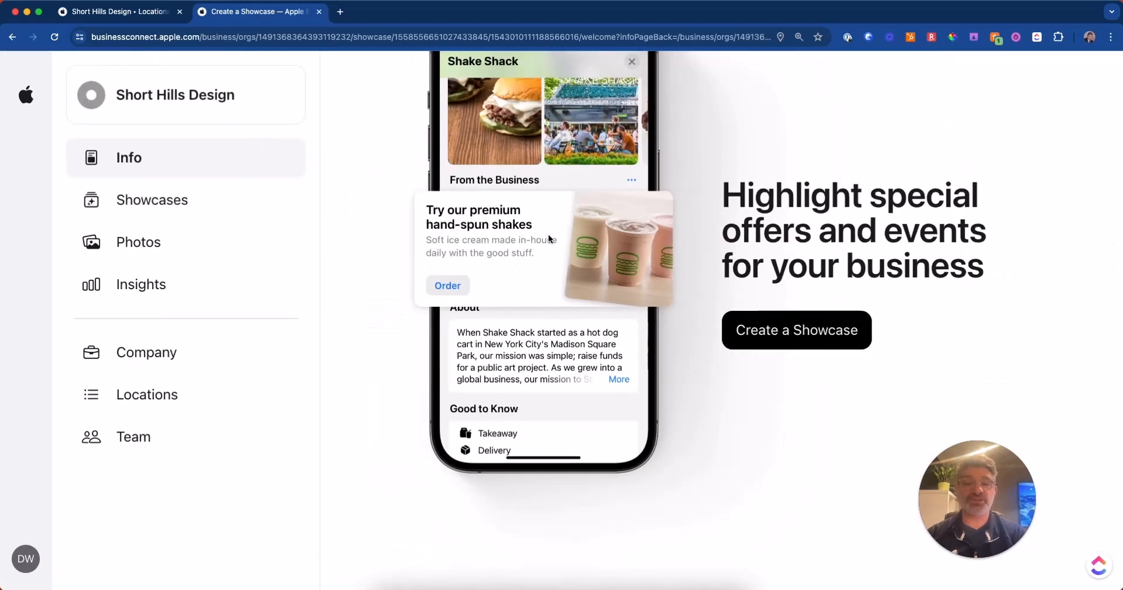
Draft a showcase with heading 'In', body 'describ', settling on Get Directions after trying Add Photos and Call Now
{"action": "left_click", "coordinate": [796, 330]}
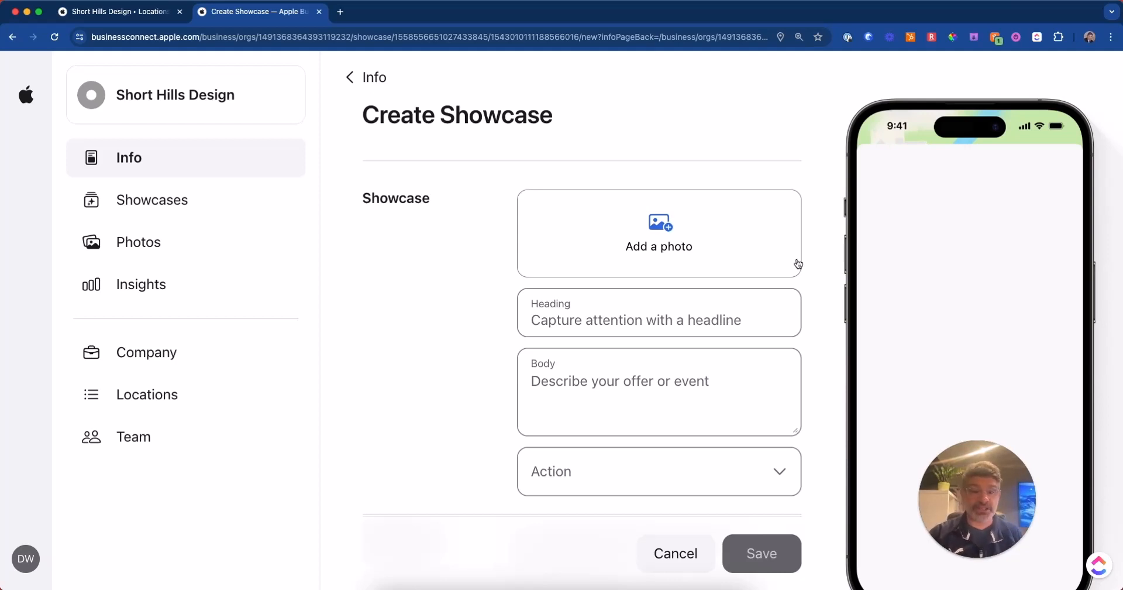
{"action": "type", "text": "Invisalign Day"}
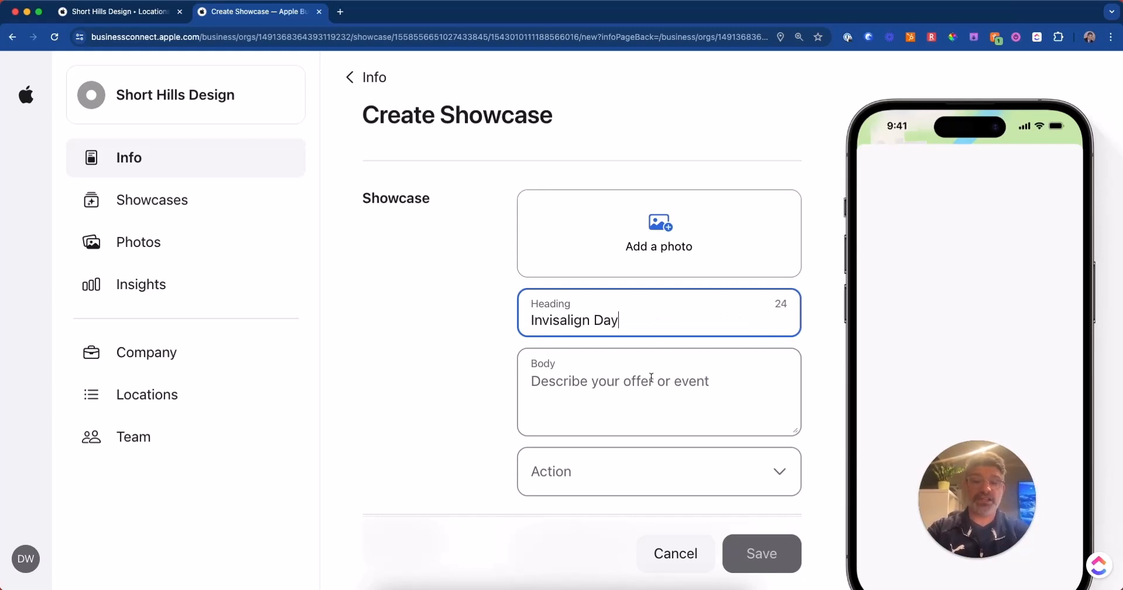
{"action": "type", "text": "describ"}
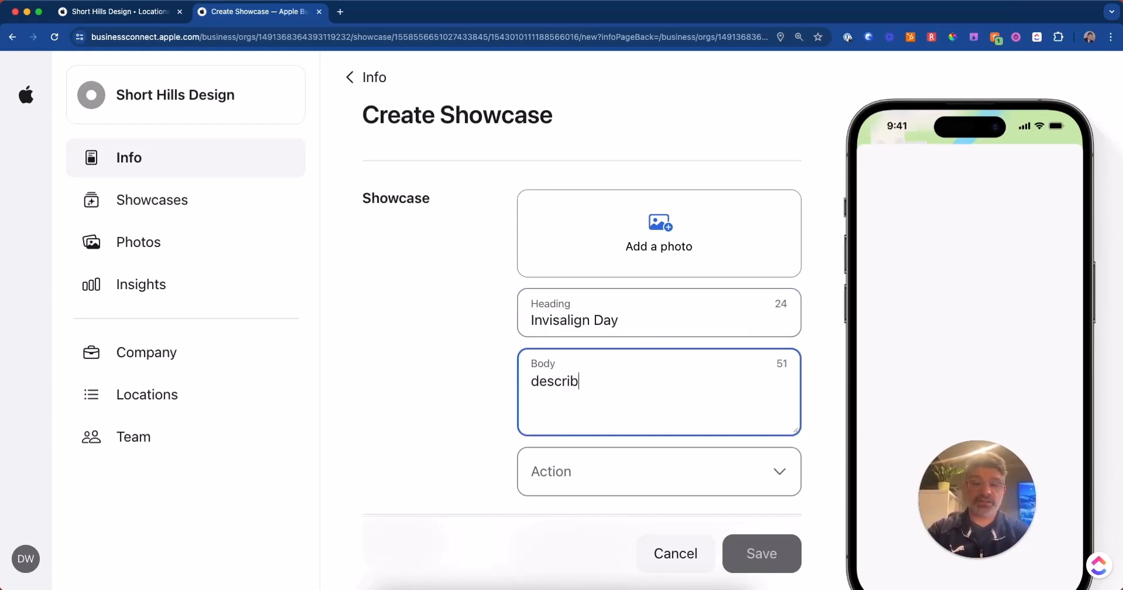
{"action": "left_click", "coordinate": [657, 470]}
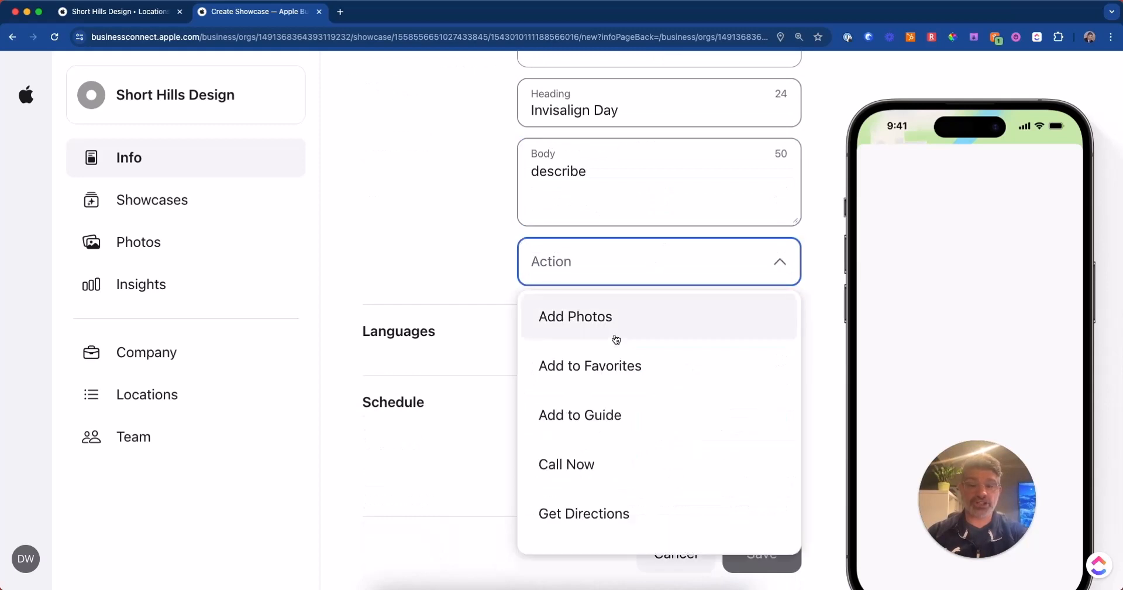
{"action": "left_click", "coordinate": [576, 316]}
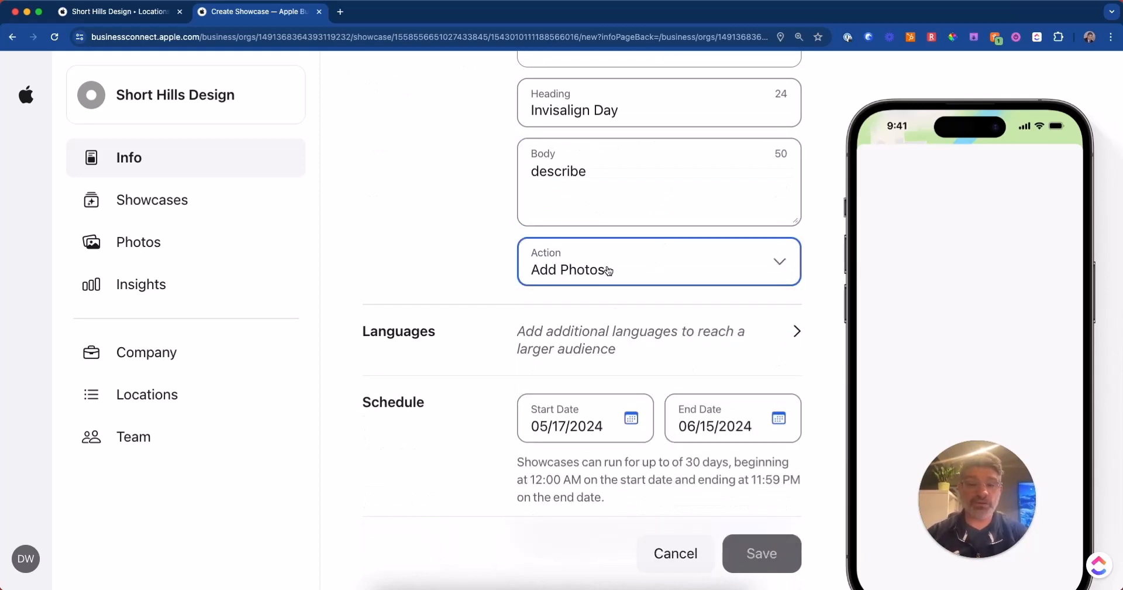
{"action": "left_click", "coordinate": [658, 269]}
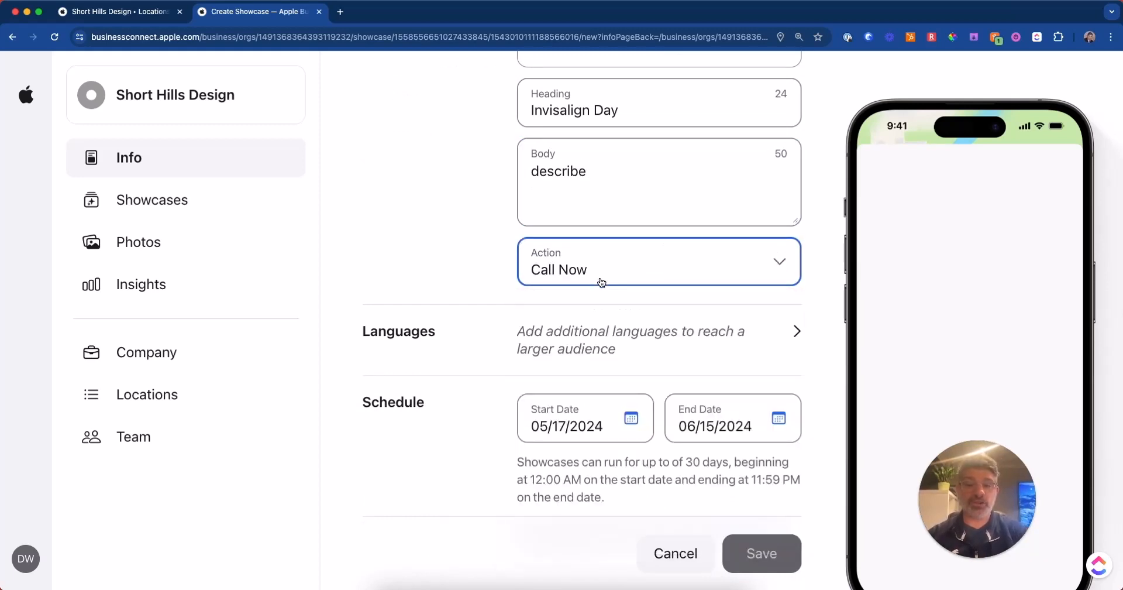
{"action": "left_click", "coordinate": [658, 261]}
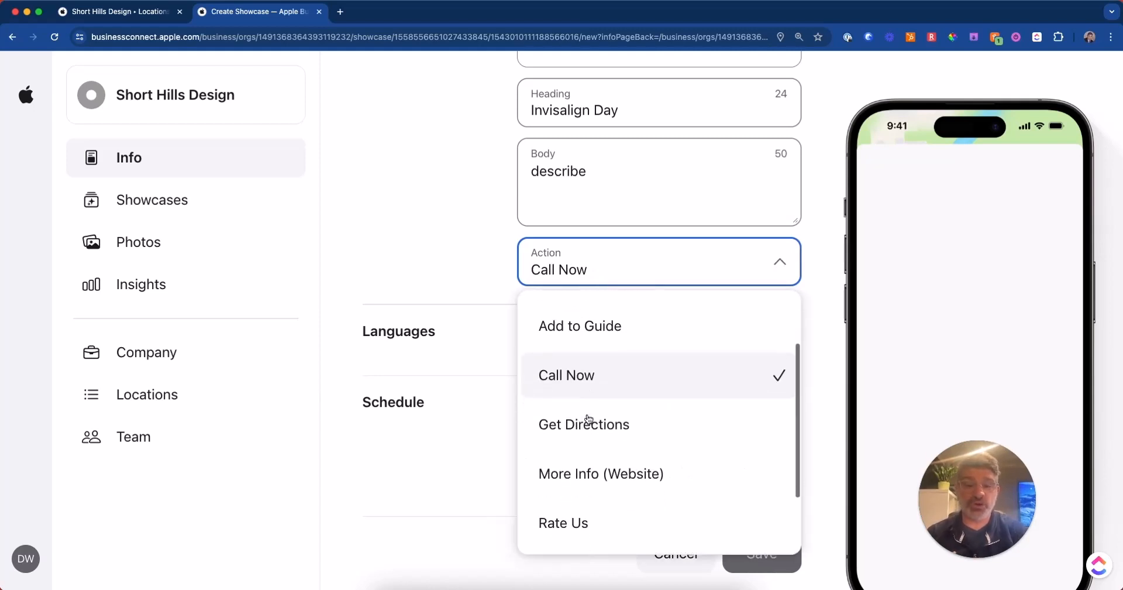
{"action": "scroll", "scroll_direction": "down", "scroll_amount": 3}
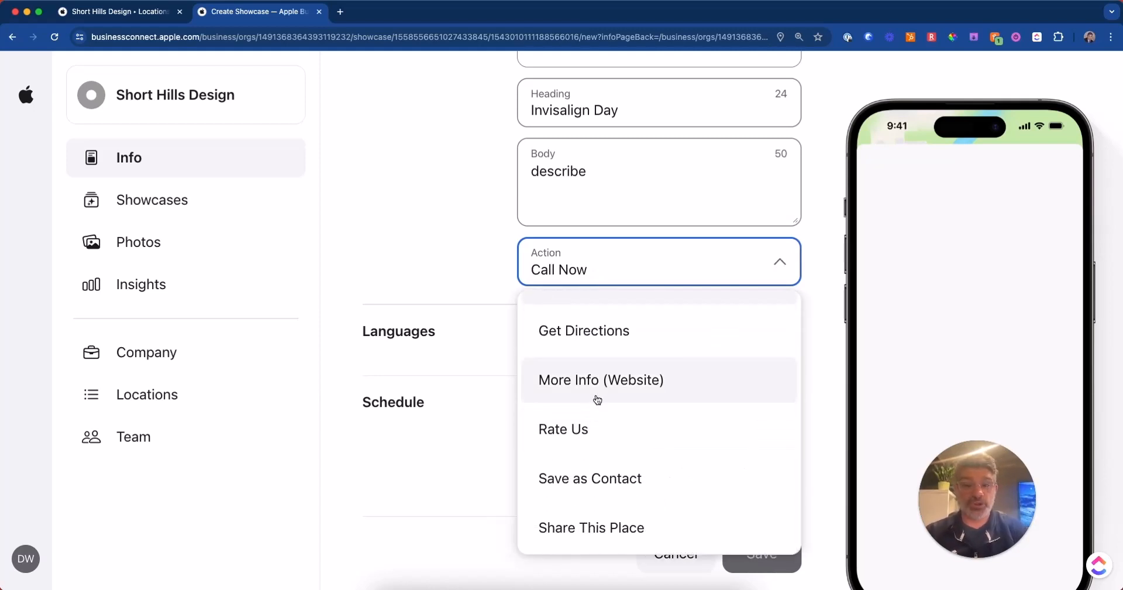
{"action": "left_click", "coordinate": [583, 330]}
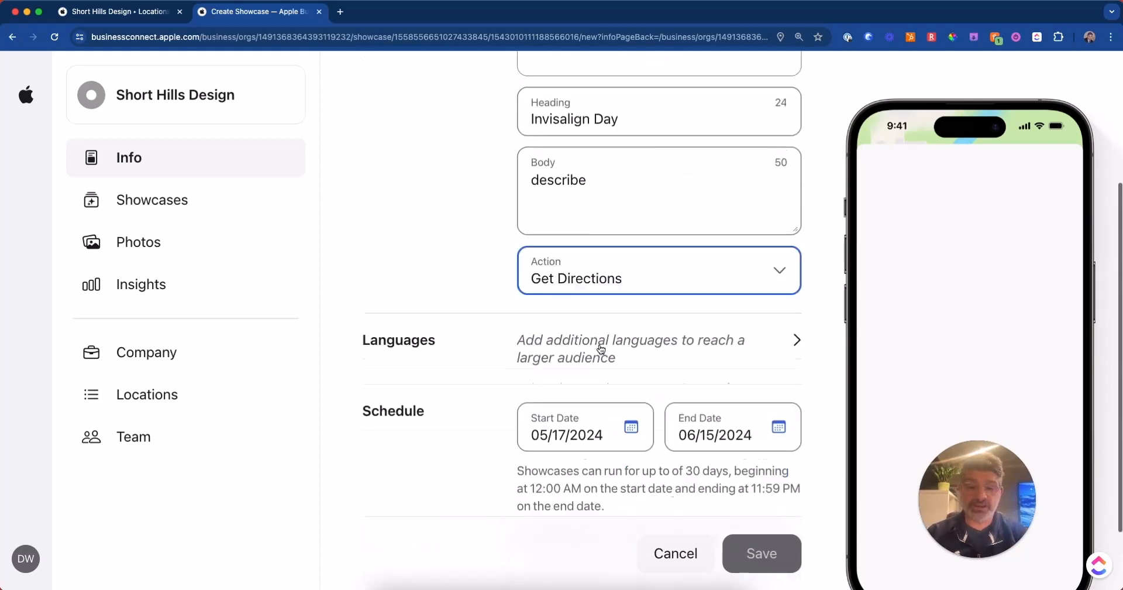
Review the showcase dates, cancel the draft, and return to the place card Info page
{"action": "scroll", "scroll_direction": "down", "scroll_amount": 3}
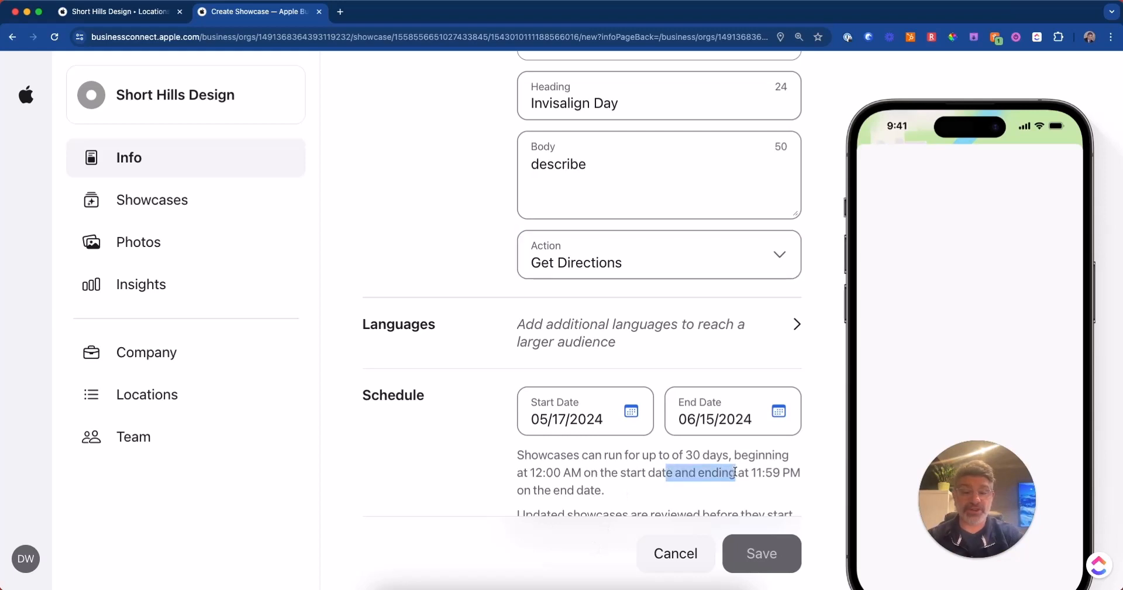
{"action": "scroll", "scroll_direction": "up", "scroll_amount": 3}
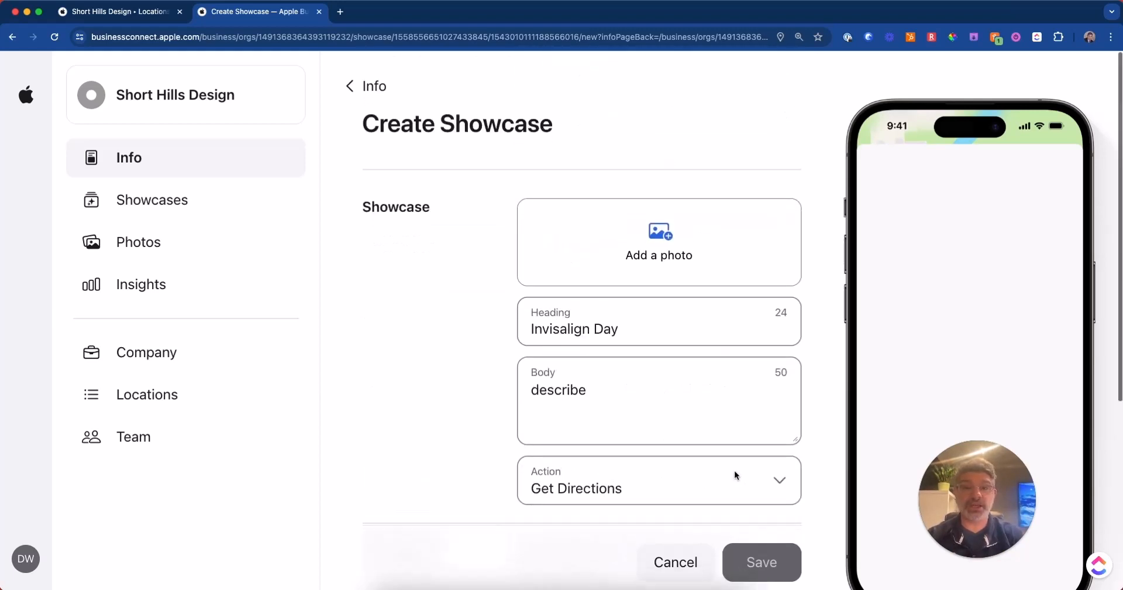
{"action": "scroll", "scroll_direction": "down", "scroll_amount": 3}
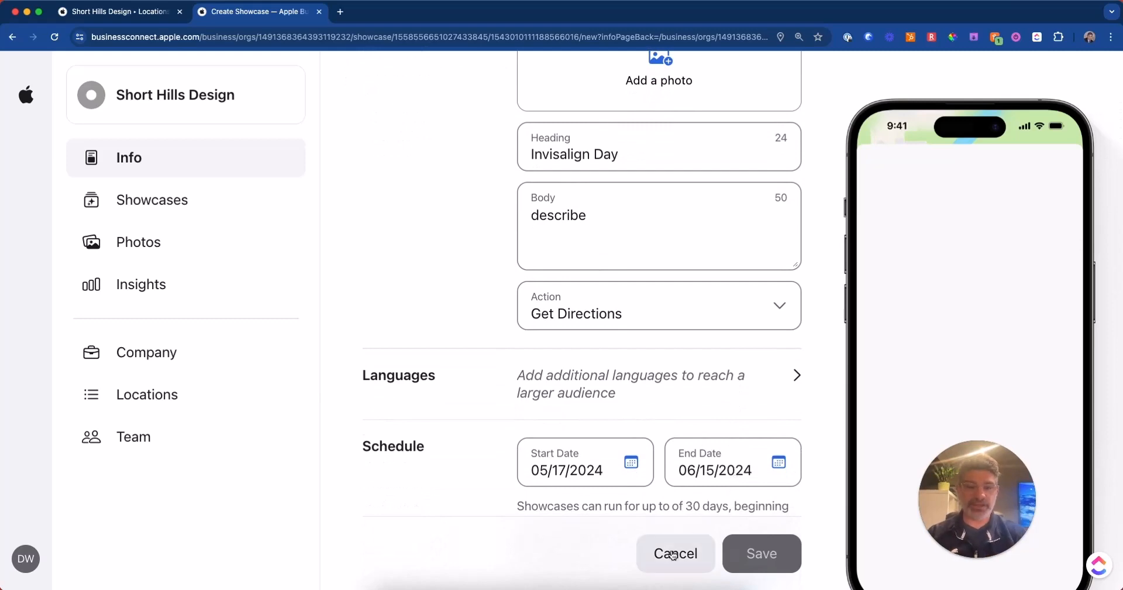
{"action": "left_click", "coordinate": [675, 554]}
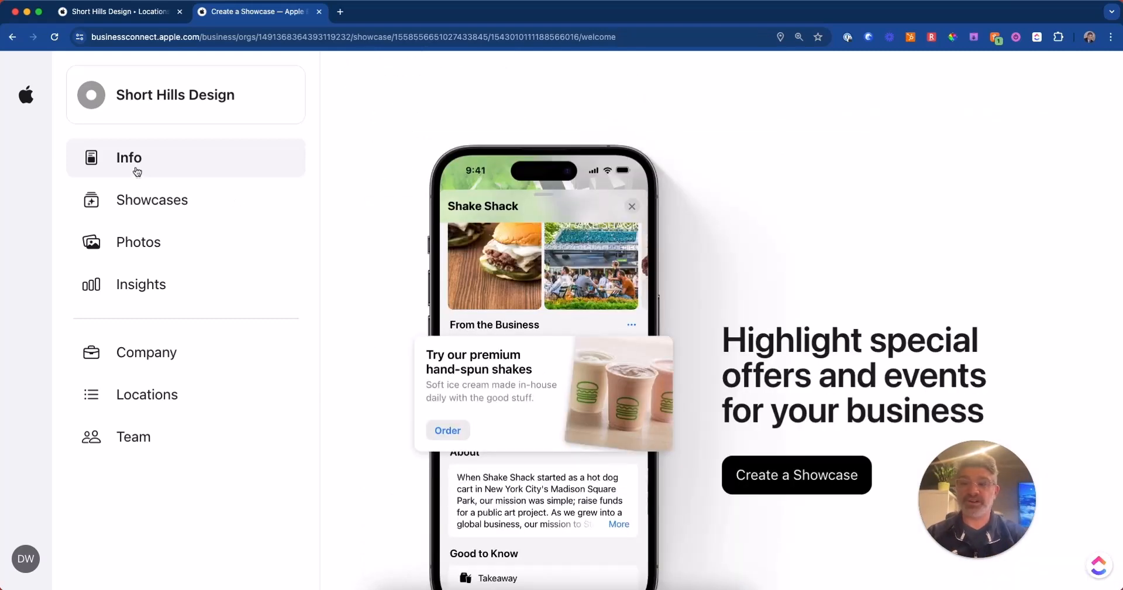
{"action": "left_click", "coordinate": [128, 158]}
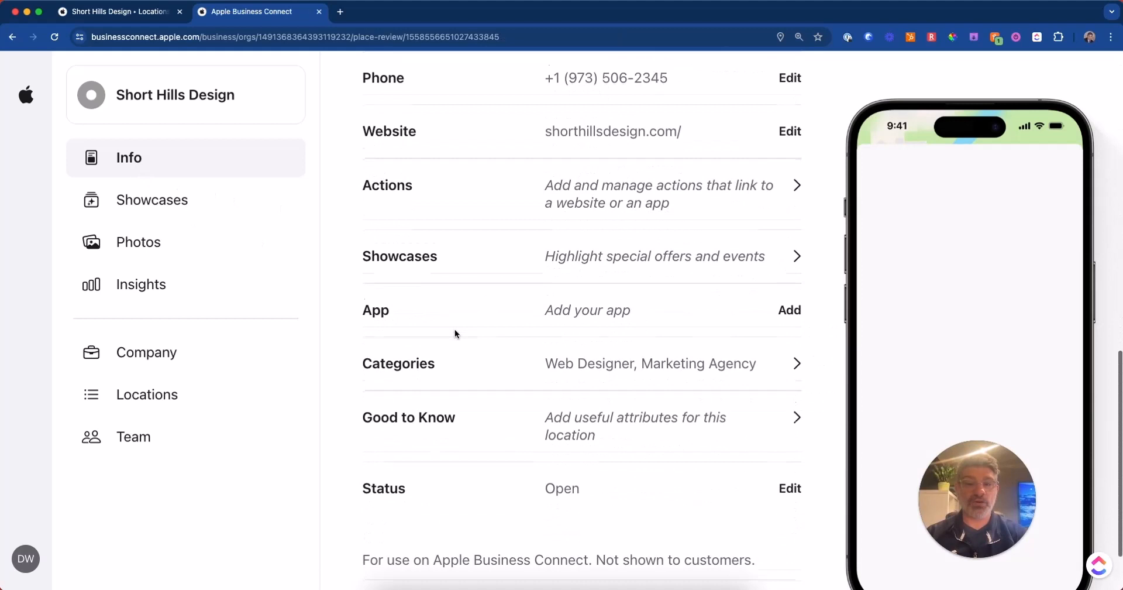
{"action": "scroll", "scroll_direction": "down", "scroll_amount": 3}
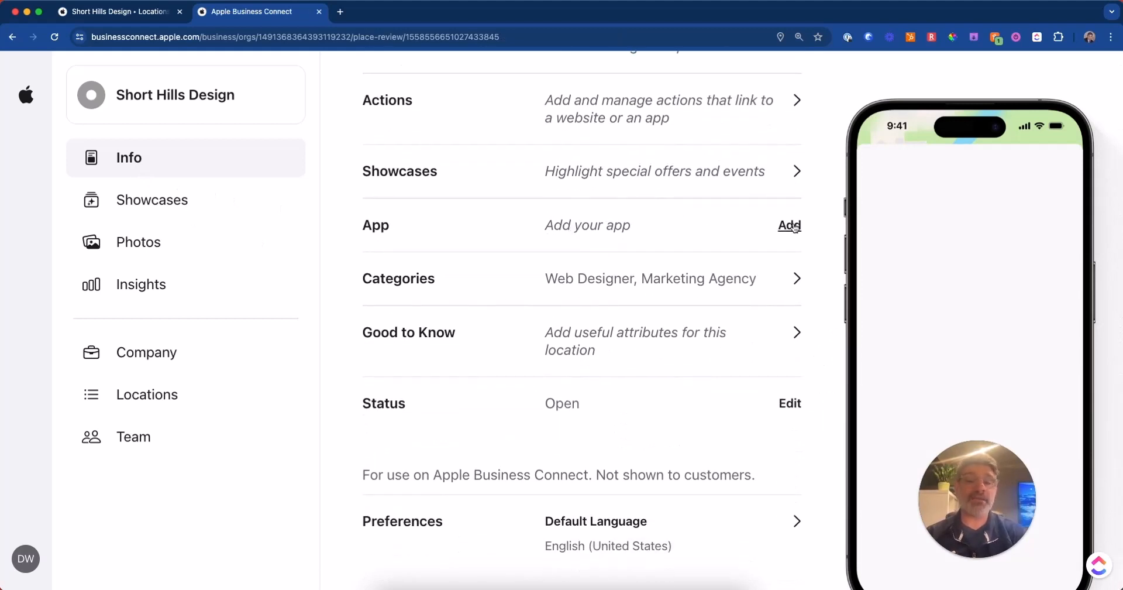
{"action": "mouse_move", "coordinate": [651, 355]}
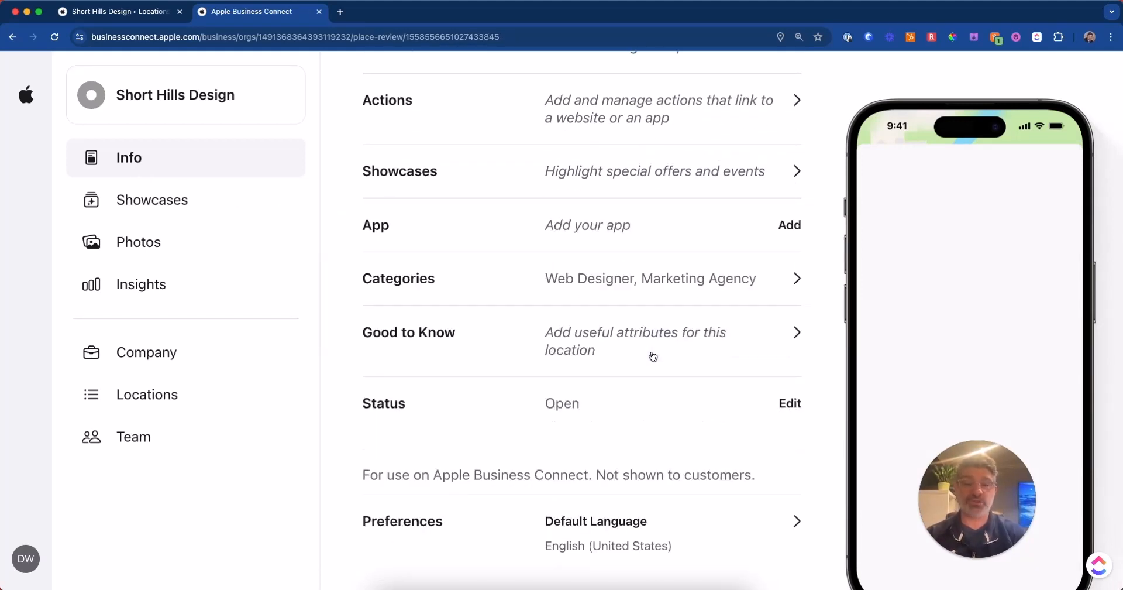
In Categories, try 'seo' then 'local seo' as an additional category entry
{"action": "left_click", "coordinate": [651, 278]}
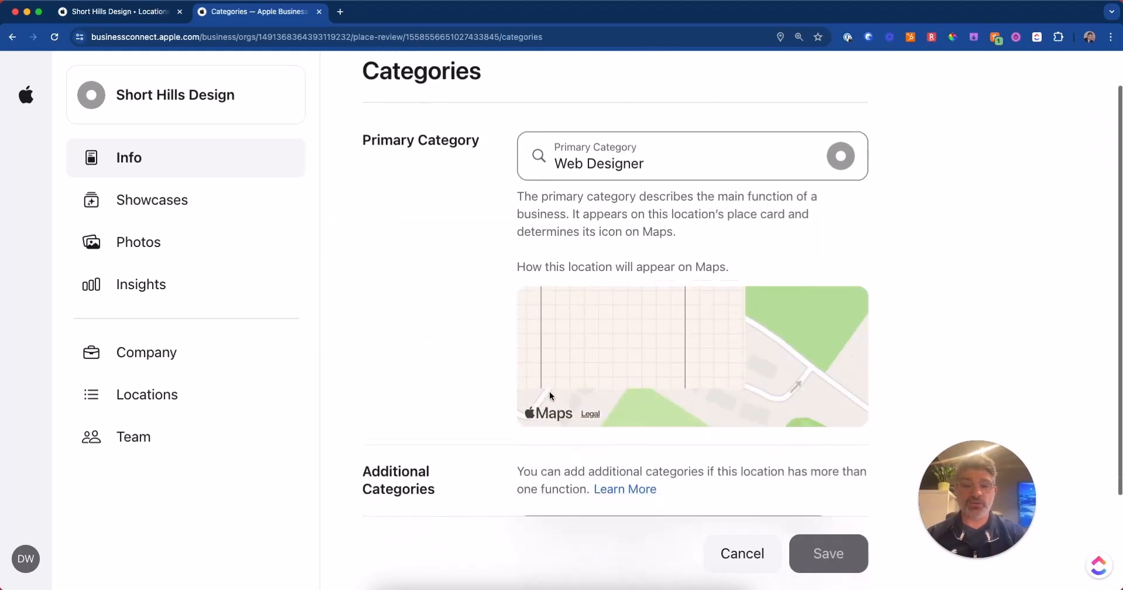
{"action": "scroll", "scroll_direction": "down", "scroll_amount": 3}
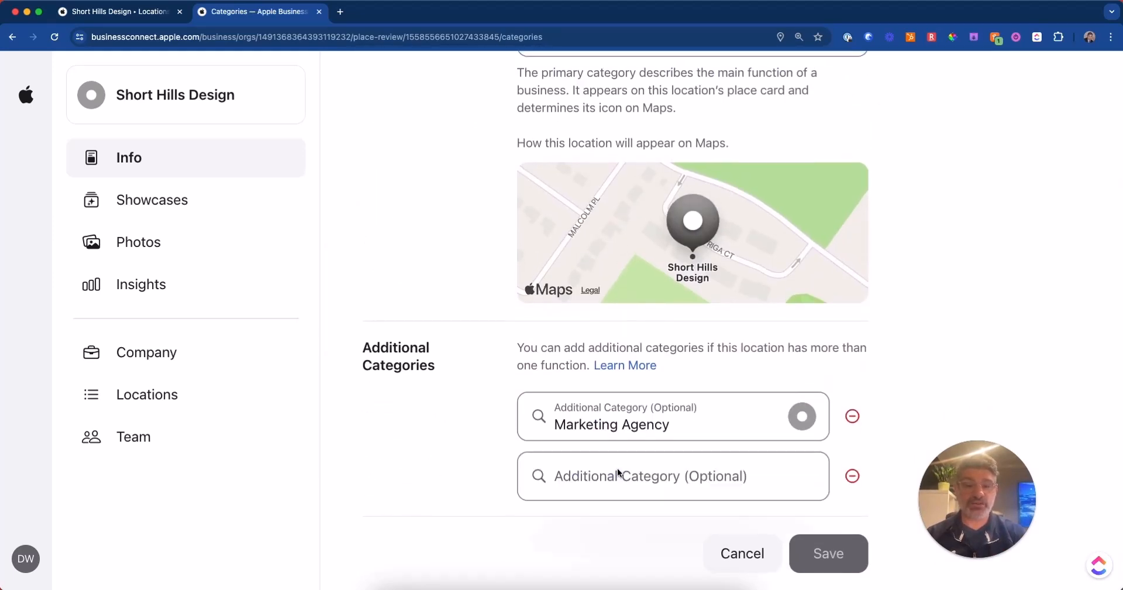
{"action": "type", "text": "seo"}
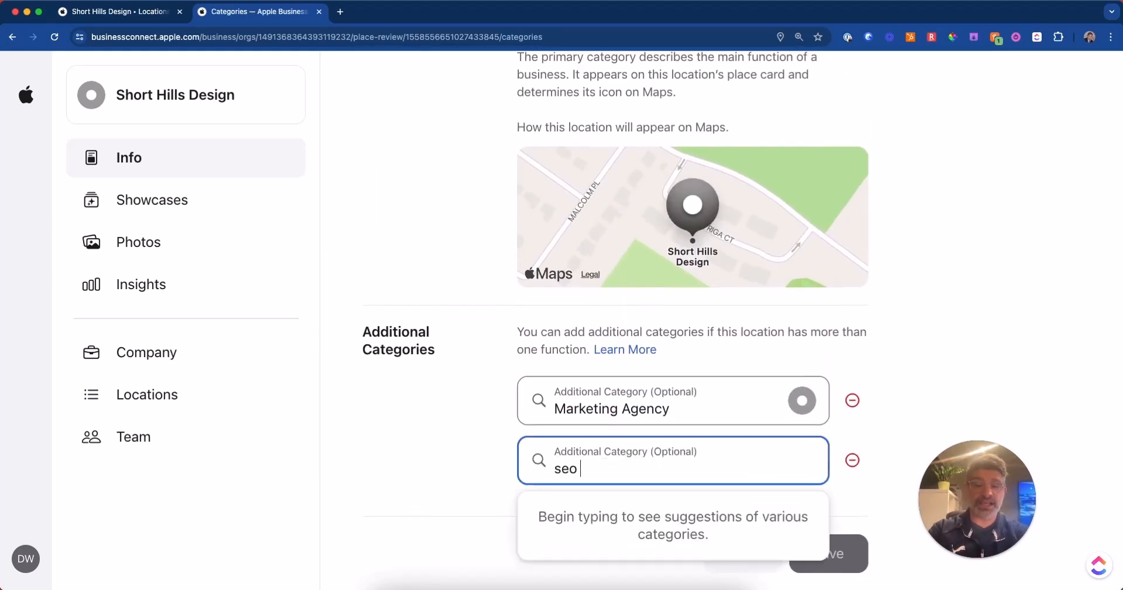
{"action": "key", "text": "backspace"}
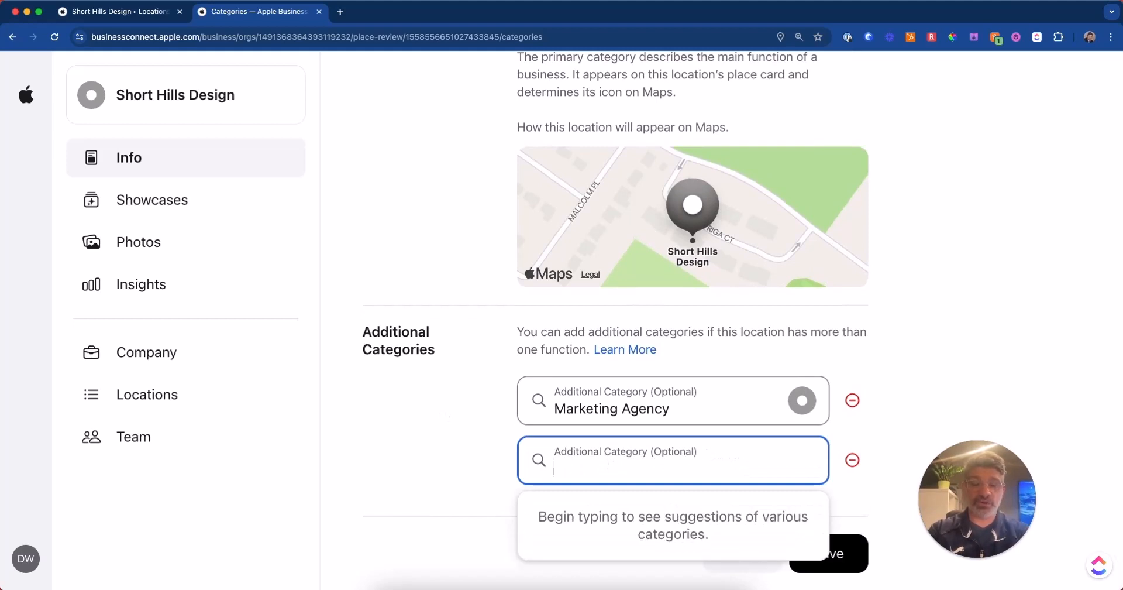
{"action": "type", "text": "local seo"}
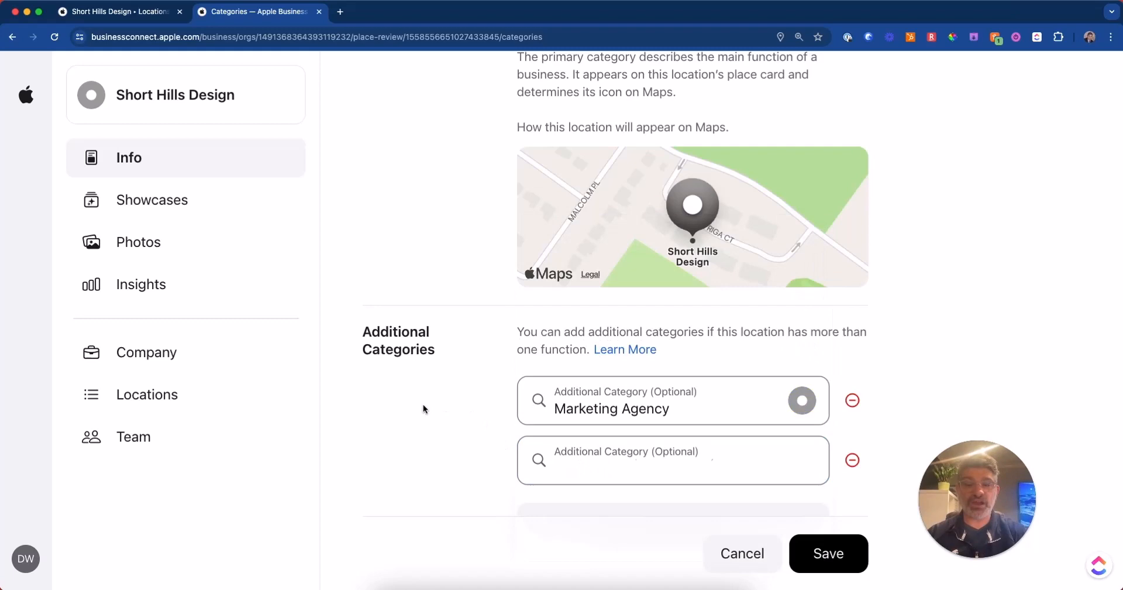
{"action": "scroll", "scroll_direction": "down", "scroll_amount": 3}
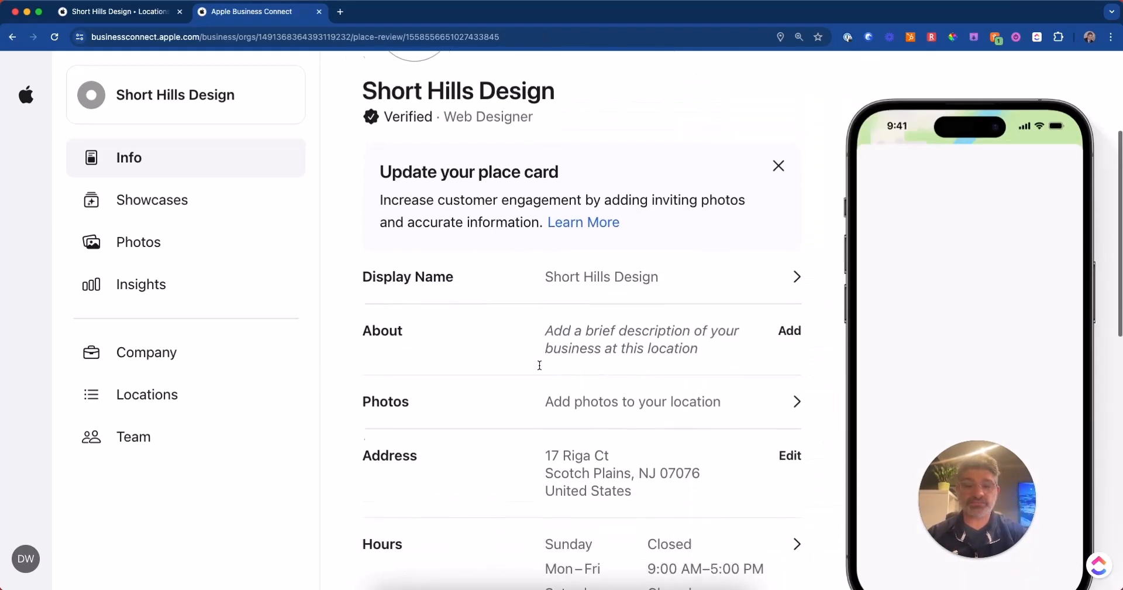
Scroll through the Info page, with Web Designer and Marketing Agency categories, toward the Photos row
{"action": "scroll", "scroll_direction": "down", "scroll_amount": 3}
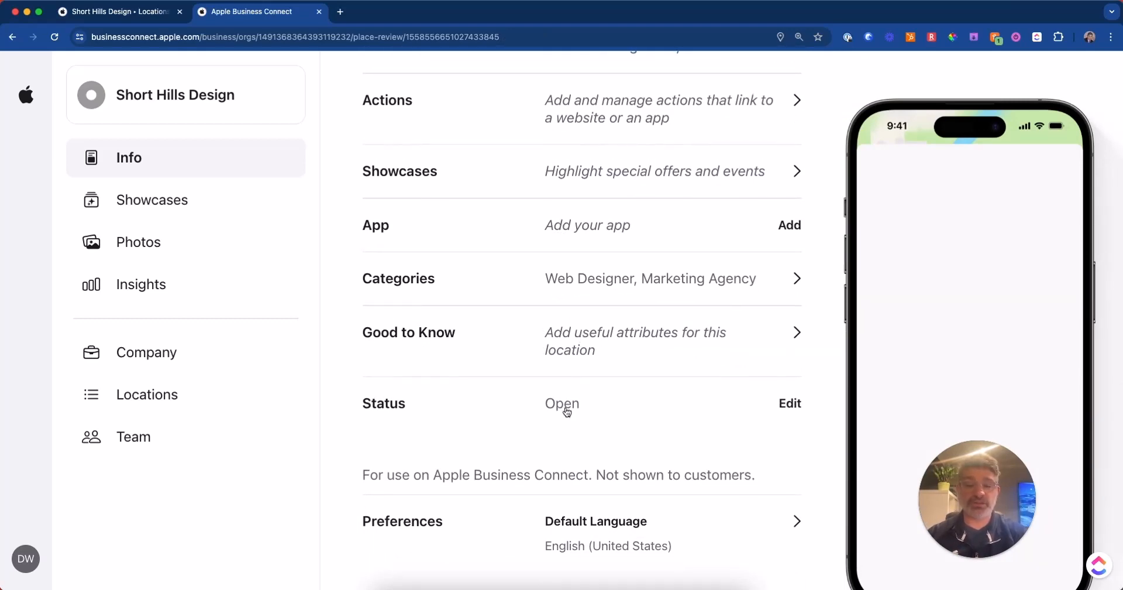
{"action": "scroll", "scroll_direction": "up", "scroll_amount": 3}
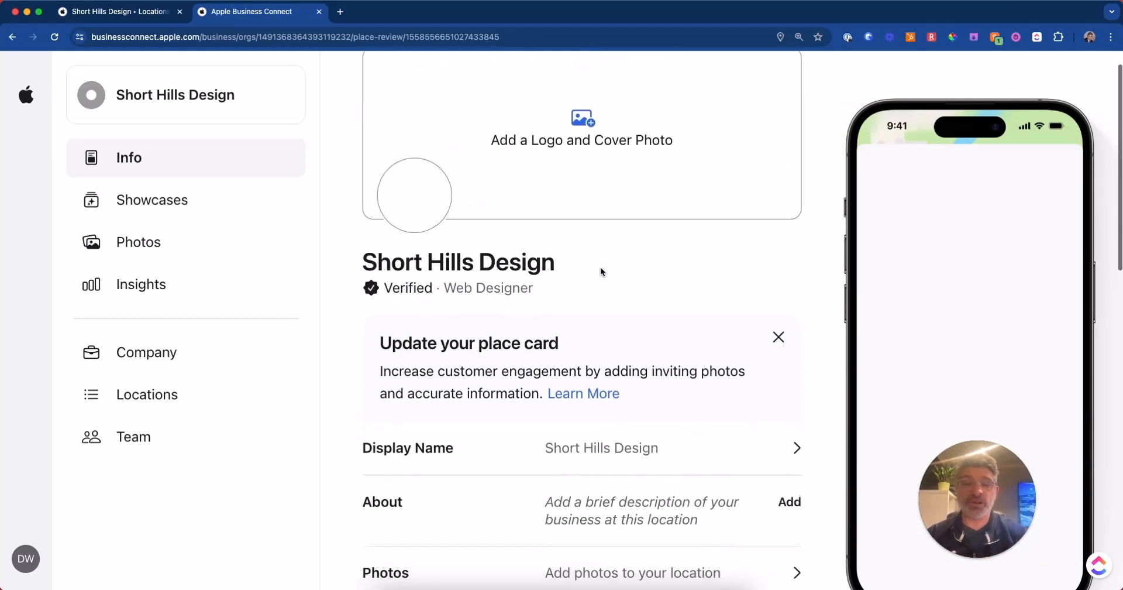
{"action": "scroll", "scroll_direction": "down", "scroll_amount": 3}
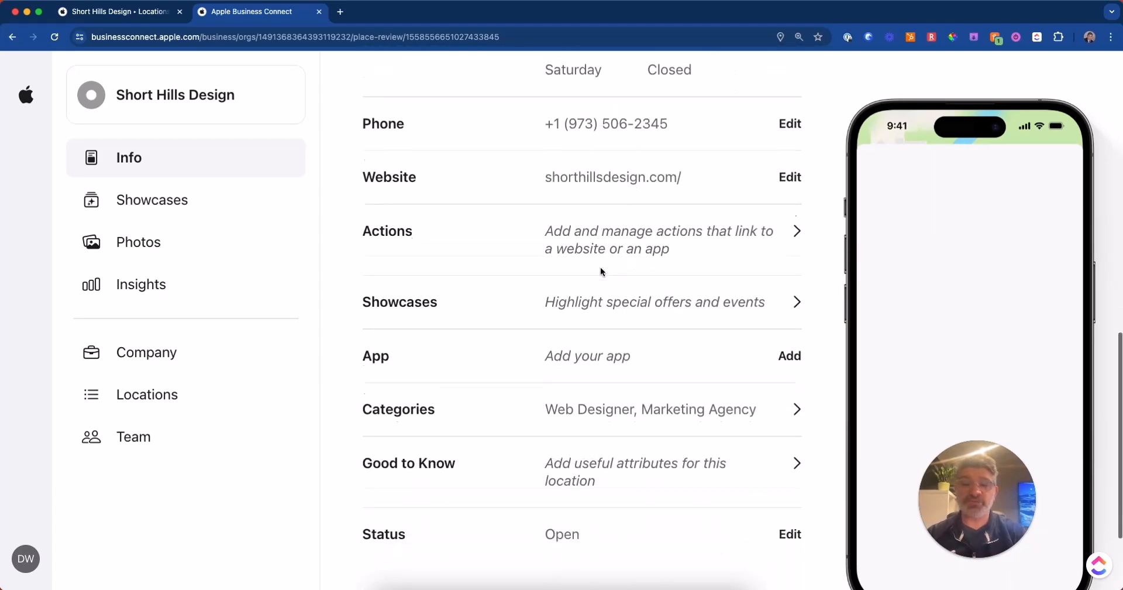
{"action": "scroll", "scroll_direction": "down", "scroll_amount": 3}
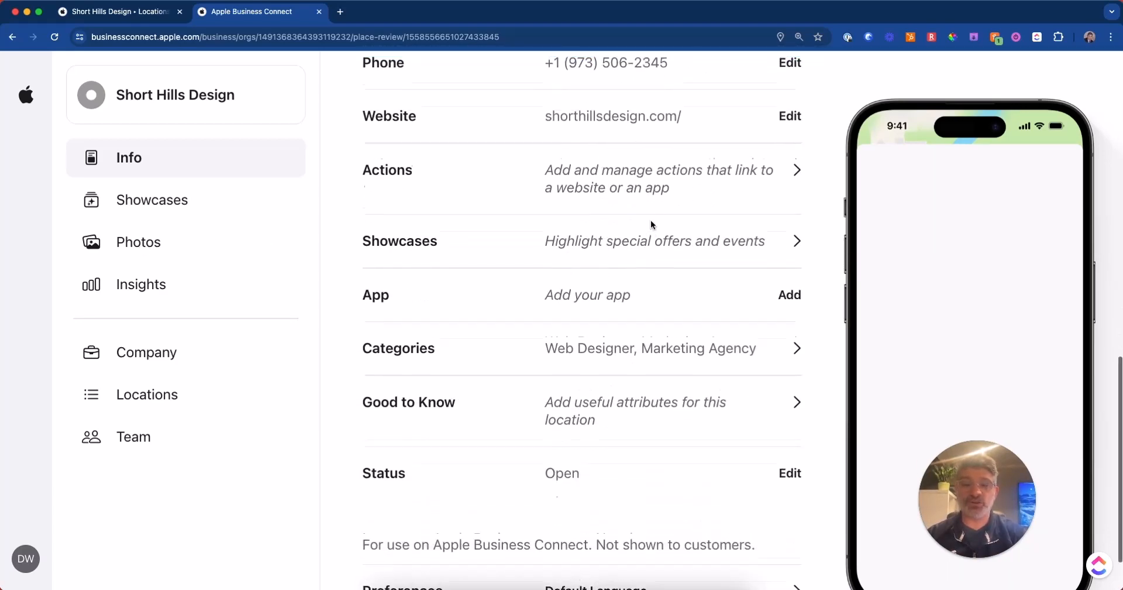
{"action": "scroll", "scroll_direction": "down", "scroll_amount": 3}
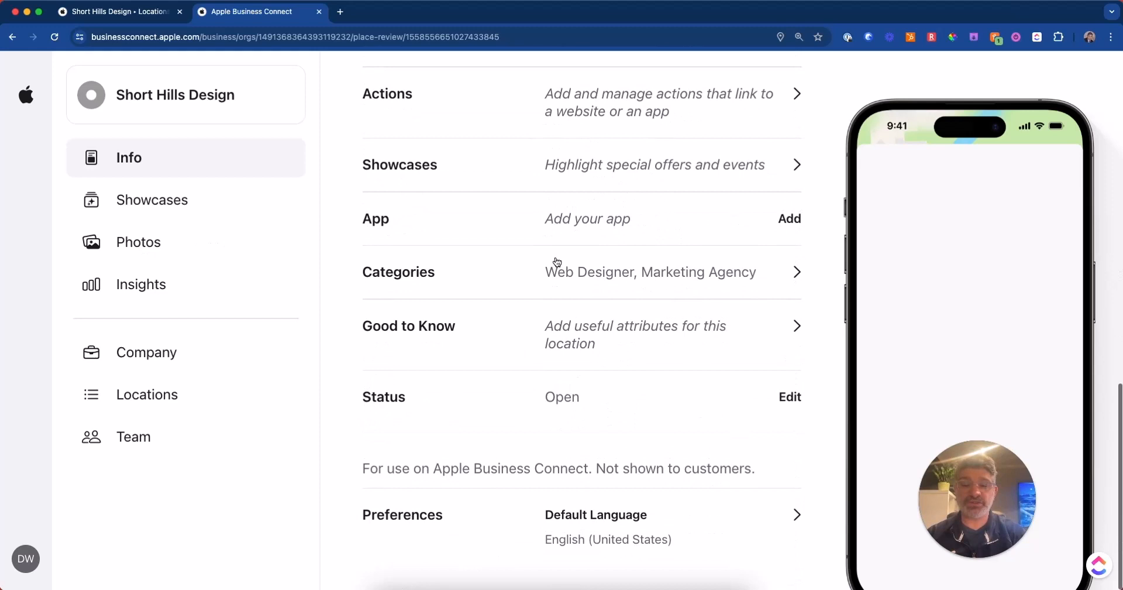
{"action": "scroll", "scroll_direction": "up", "scroll_amount": 3}
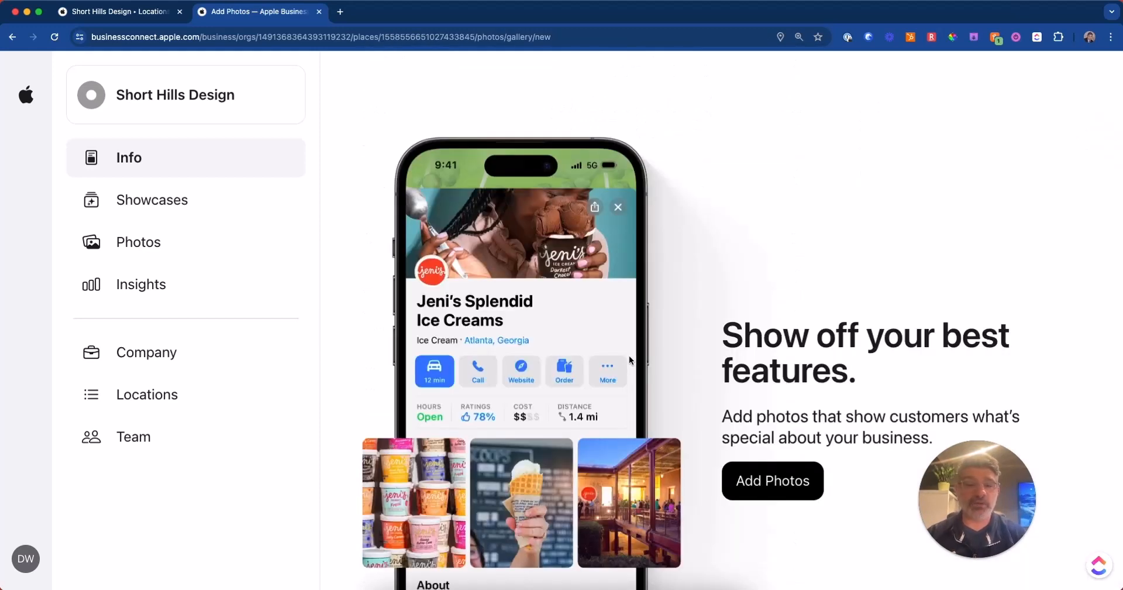
Bring up the Upload Photo dialog via Add Photos, then dismiss it without uploading anything
{"action": "left_click", "coordinate": [772, 480]}
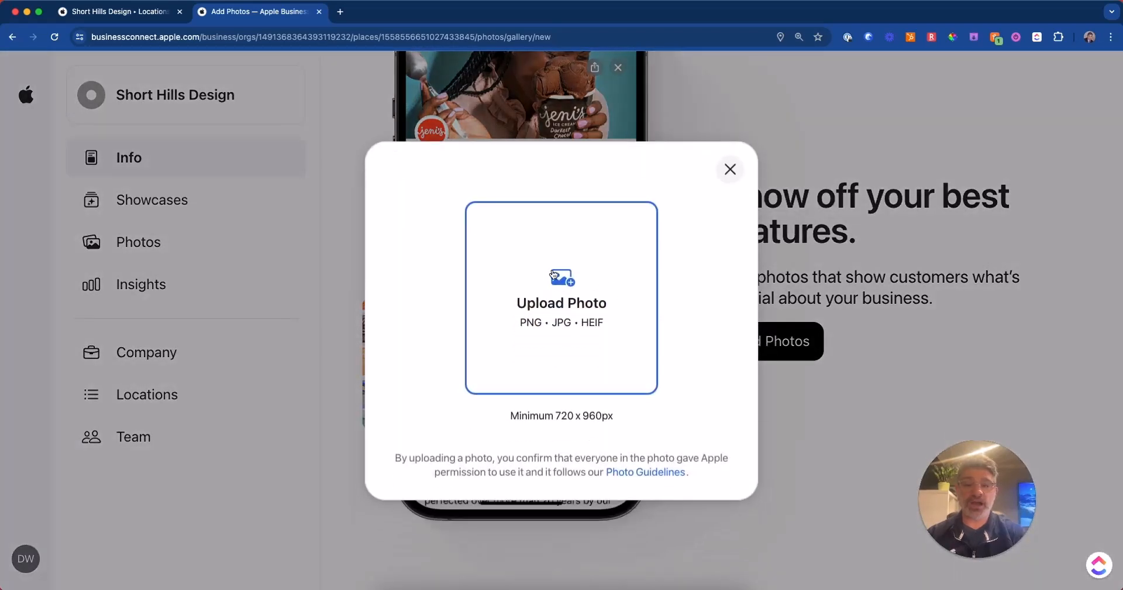
{"action": "mouse_move", "coordinate": [560, 279]}
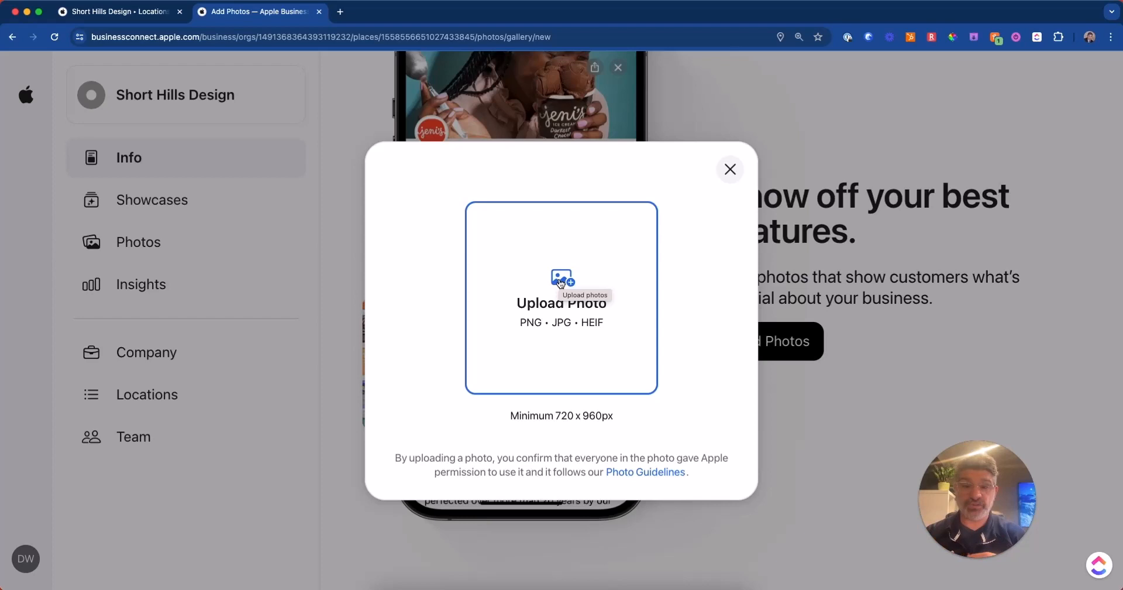
{"action": "left_click", "coordinate": [729, 169]}
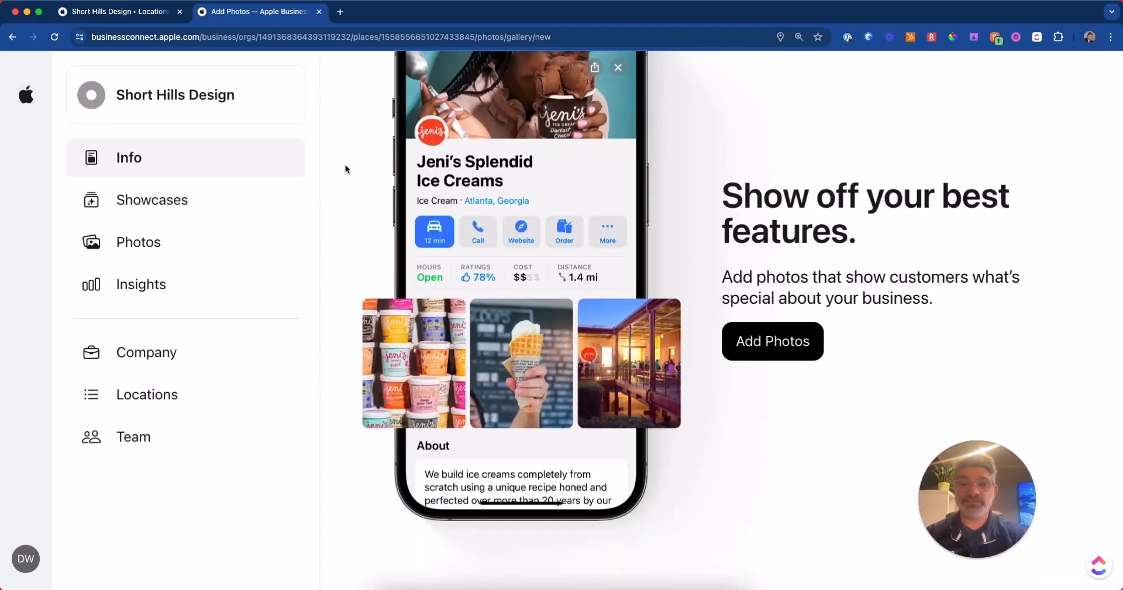
{"action": "mouse_move", "coordinate": [172, 200]}
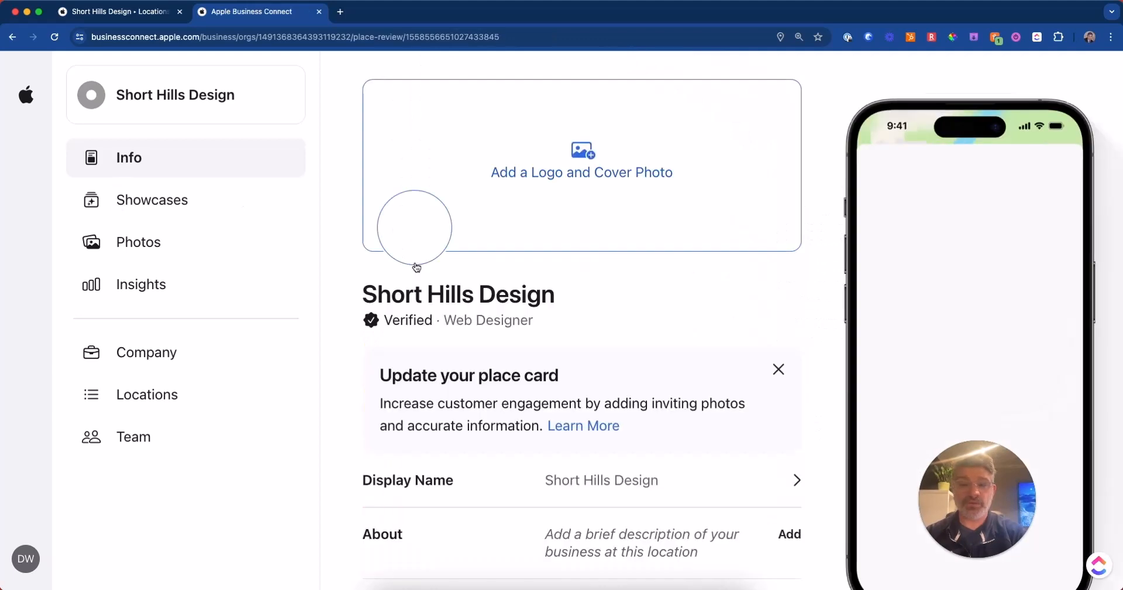
Scroll the Info page down to reach the Good to Know row listing reservation and payment attributes
{"action": "scroll", "scroll_direction": "down", "scroll_amount": 3}
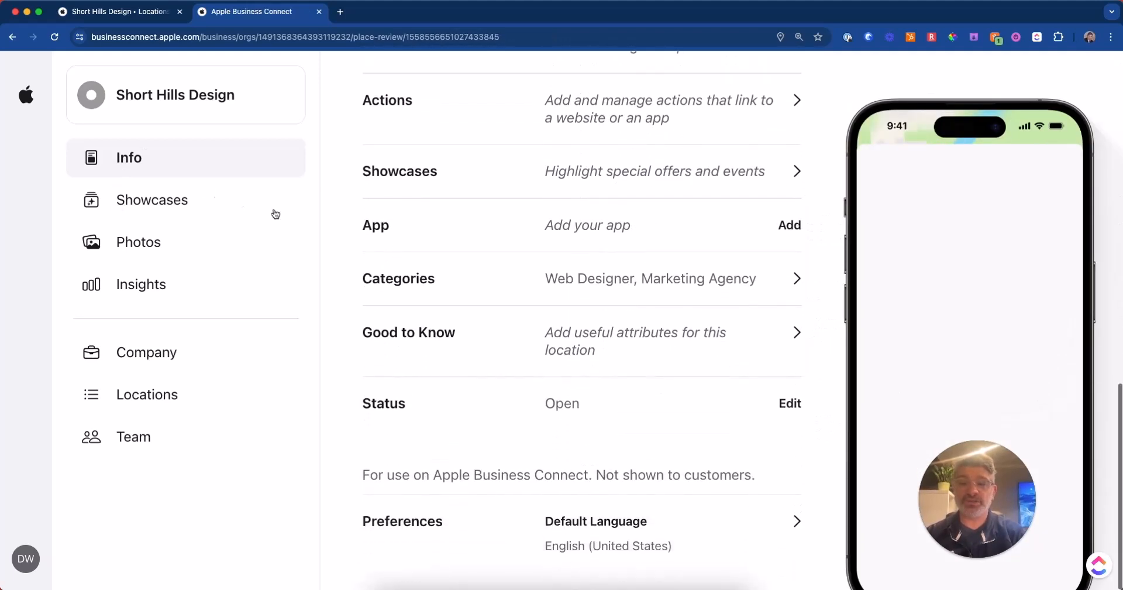
{"action": "scroll", "scroll_direction": "up", "scroll_amount": 3}
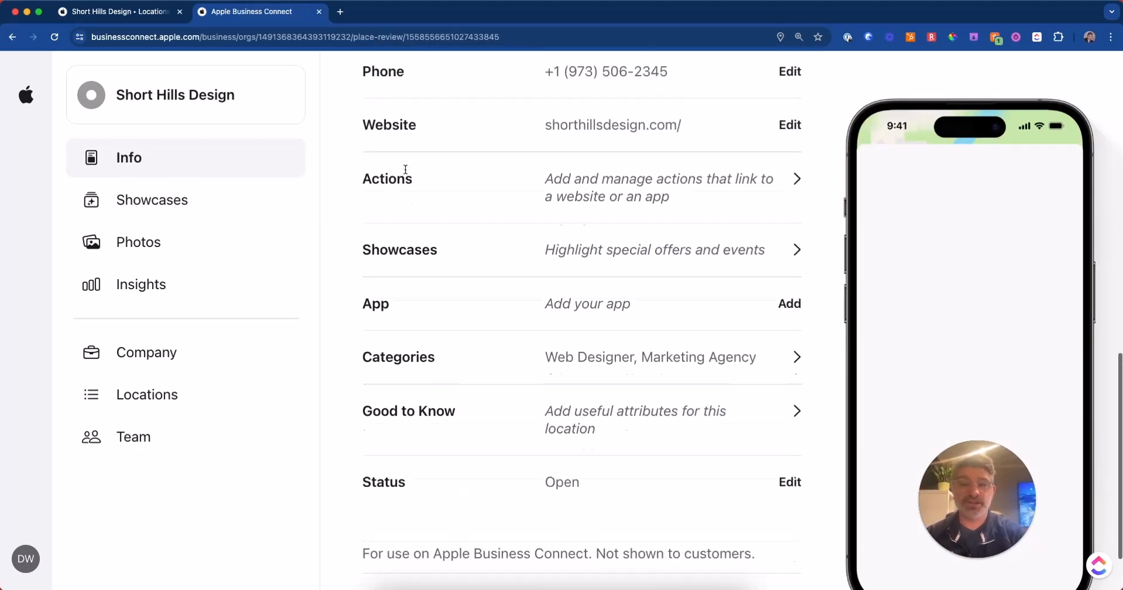
{"action": "scroll", "scroll_direction": "up", "scroll_amount": 3}
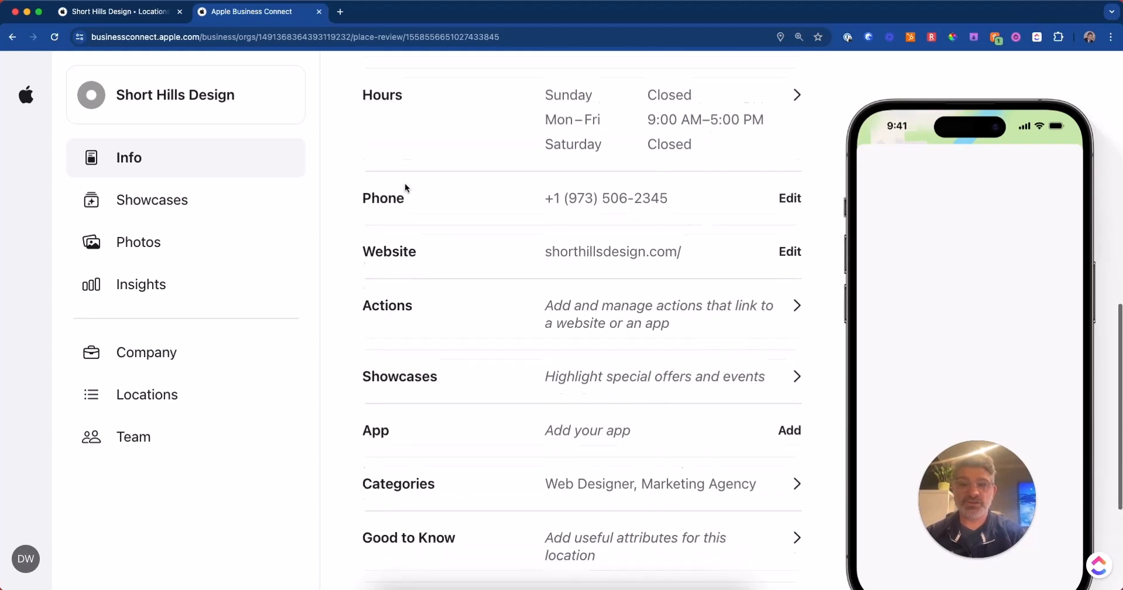
{"action": "scroll", "scroll_direction": "down", "scroll_amount": 3}
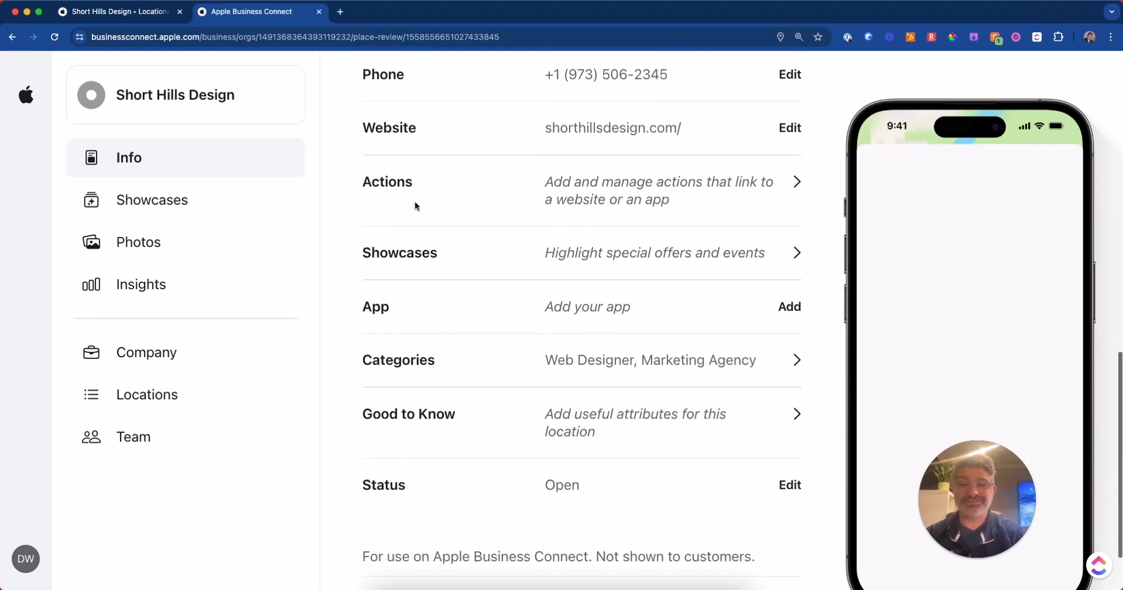
{"action": "mouse_move", "coordinate": [129, 284]}
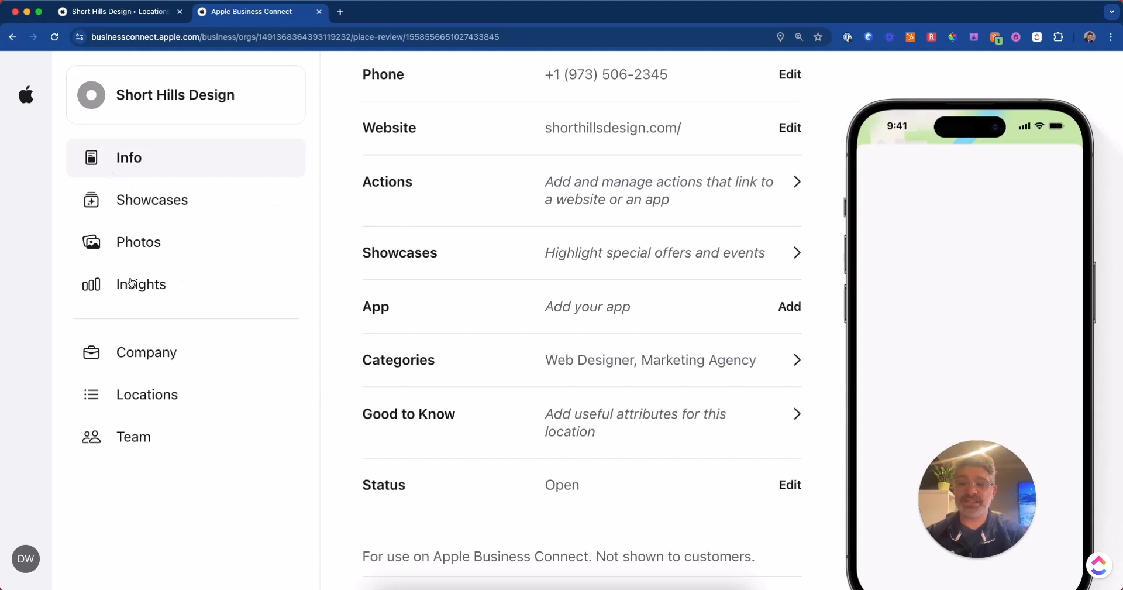
{"action": "scroll", "scroll_direction": "down", "scroll_amount": 3}
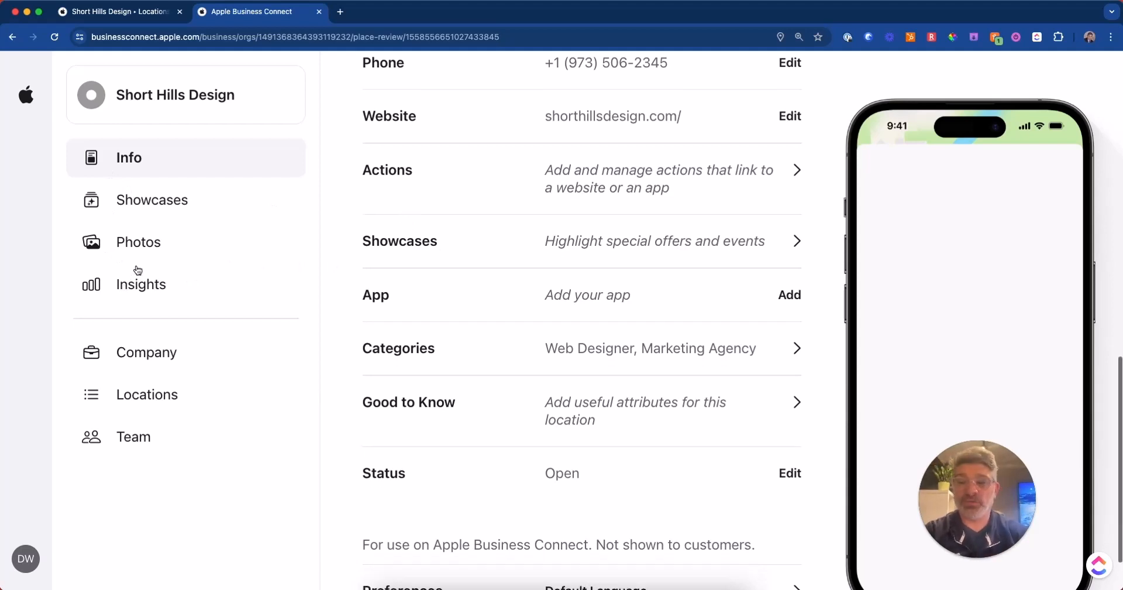
{"action": "scroll", "scroll_direction": "down", "scroll_amount": 3}
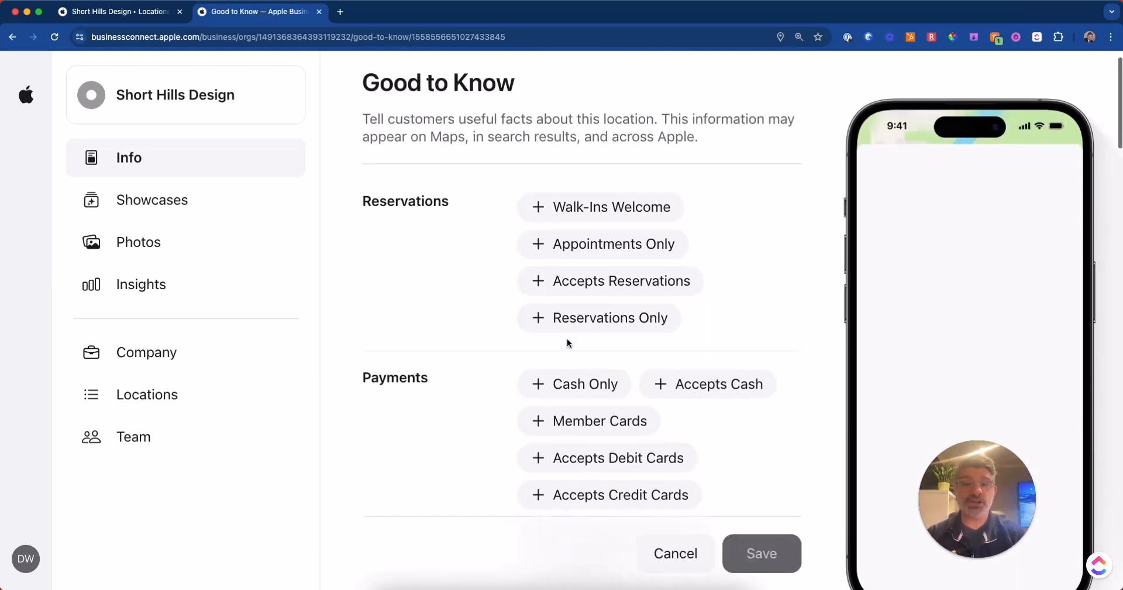
{"action": "scroll", "scroll_direction": "down", "scroll_amount": 3}
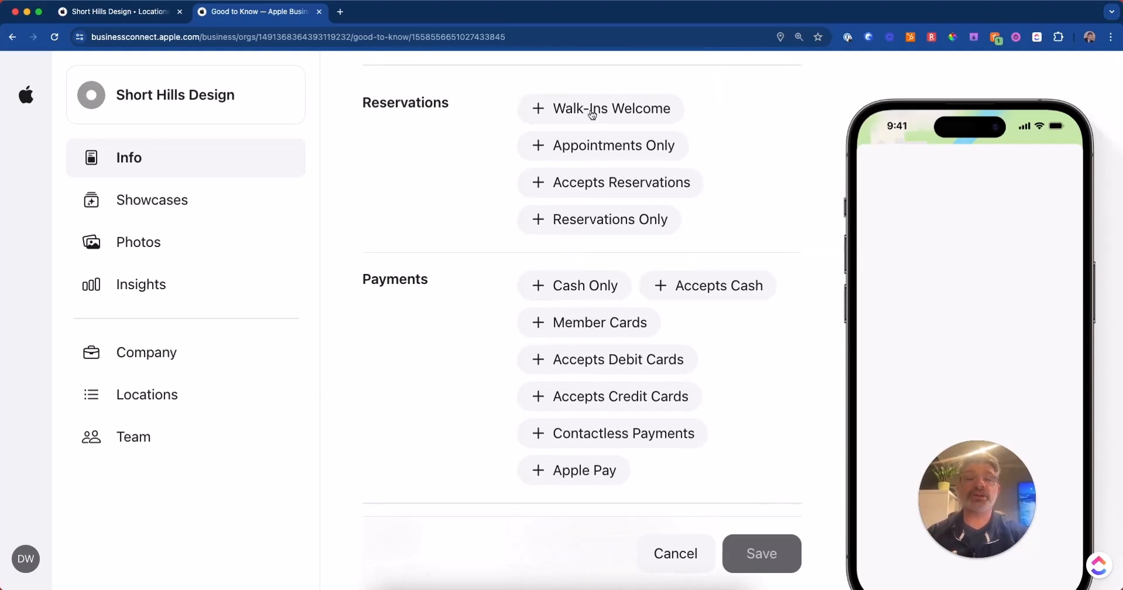
{"action": "scroll", "scroll_direction": "down", "scroll_amount": 3}
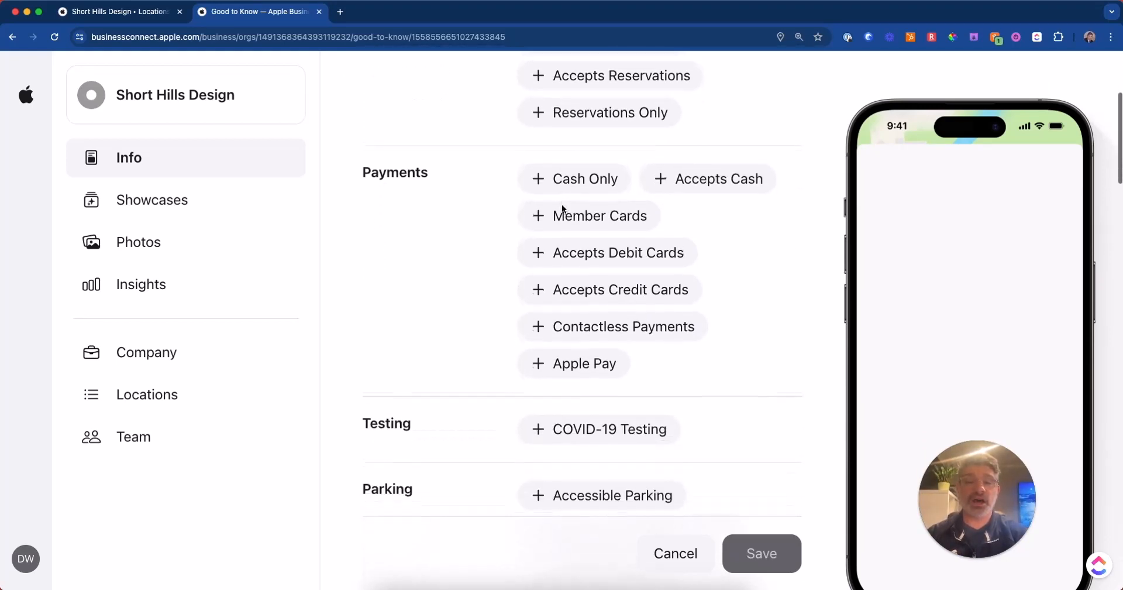
{"action": "scroll", "scroll_direction": "down", "scroll_amount": 3}
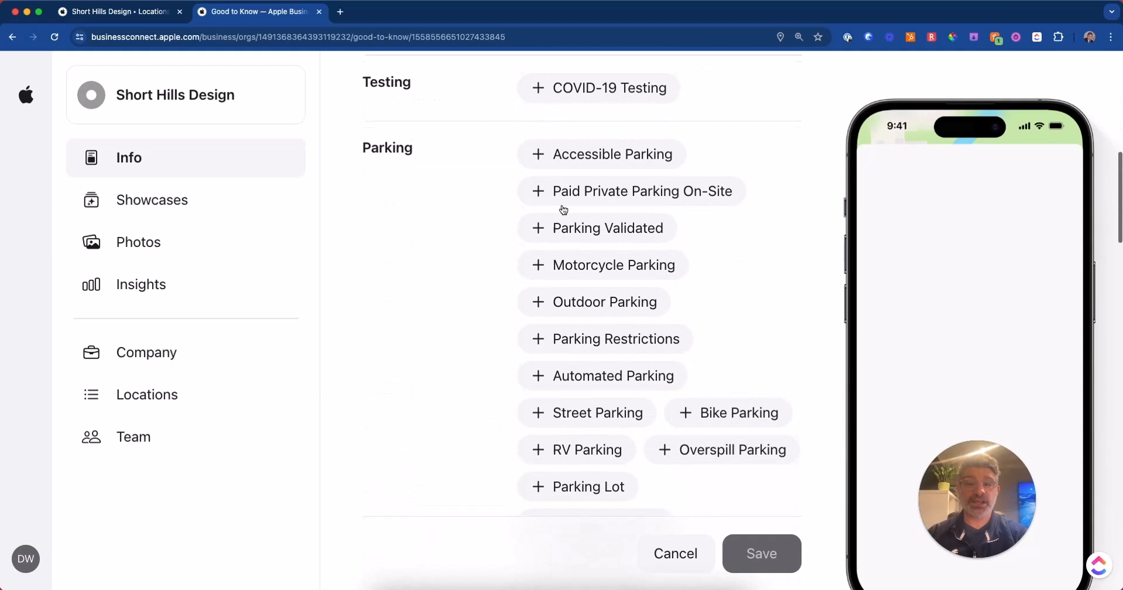
{"action": "scroll", "scroll_direction": "down", "scroll_amount": 3}
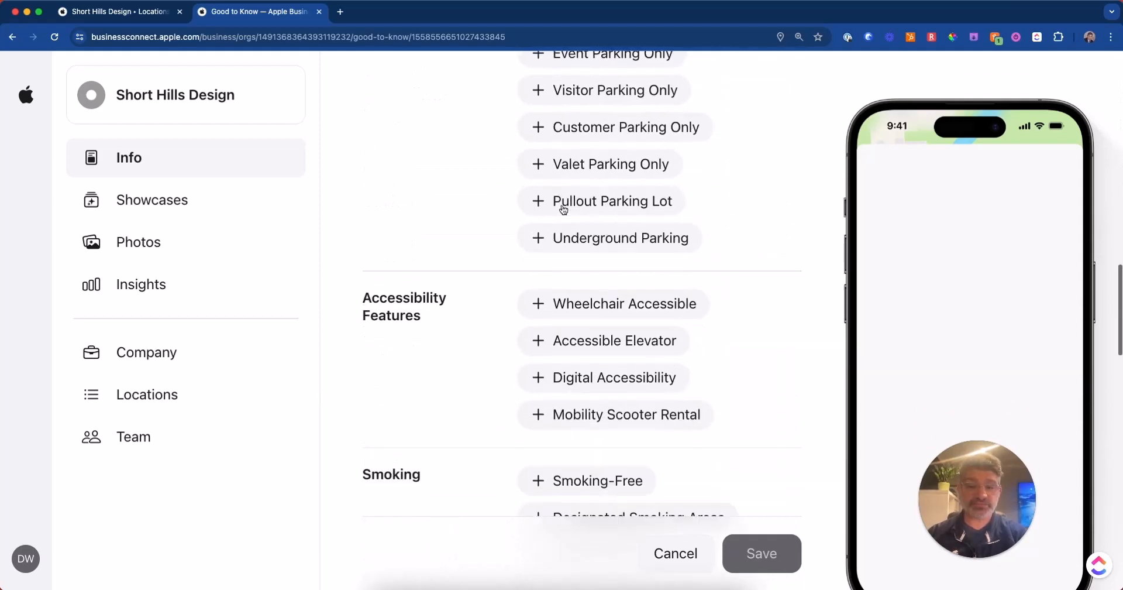
{"action": "scroll", "scroll_direction": "down", "scroll_amount": 3}
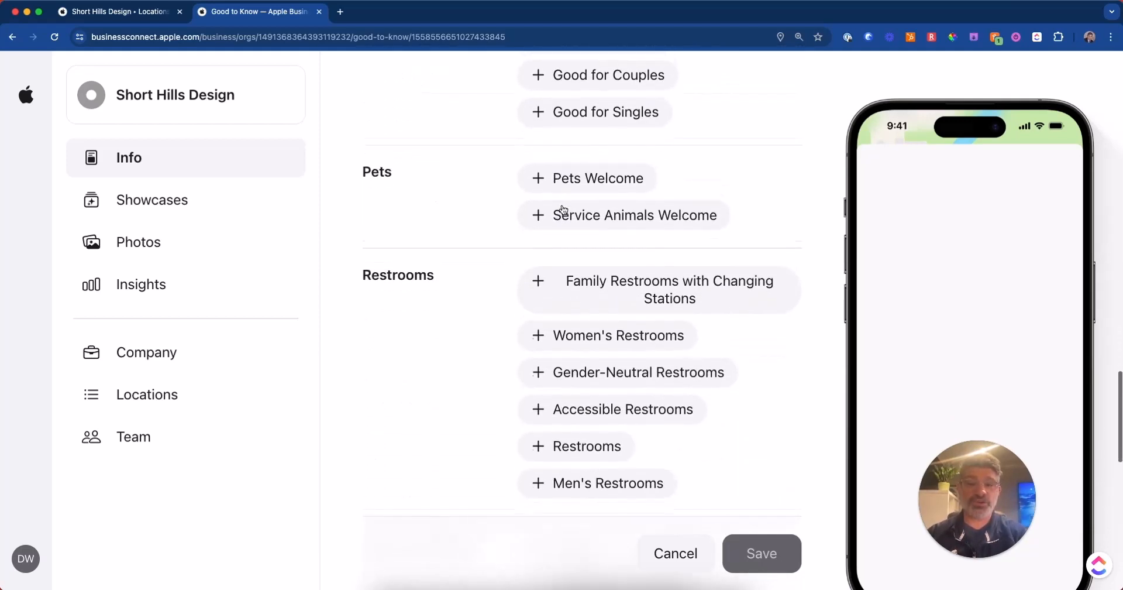
{"action": "scroll", "scroll_direction": "up", "scroll_amount": 3}
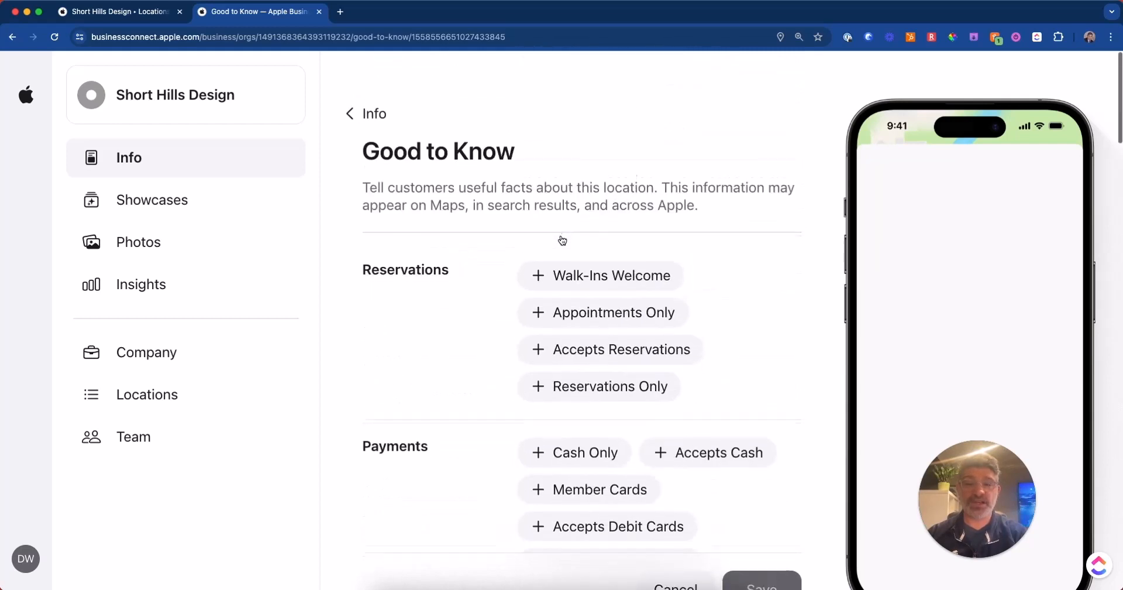
{"action": "scroll", "scroll_direction": "down", "scroll_amount": 3}
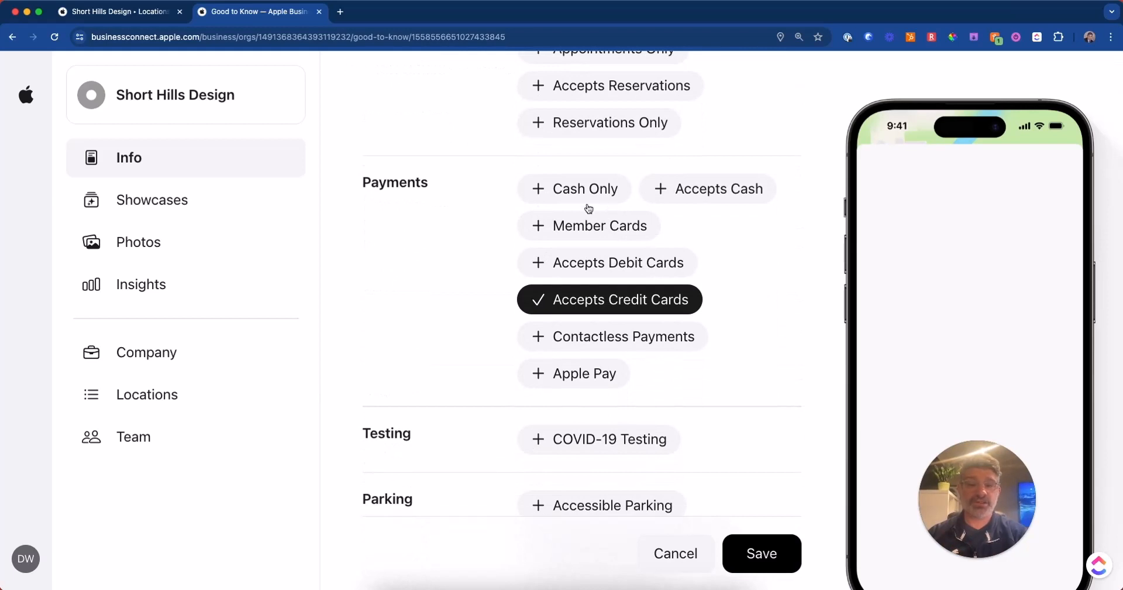
Scroll down the Good to Know categories and mark Restrooms as available at the location
{"action": "scroll", "scroll_direction": "down", "scroll_amount": 3}
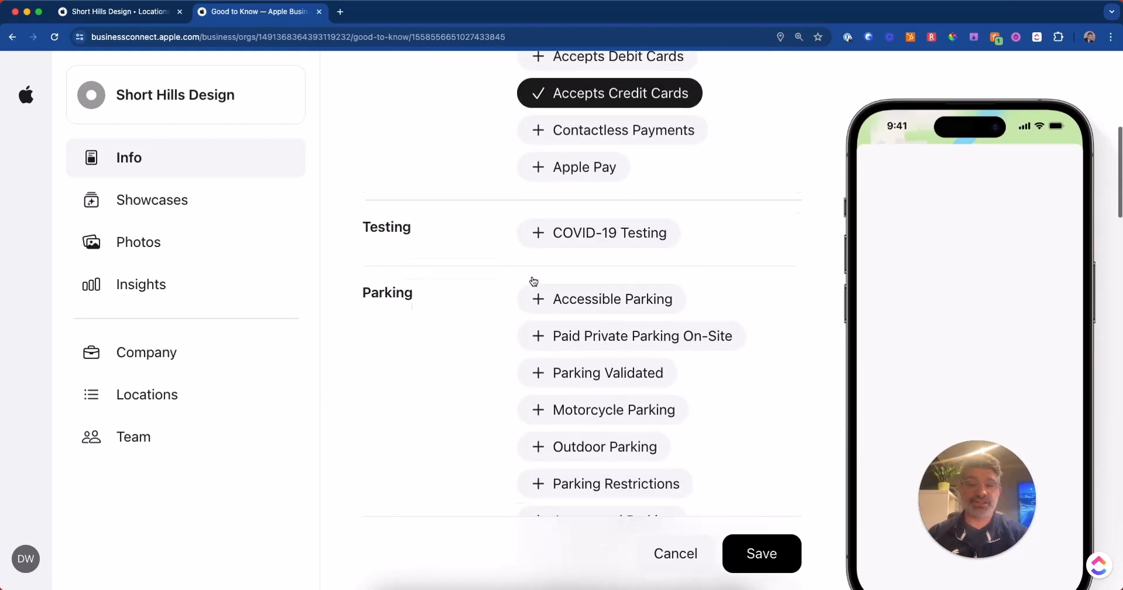
{"action": "scroll", "scroll_direction": "down", "scroll_amount": 3}
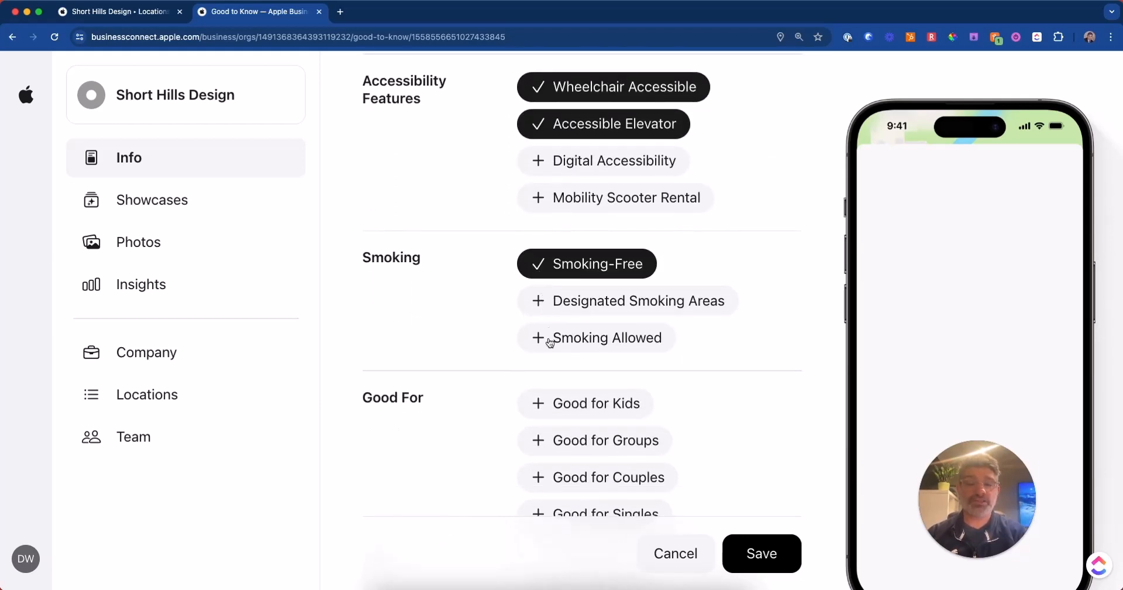
{"action": "scroll", "scroll_direction": "down", "scroll_amount": 3}
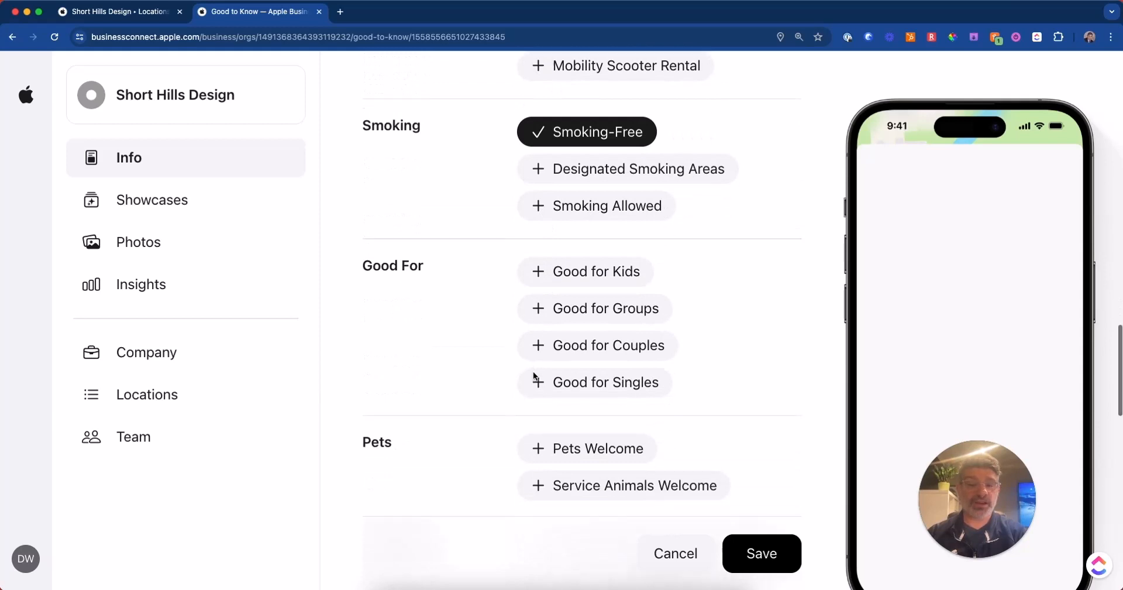
{"action": "scroll", "scroll_direction": "down", "scroll_amount": 3}
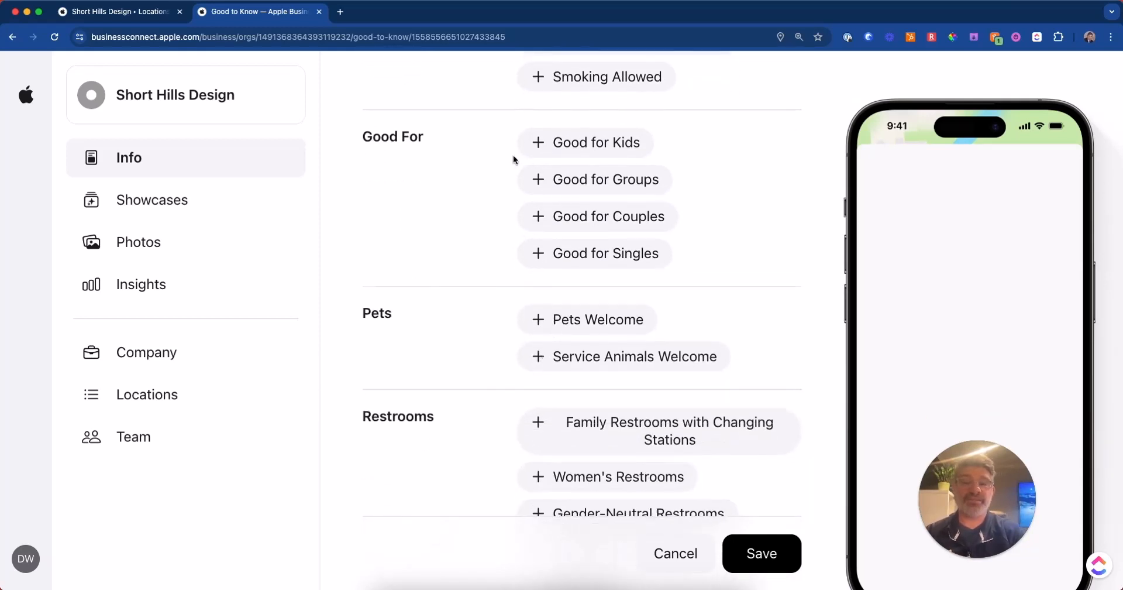
{"action": "mouse_move", "coordinate": [602, 225]}
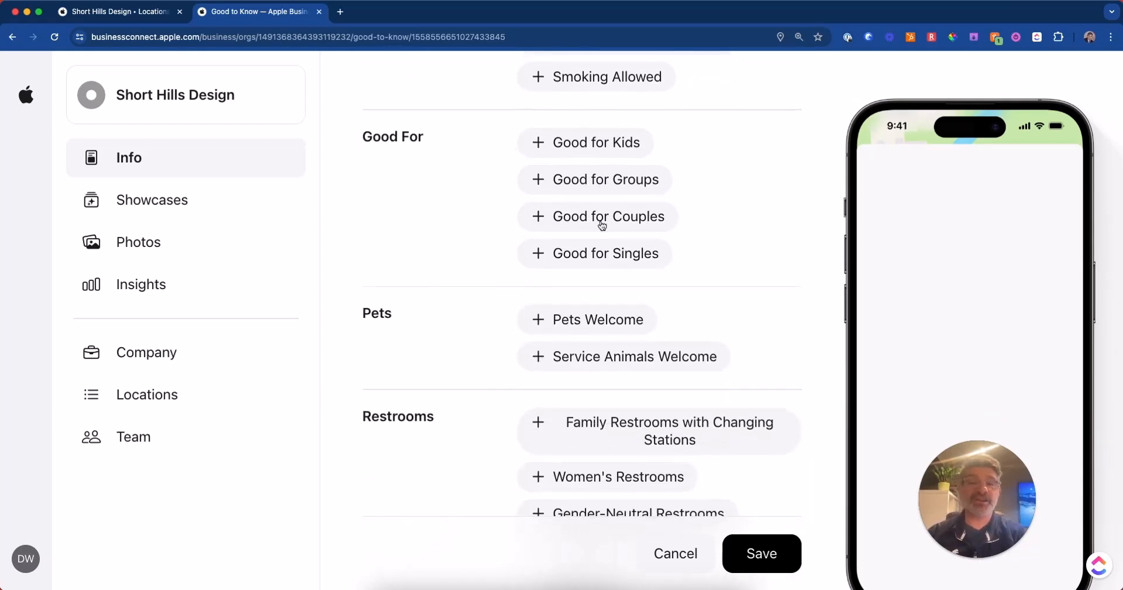
{"action": "scroll", "scroll_direction": "down", "scroll_amount": 3}
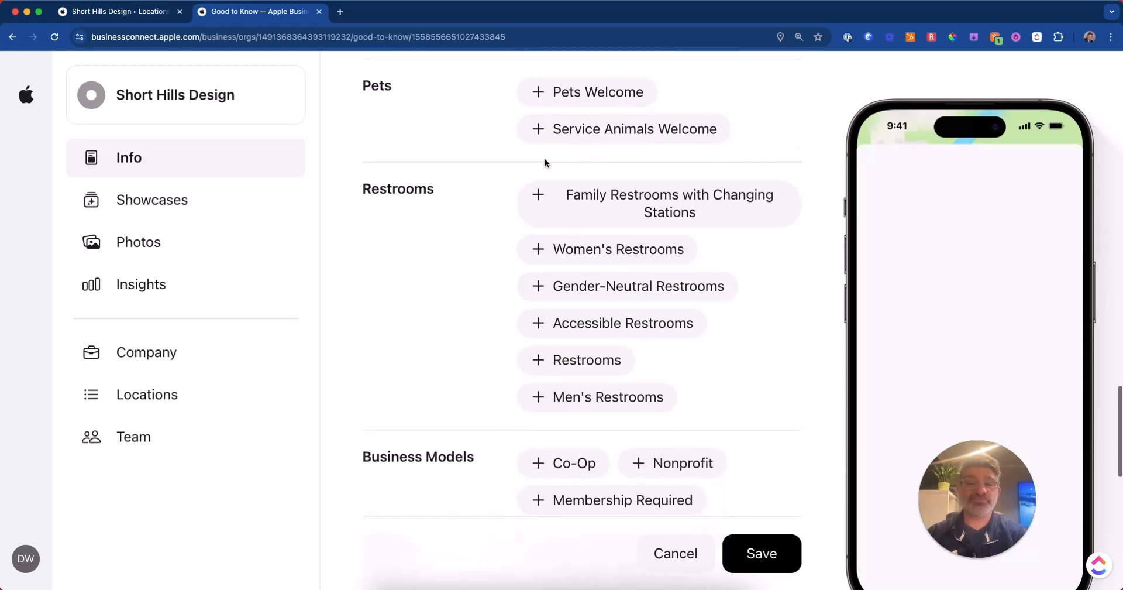
{"action": "left_click", "coordinate": [623, 128]}
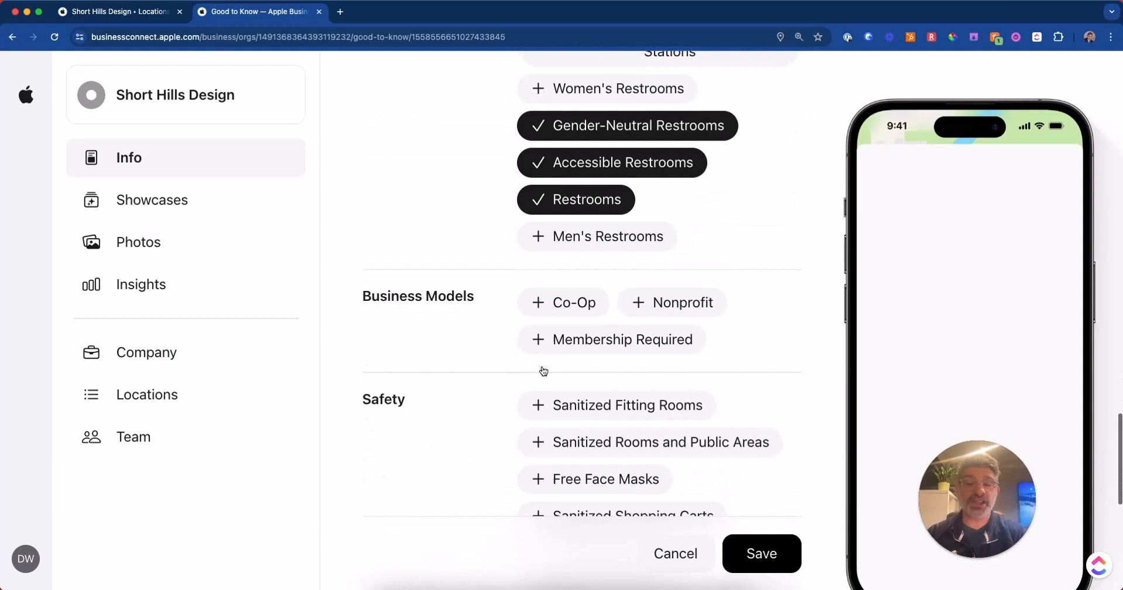
Mark Wi-Fi and Free Internet as available at the location
{"action": "scroll", "scroll_direction": "down", "scroll_amount": 3}
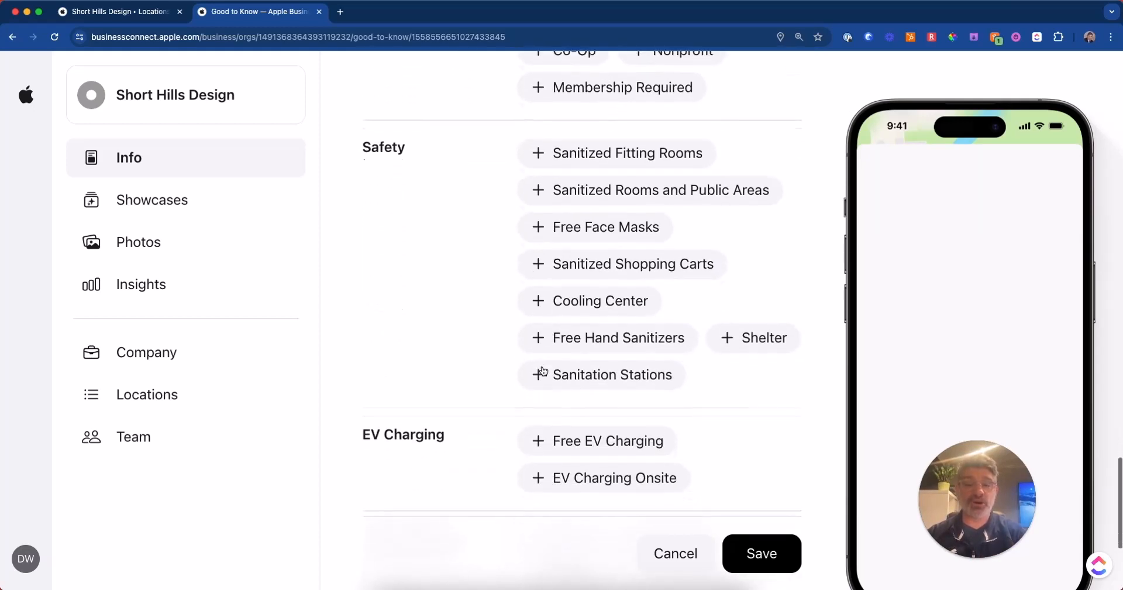
{"action": "scroll", "scroll_direction": "down", "scroll_amount": 3}
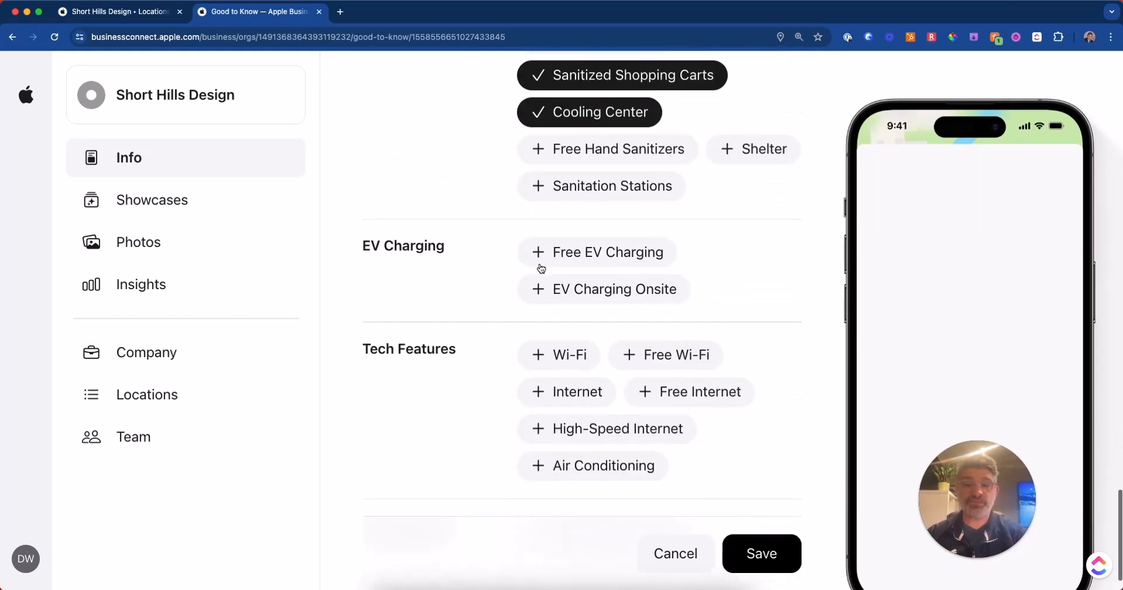
{"action": "scroll", "scroll_direction": "down", "scroll_amount": 3}
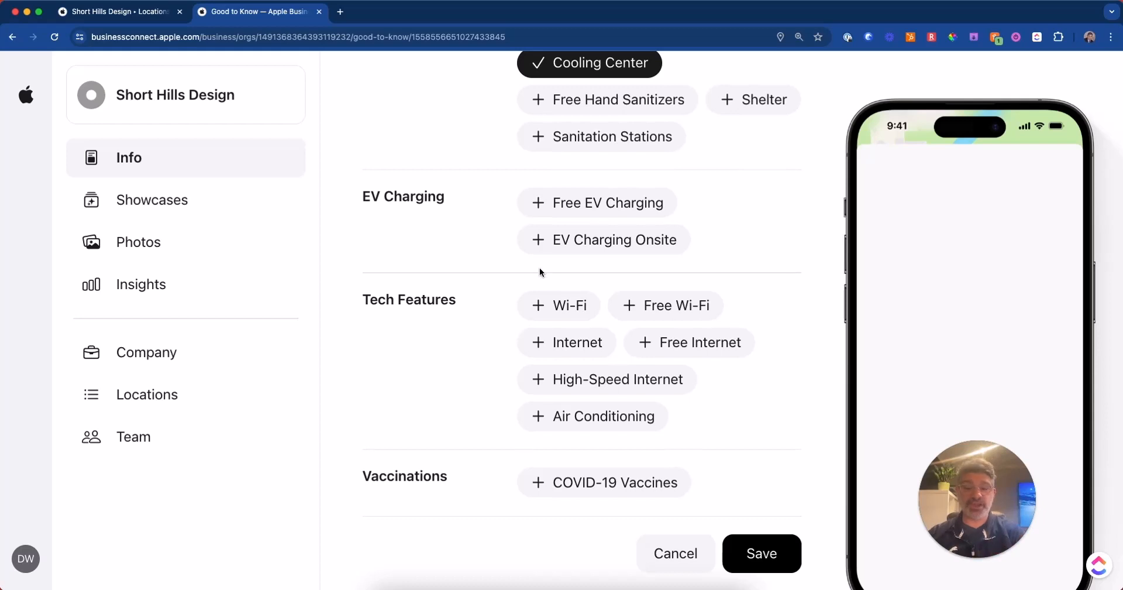
{"action": "left_click", "coordinate": [558, 305]}
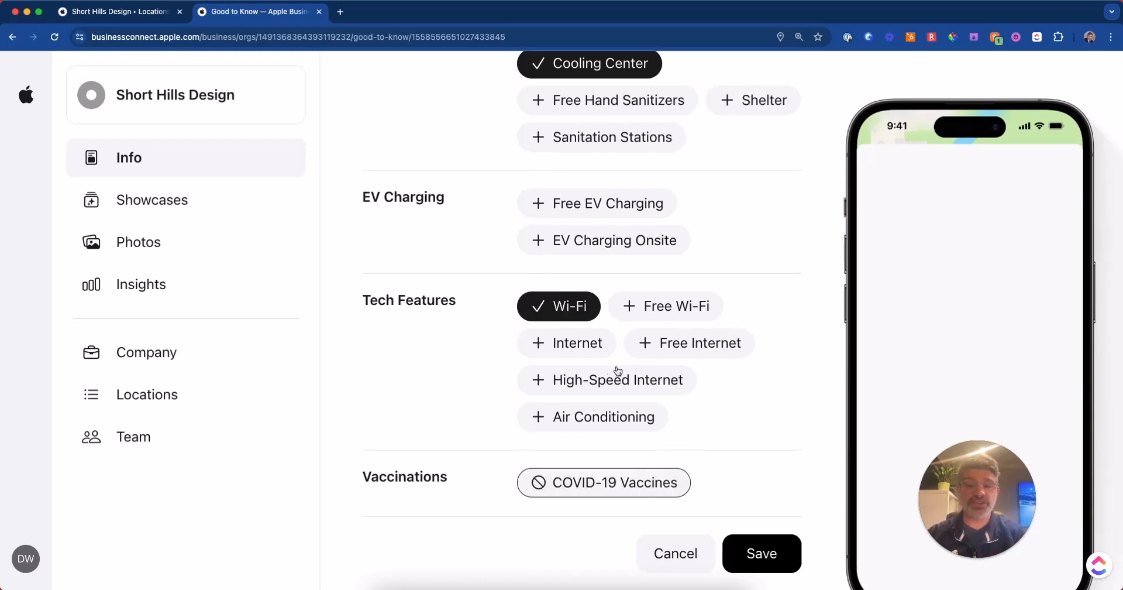
{"action": "left_click", "coordinate": [699, 342]}
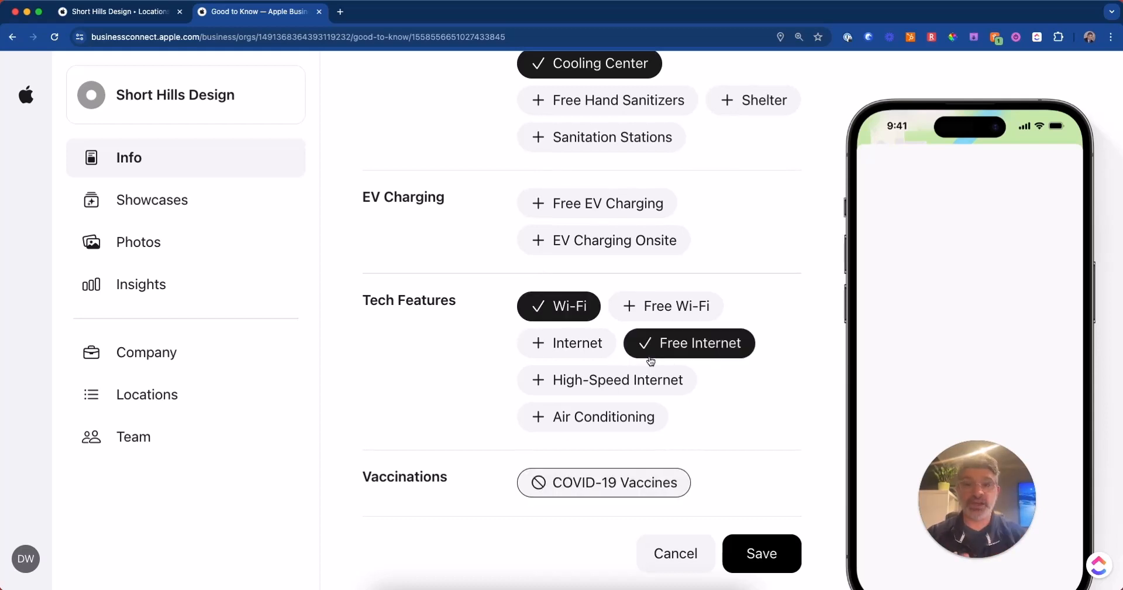
{"action": "scroll", "scroll_direction": "up", "scroll_amount": 3}
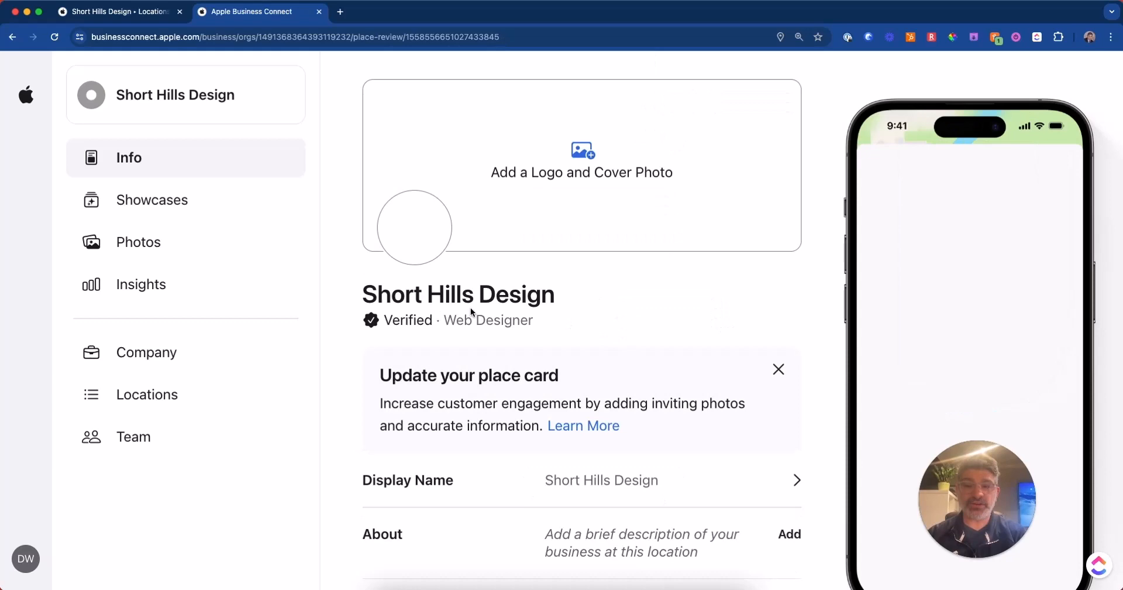
{"action": "mouse_move", "coordinate": [526, 240]}
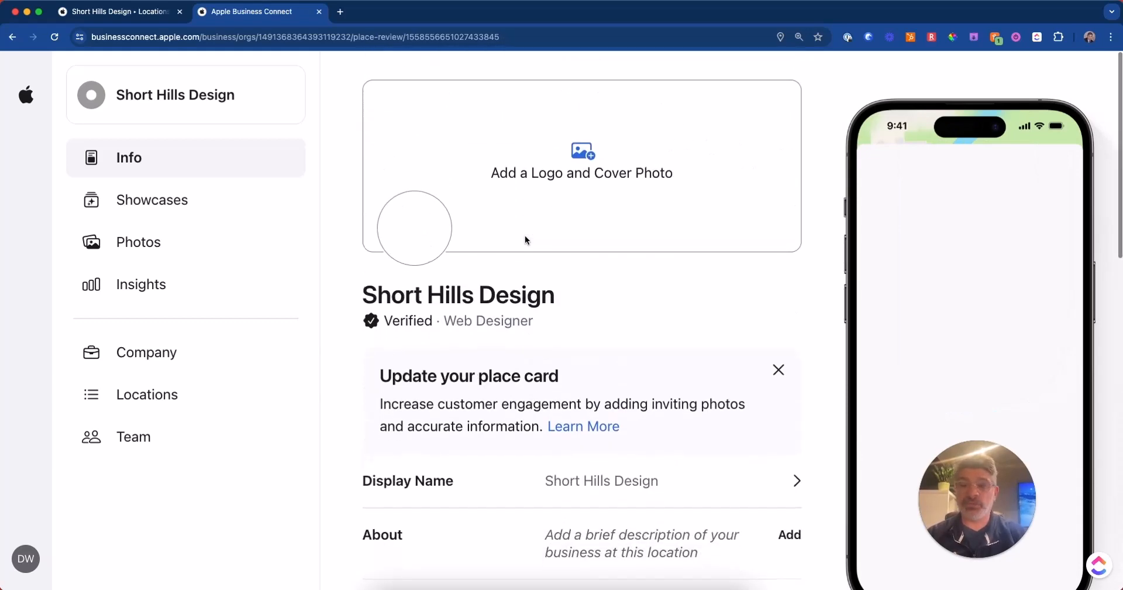
{"action": "mouse_move", "coordinate": [527, 241]}
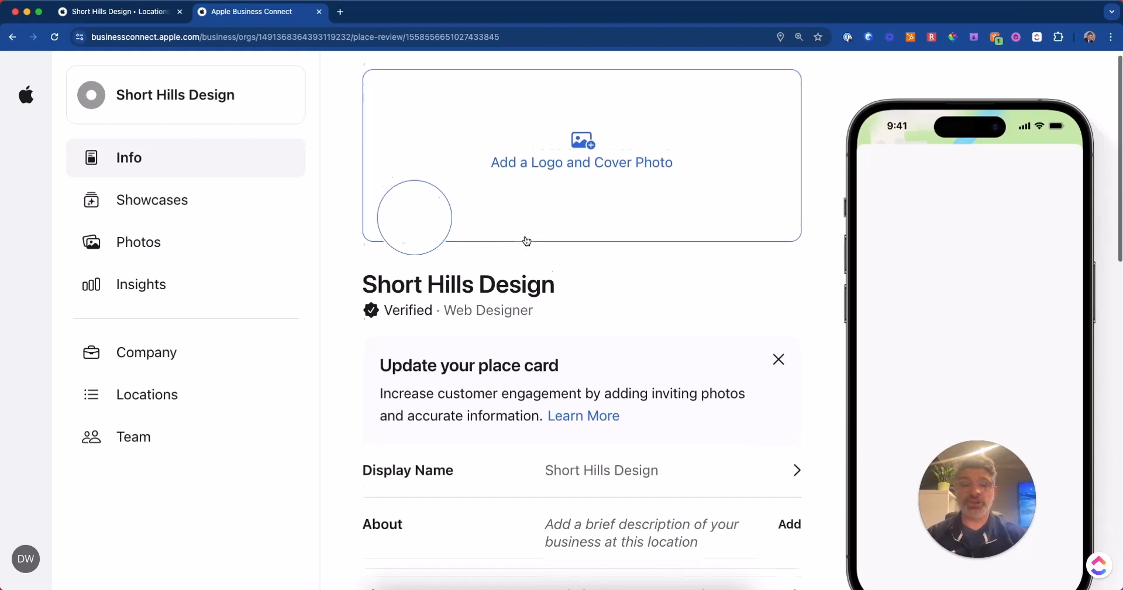
Scroll the place card's Info page through its Categories, Good to Know and Open status rows
{"action": "scroll", "scroll_direction": "down", "scroll_amount": 3}
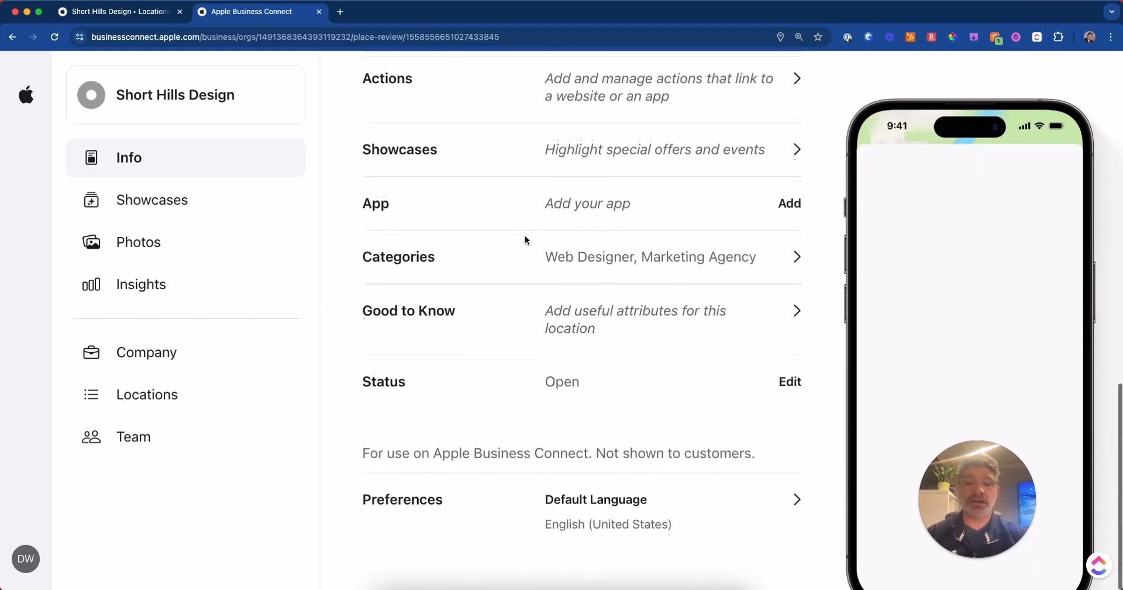
{"action": "scroll", "scroll_direction": "down", "scroll_amount": 3}
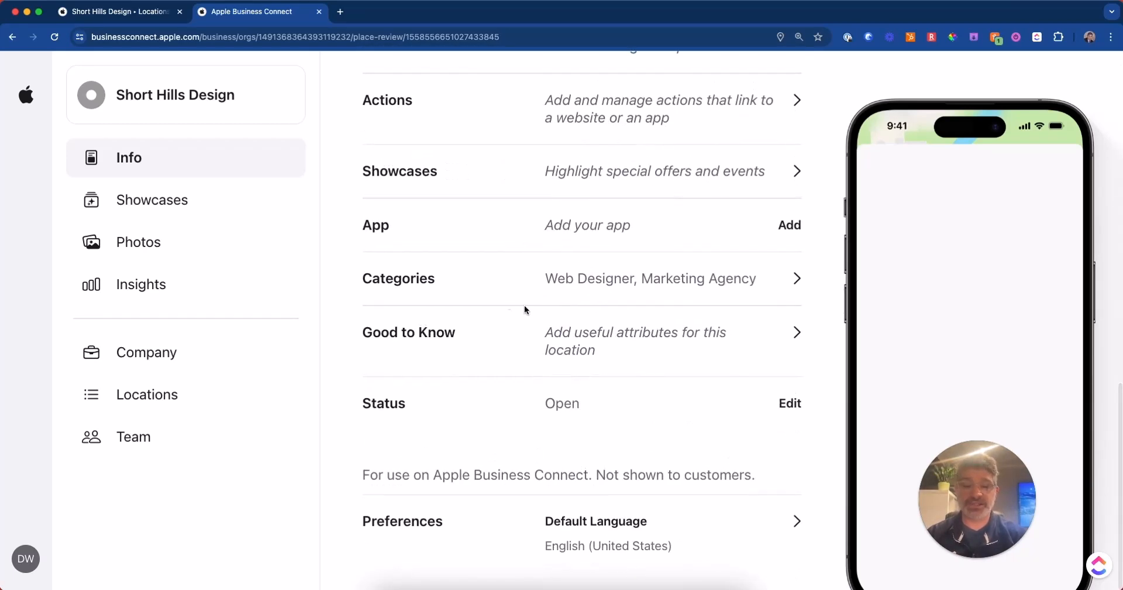
{"action": "left_click", "coordinate": [580, 333]}
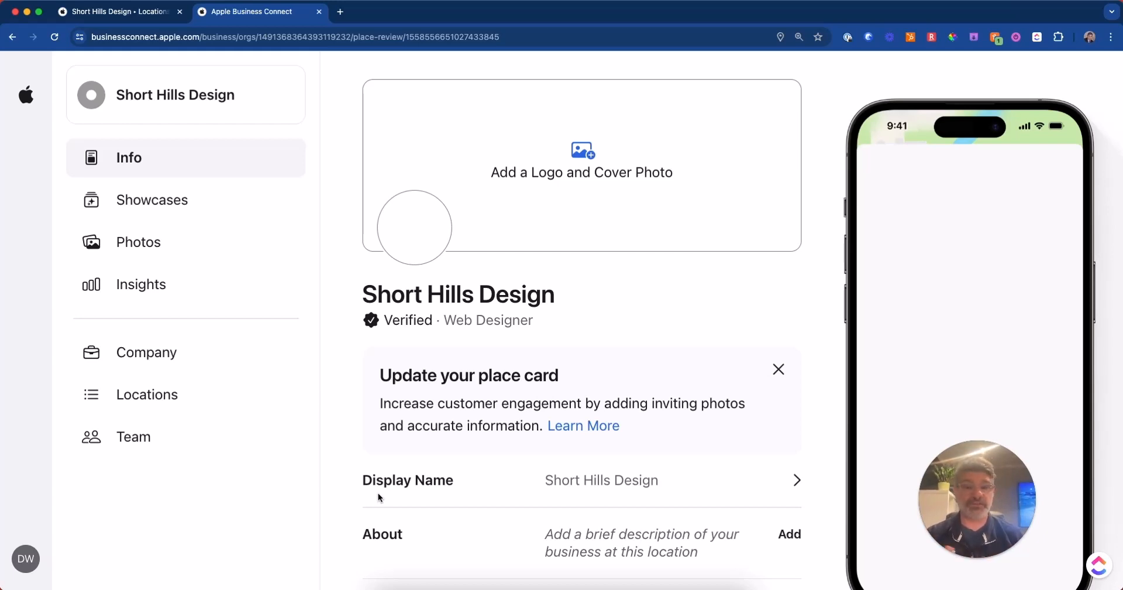
Browse the Good to Know attribute categories and return to the top with nothing selected
{"action": "scroll", "scroll_direction": "down", "scroll_amount": 3}
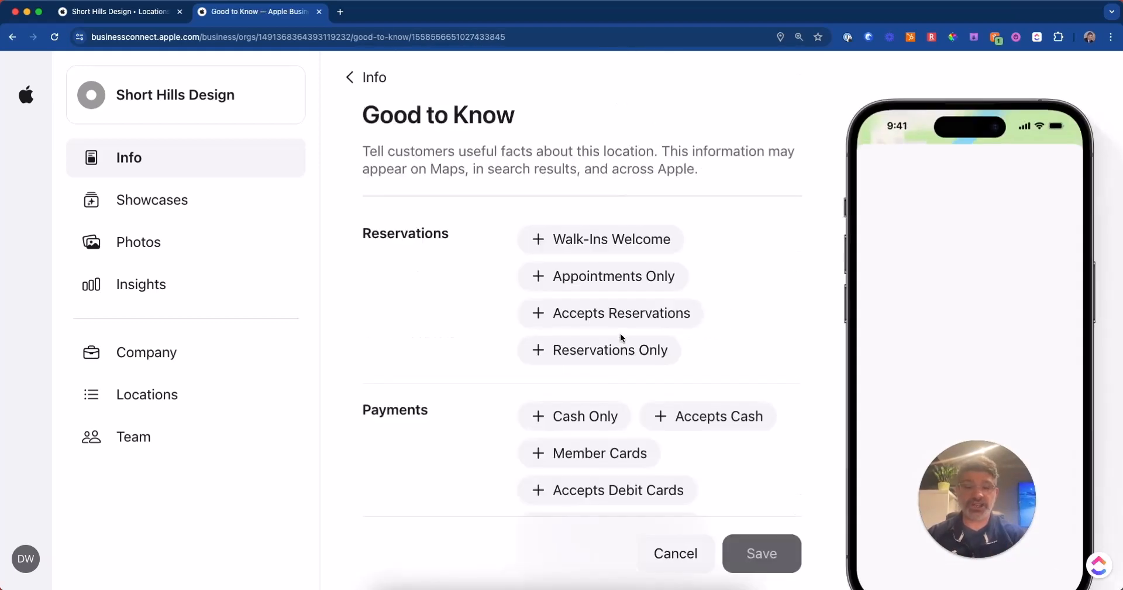
{"action": "scroll", "scroll_direction": "down", "scroll_amount": 3}
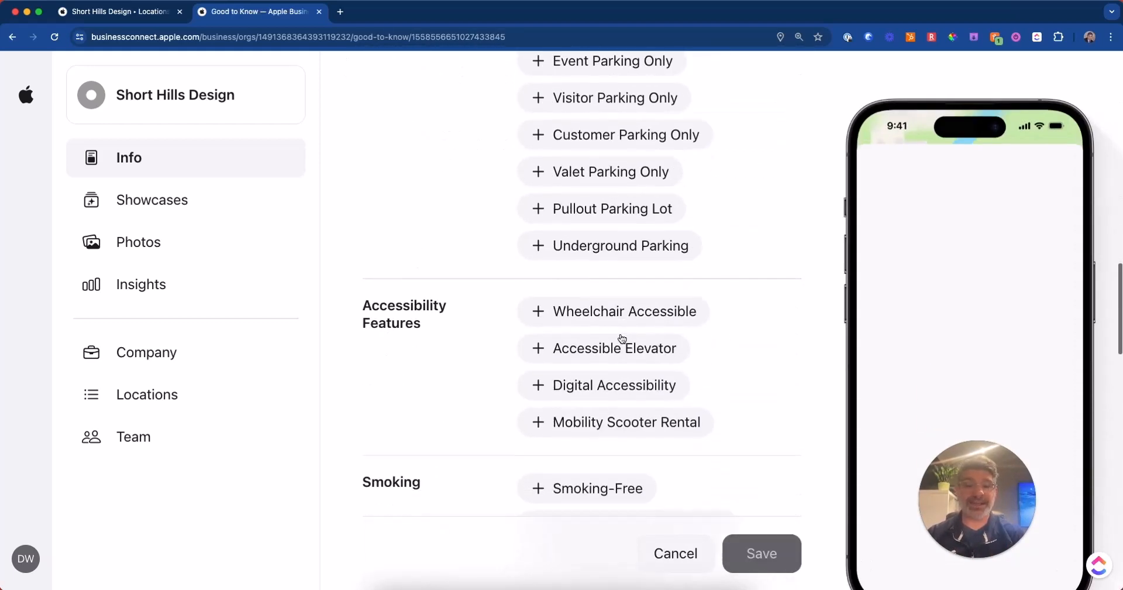
{"action": "scroll", "scroll_direction": "up", "scroll_amount": 3}
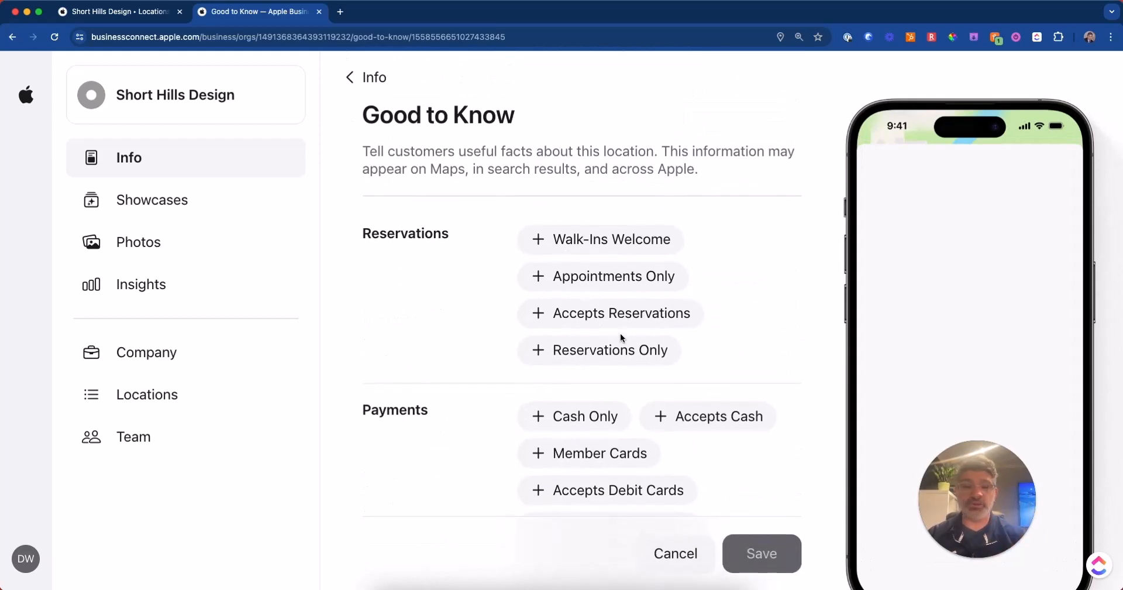
{"action": "scroll", "scroll_direction": "down", "scroll_amount": 3}
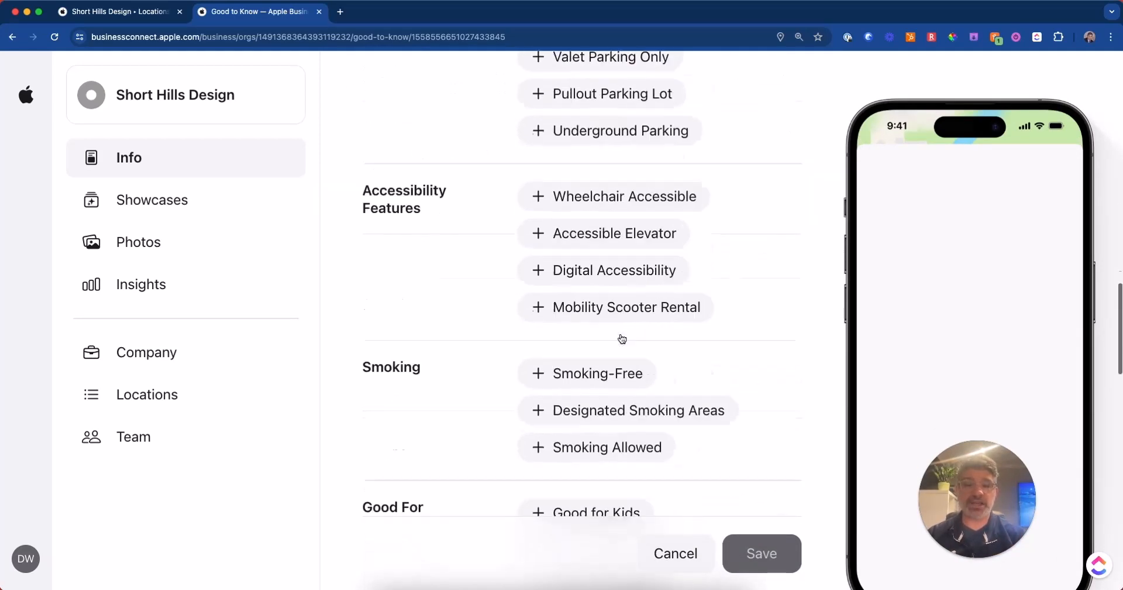
{"action": "scroll", "scroll_direction": "up", "scroll_amount": 3}
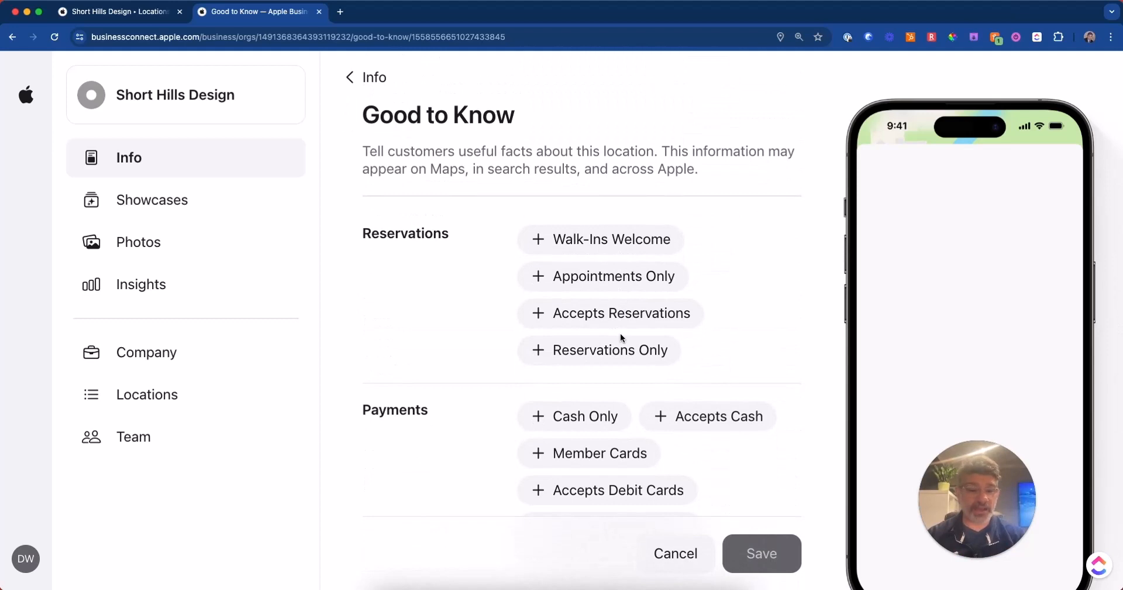